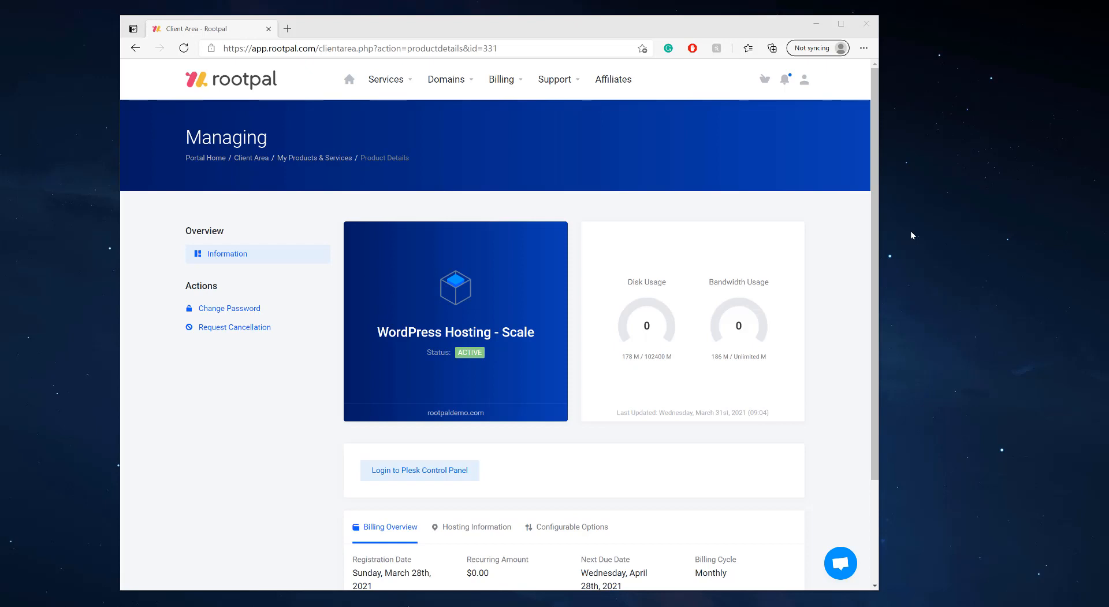
pyautogui.moveTo(479, 438)
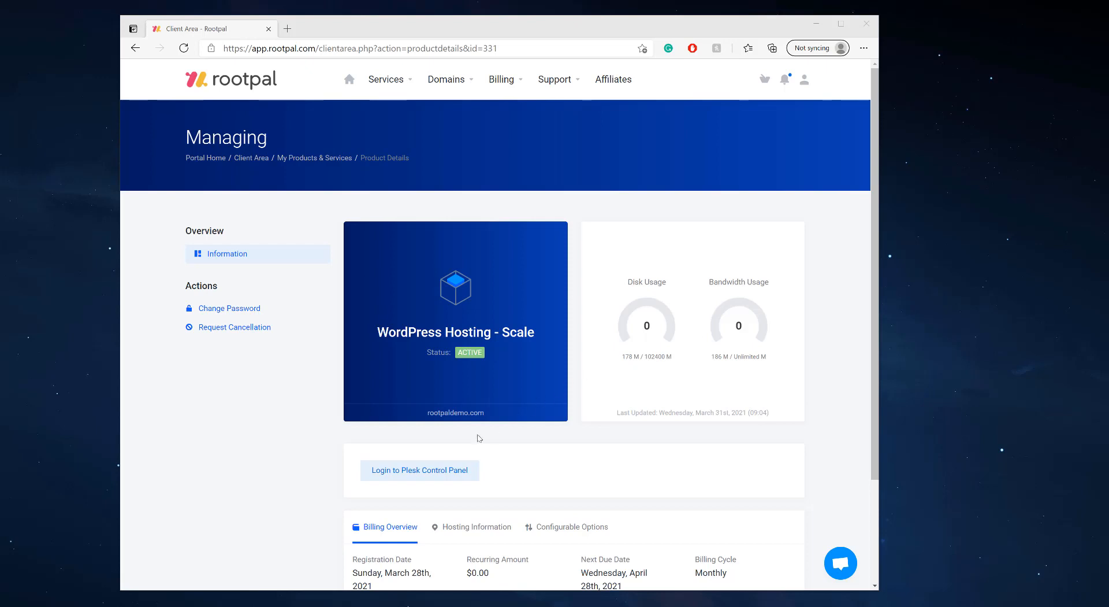
# Log in to the Plesk control panel and view the Websites & Domains overview
pyautogui.click(418, 469)
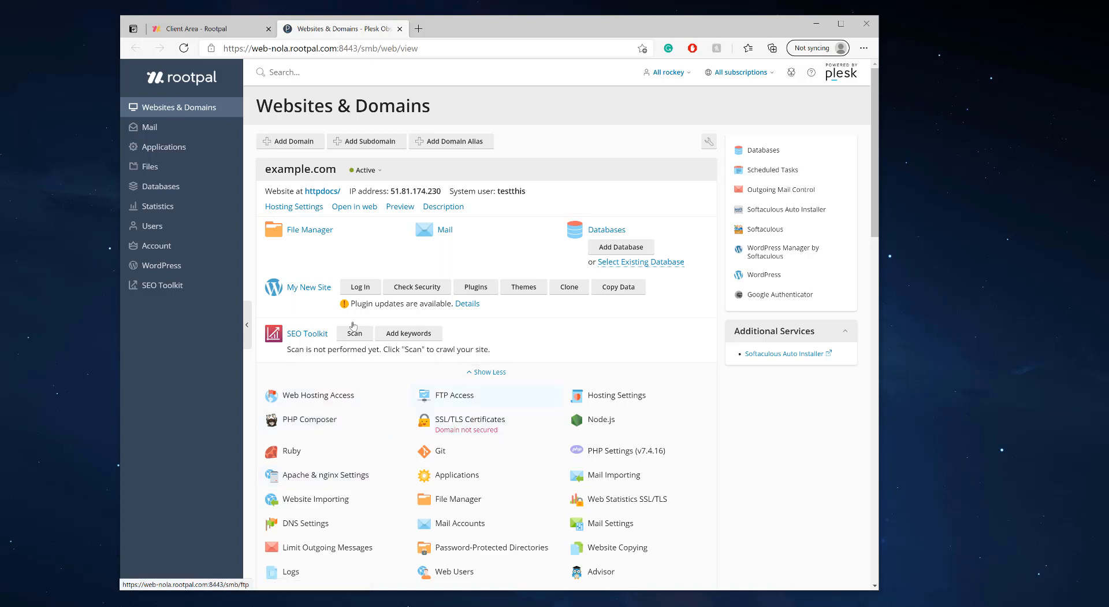
pyautogui.scroll(-3)
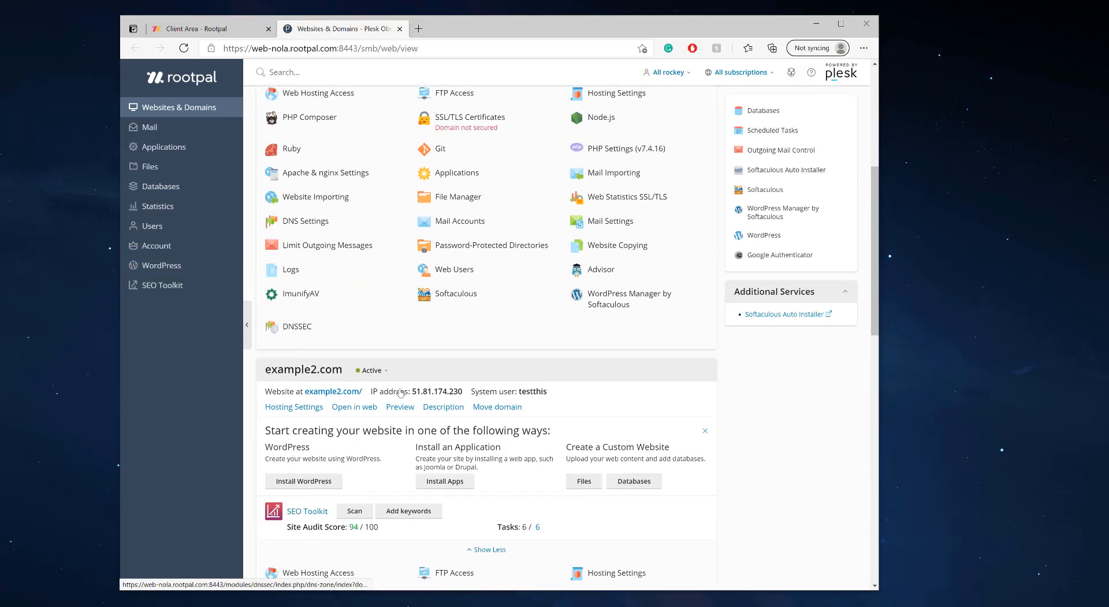
# Expand the rootpaldemo.com WordPress installation and preview its live Rootpal Demo site in a new tab
pyautogui.click(163, 265)
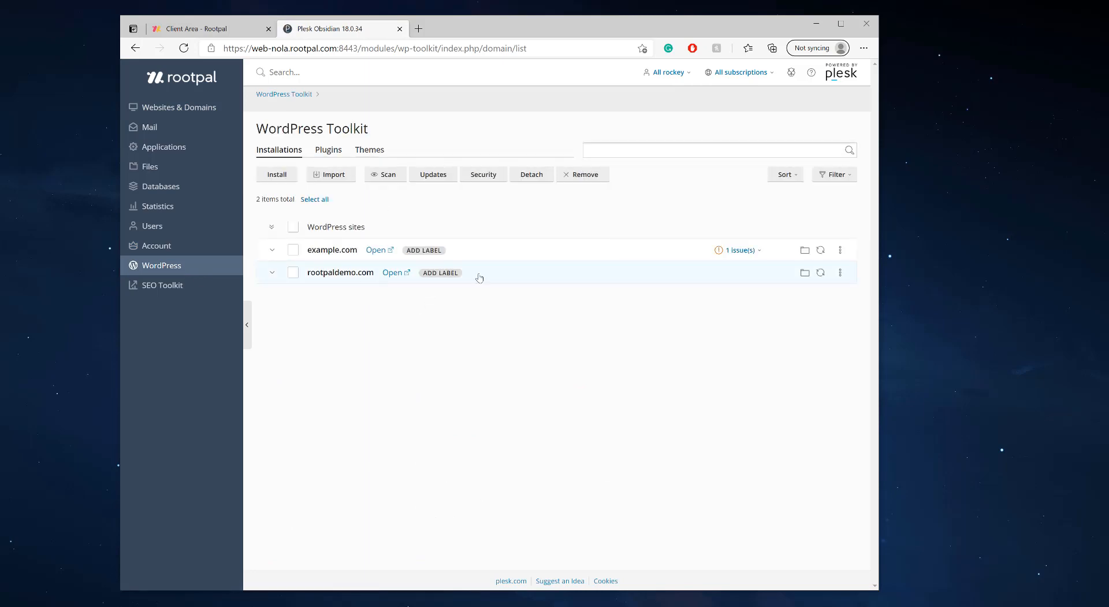
pyautogui.click(272, 272)
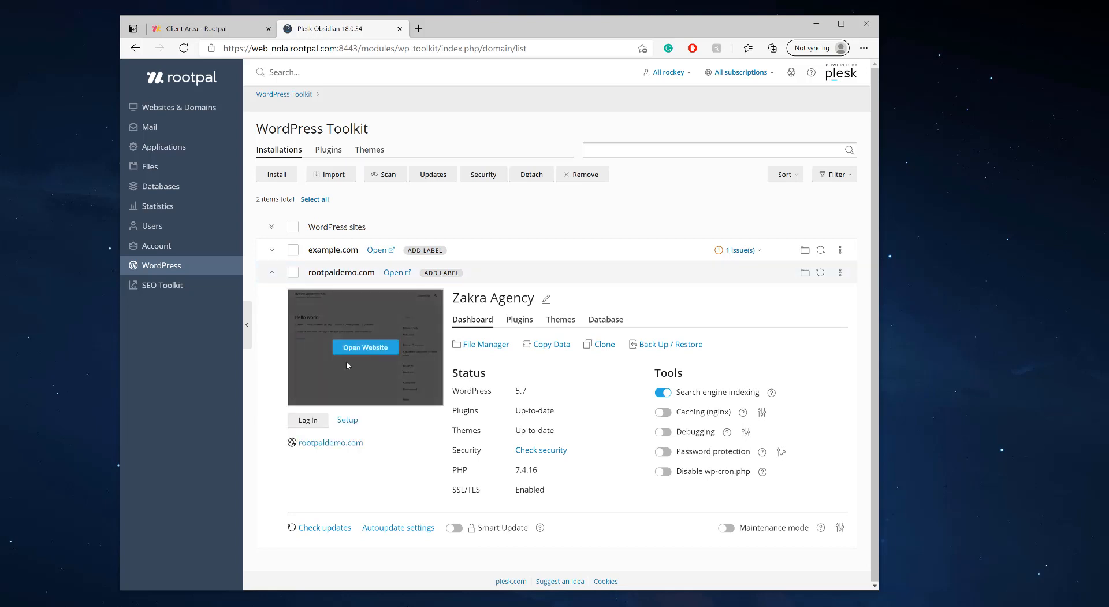
pyautogui.click(365, 346)
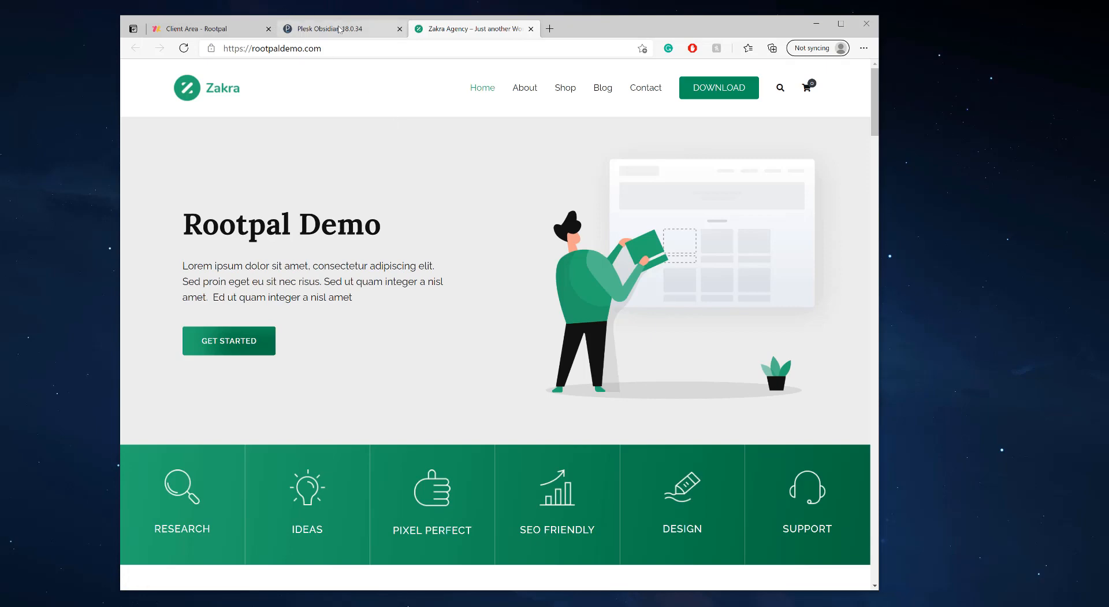
pyautogui.click(339, 28)
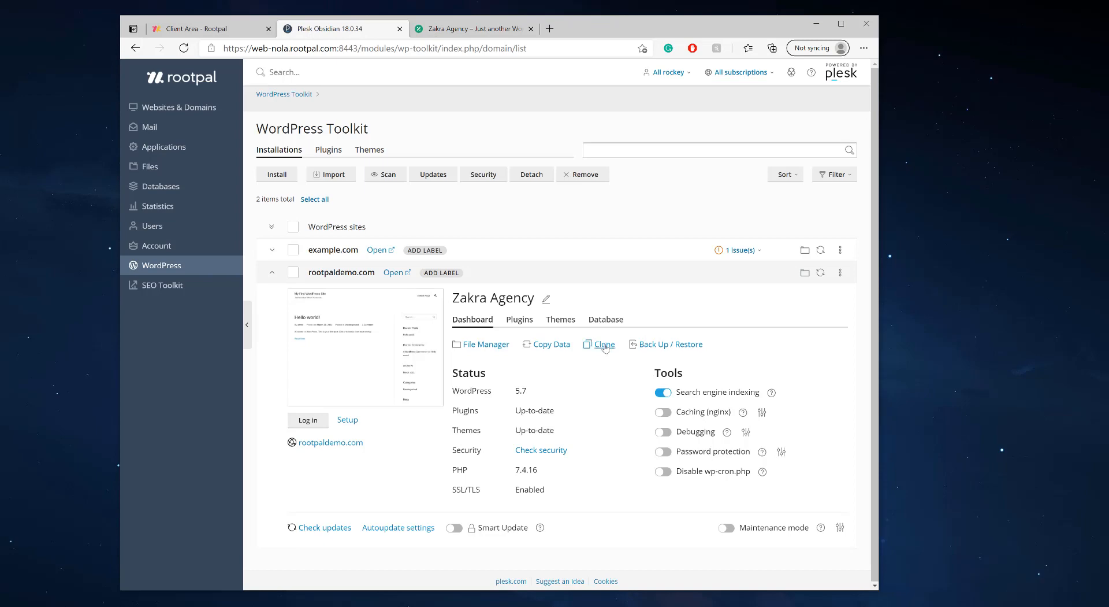
pyautogui.moveTo(603, 346)
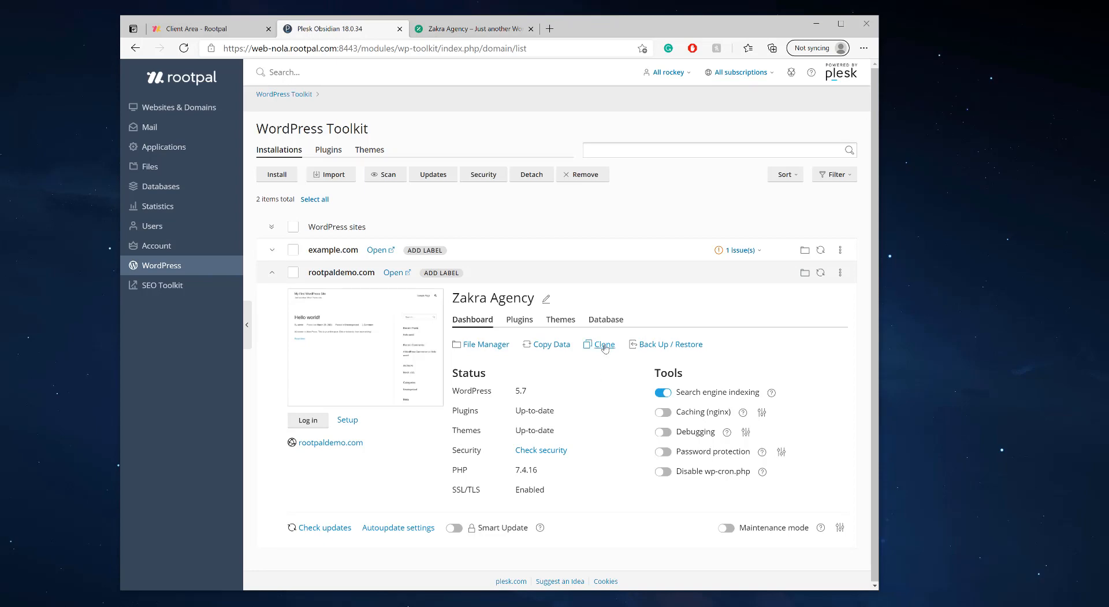
# Clone Zakra Agency onto the new subdomain staging.rootpaldemo.com after checking the existing-domain target option
pyautogui.click(602, 343)
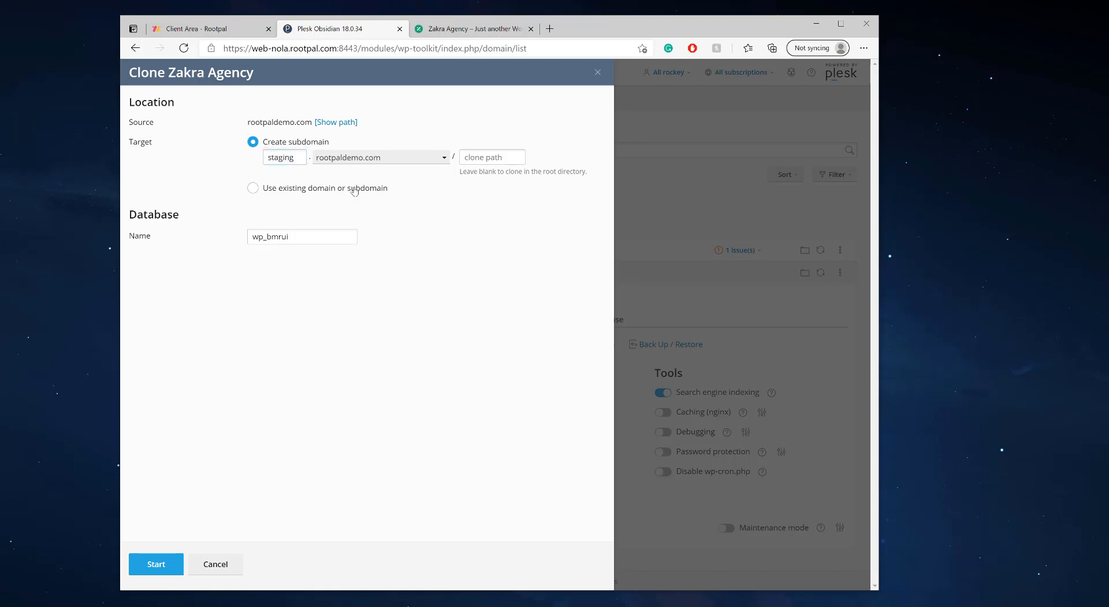
pyautogui.click(253, 157)
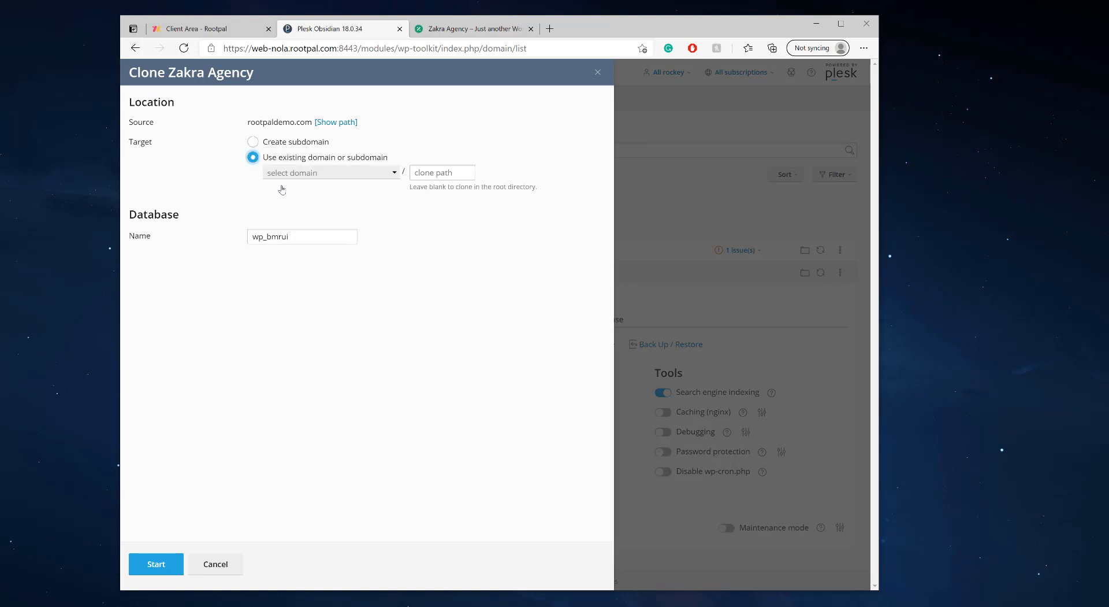
pyautogui.click(329, 172)
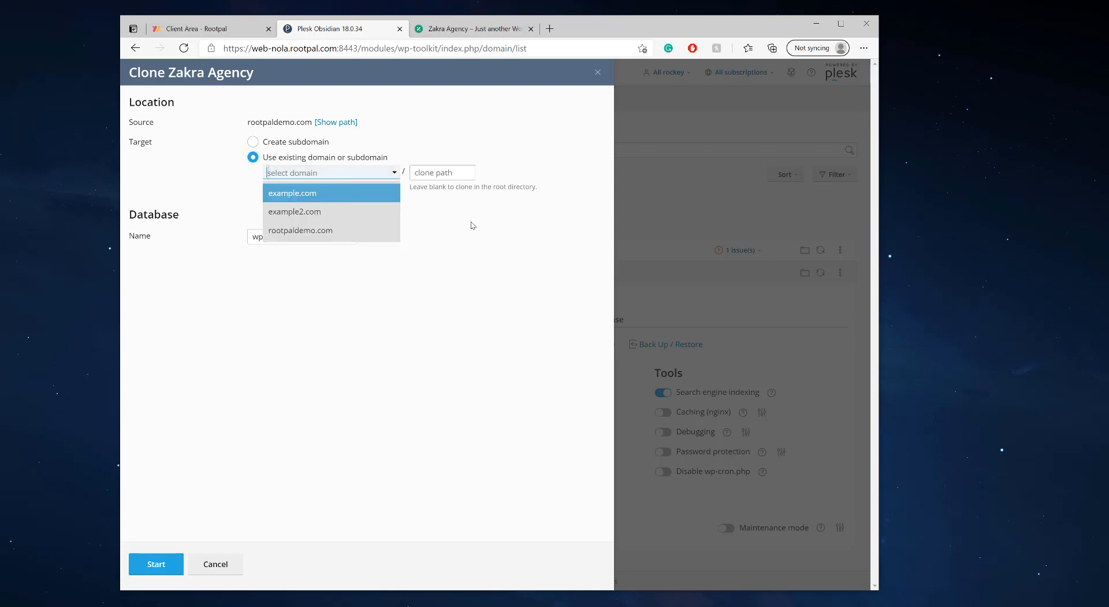
pyautogui.click(253, 141)
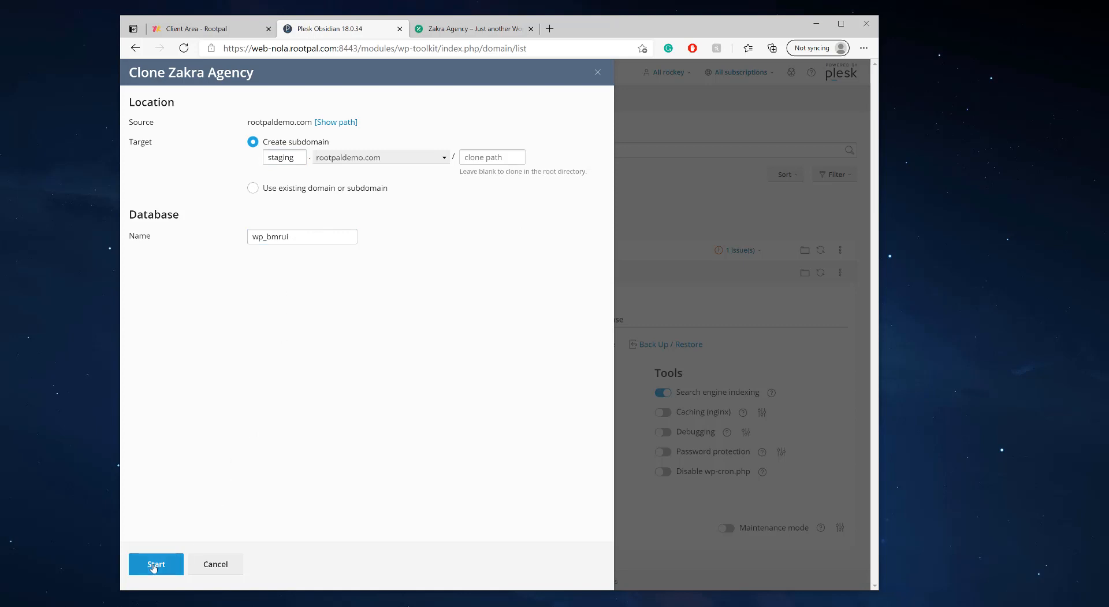
pyautogui.click(156, 564)
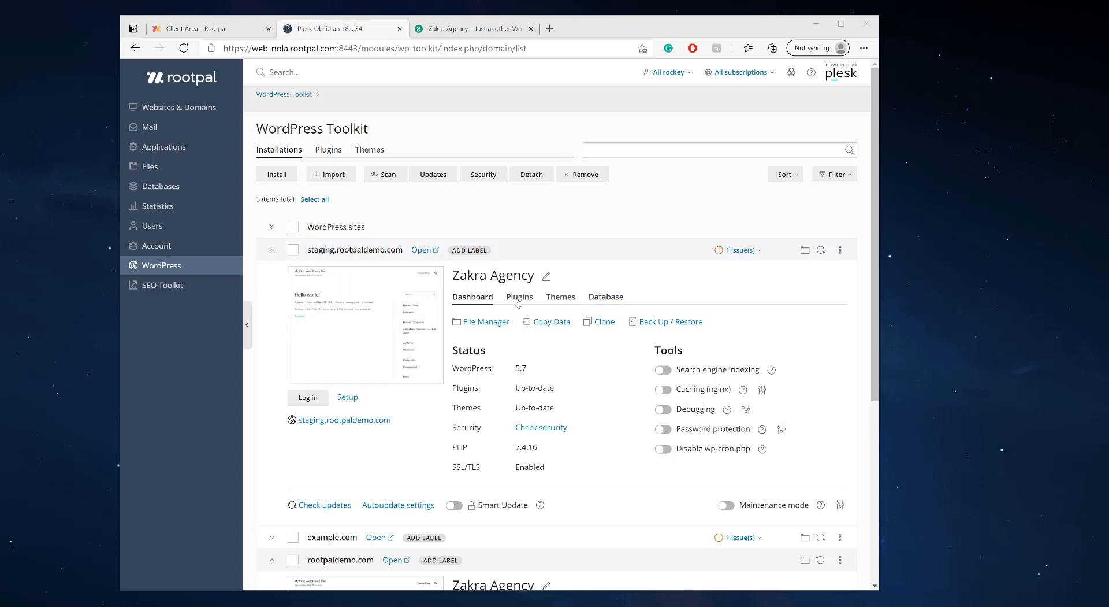
pyautogui.moveTo(366, 331)
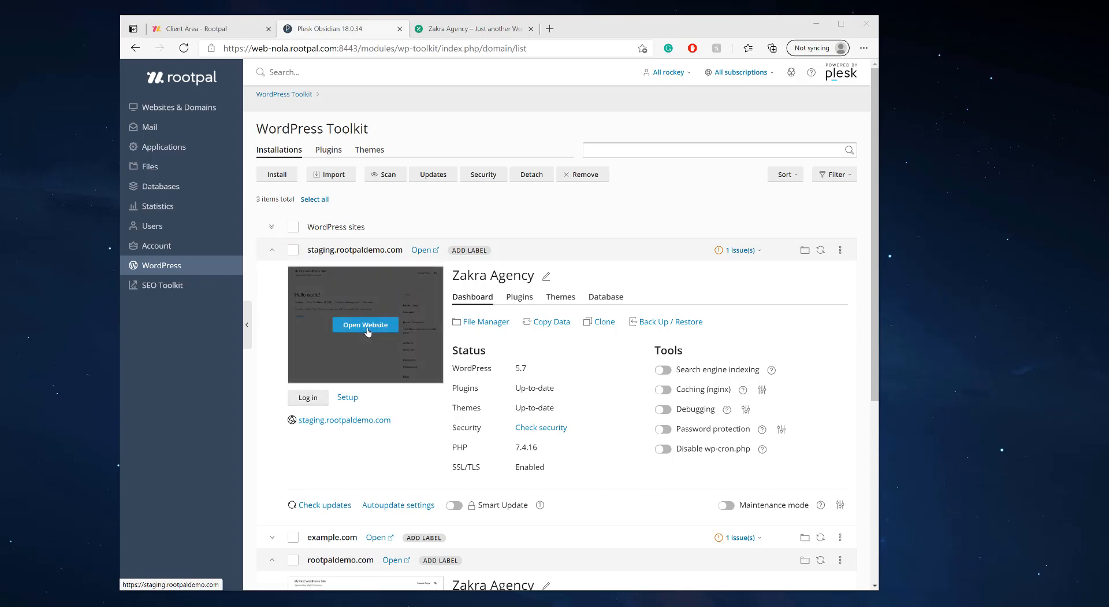
# Open staging.rootpaldemo.com, which shows a DNS error, then return to Websites & Domains
pyautogui.click(366, 325)
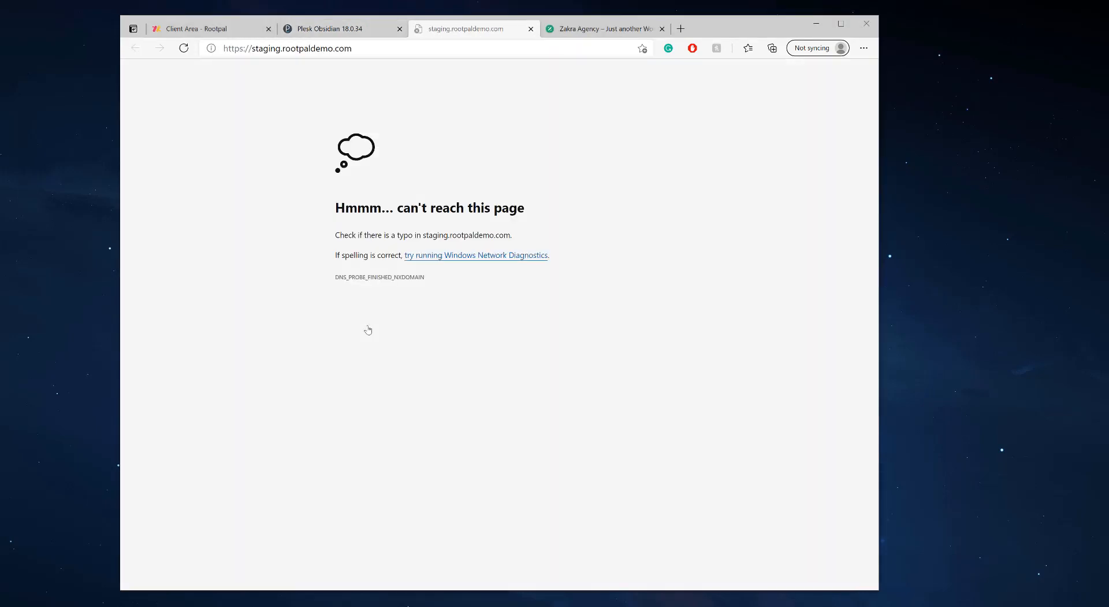
pyautogui.moveTo(359, 279)
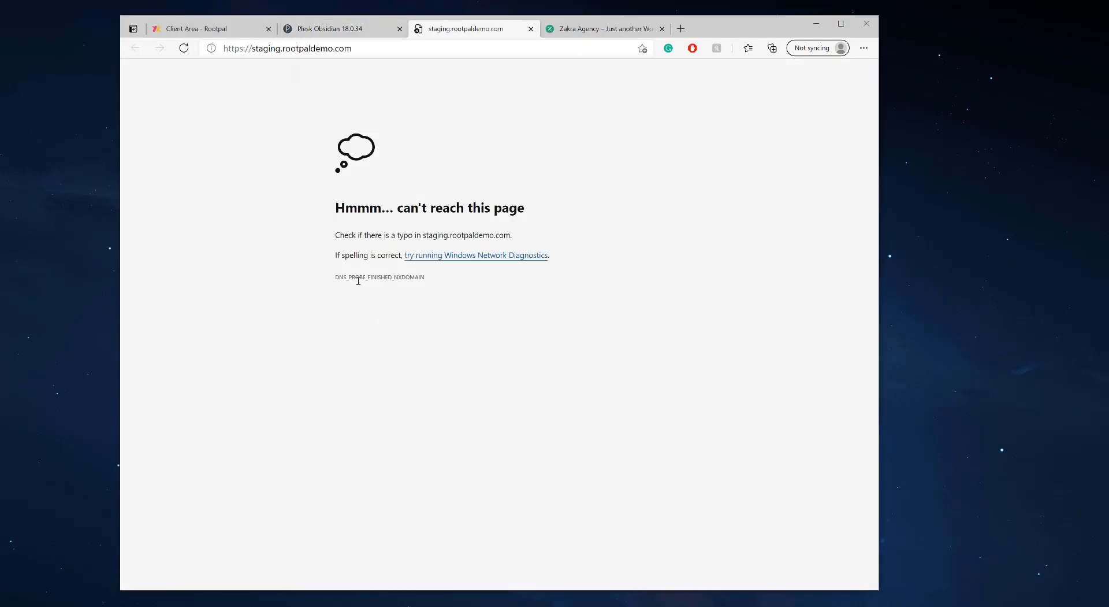
pyautogui.moveTo(340, 253)
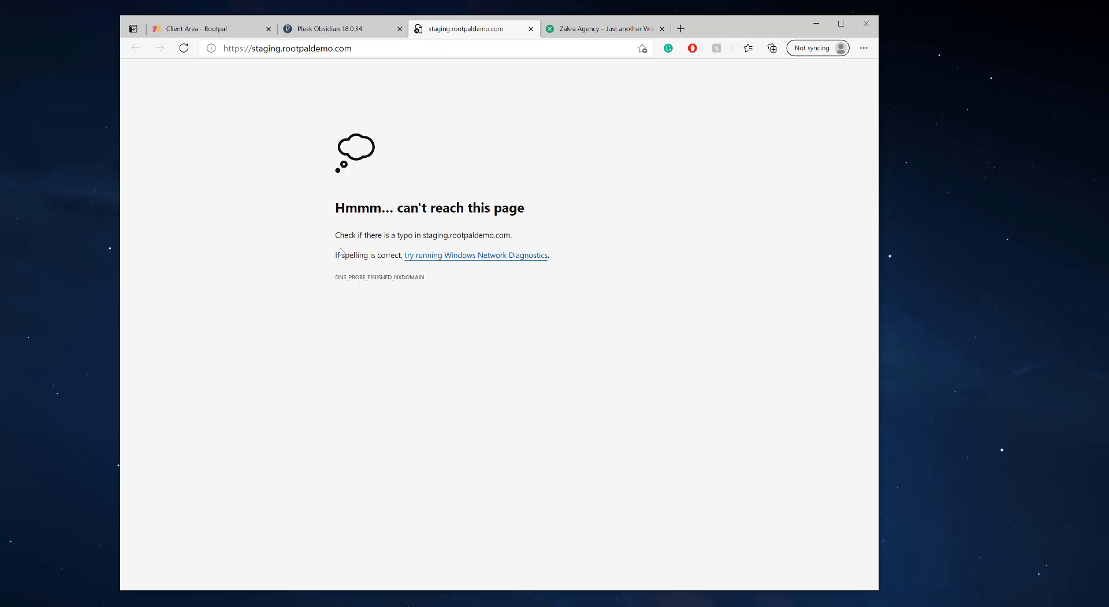
pyautogui.moveTo(301, 14)
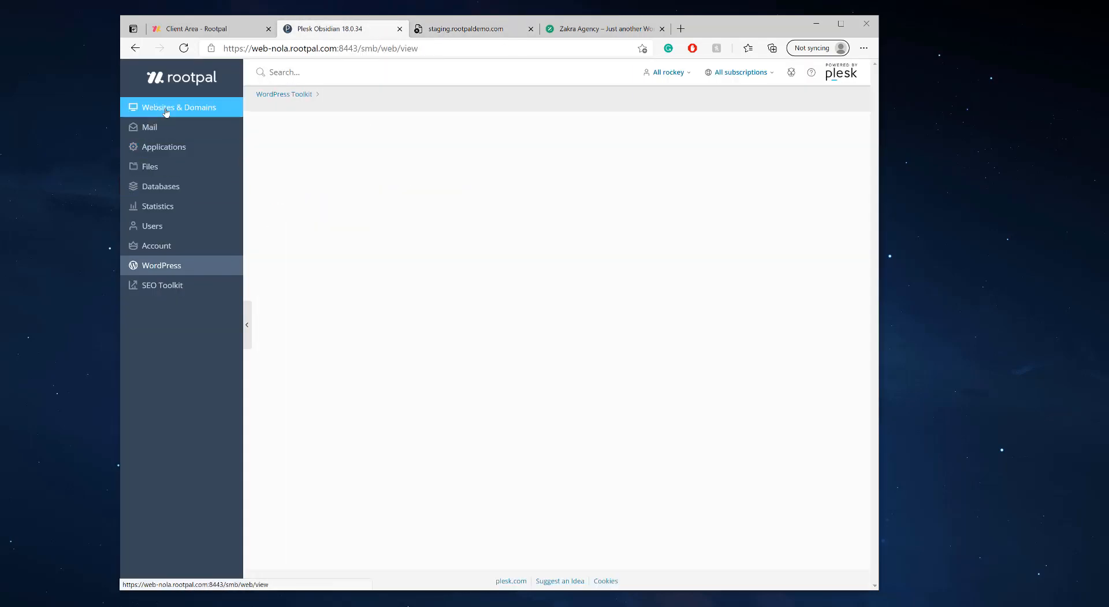
pyautogui.click(178, 106)
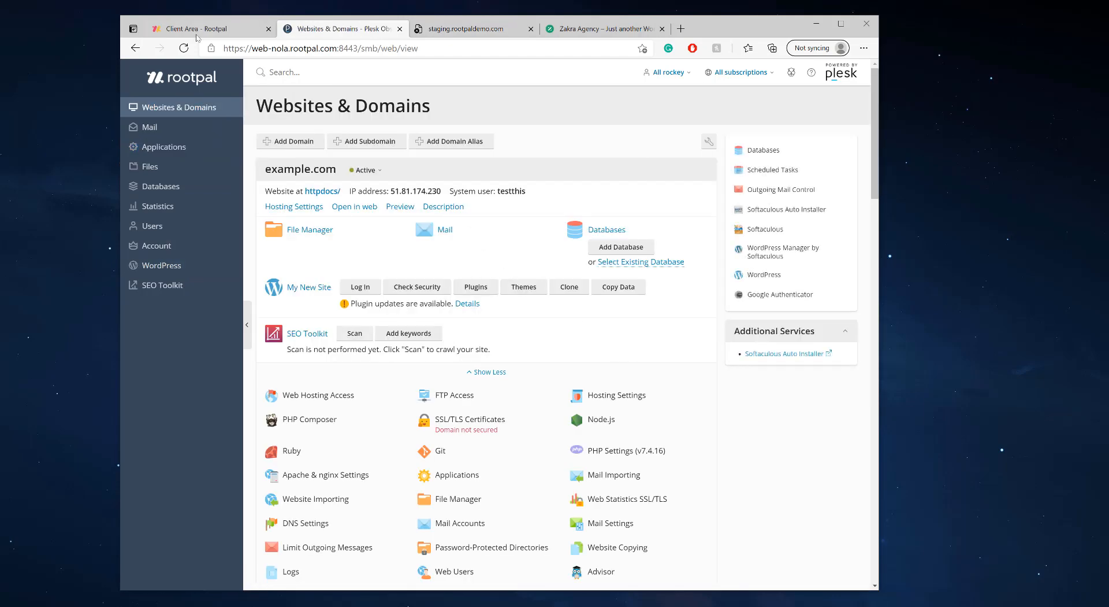
# Open DNS Settings for rootpaldemo.com and review the warning that the domain doesn't resolve to the server
pyautogui.click(465, 28)
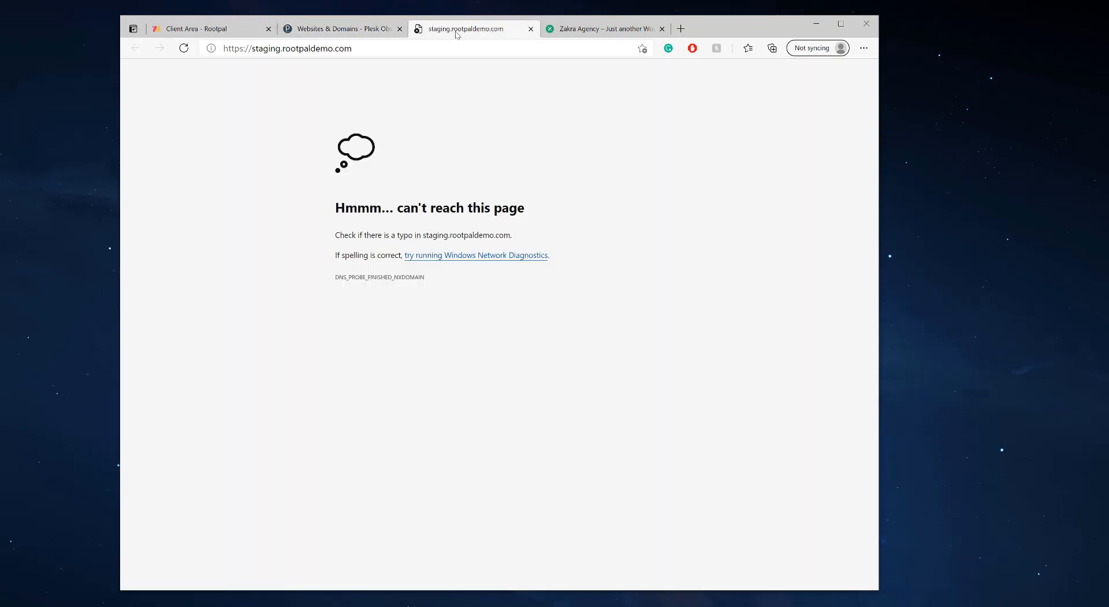
pyautogui.moveTo(535, 366)
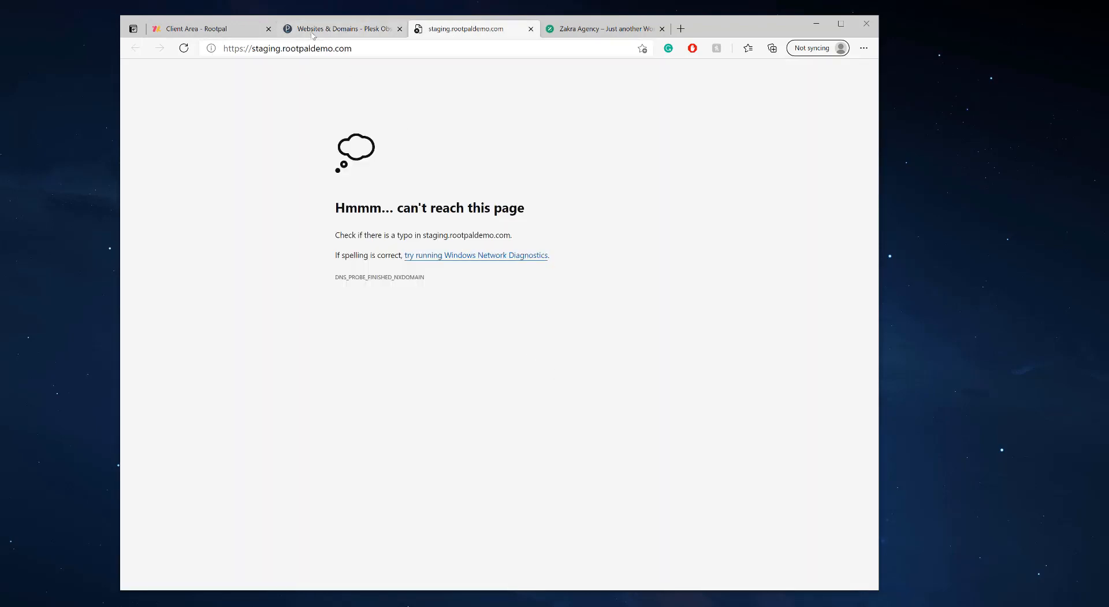
pyautogui.click(342, 27)
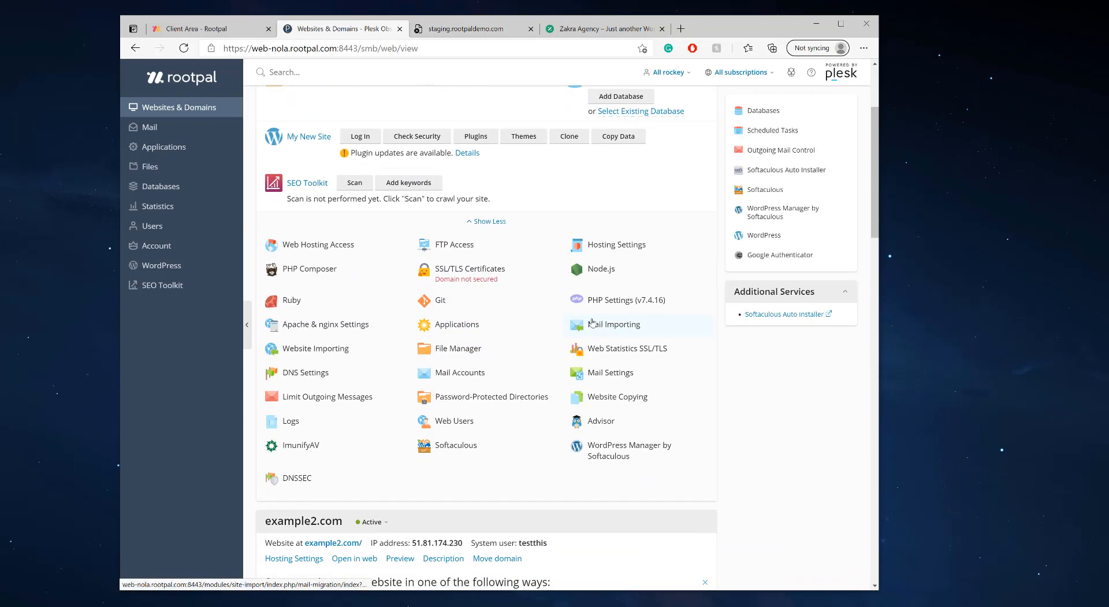
pyautogui.moveTo(314, 348)
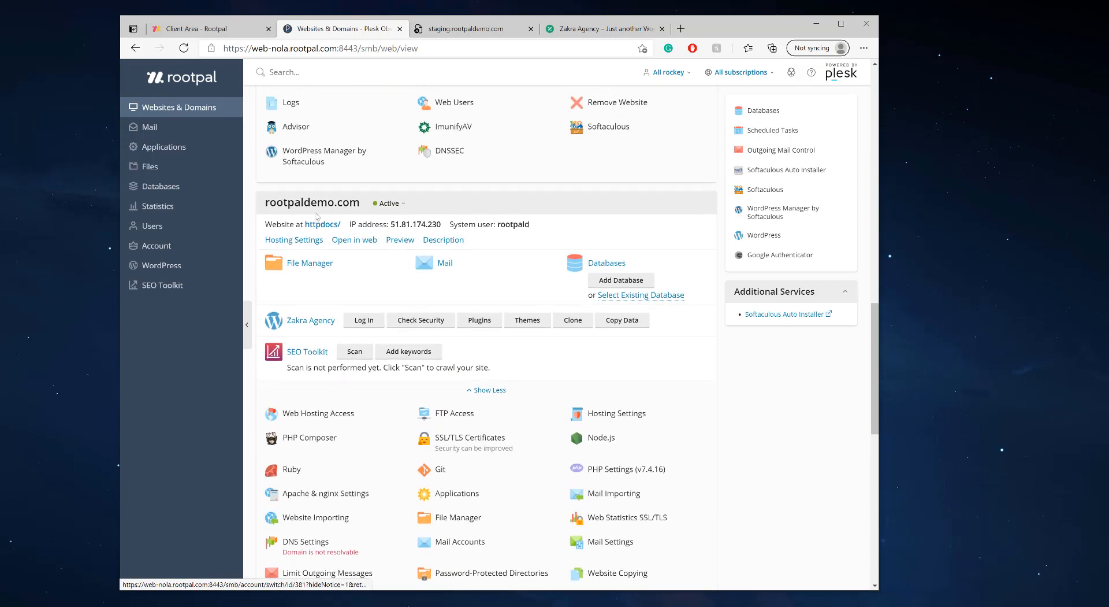
pyautogui.scroll(-3)
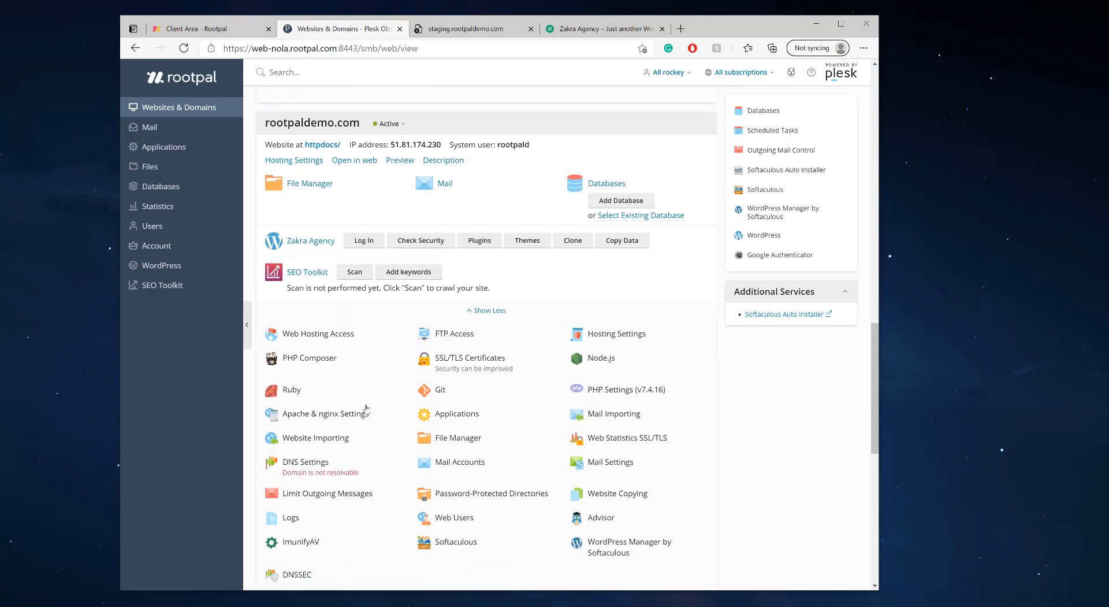
pyautogui.moveTo(305, 462)
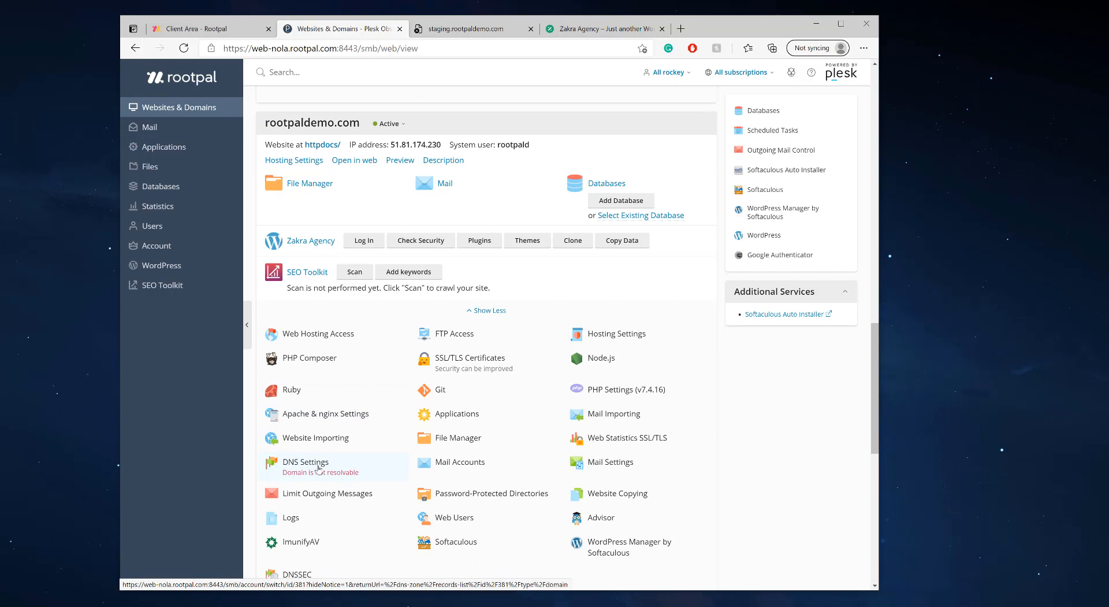
pyautogui.click(305, 463)
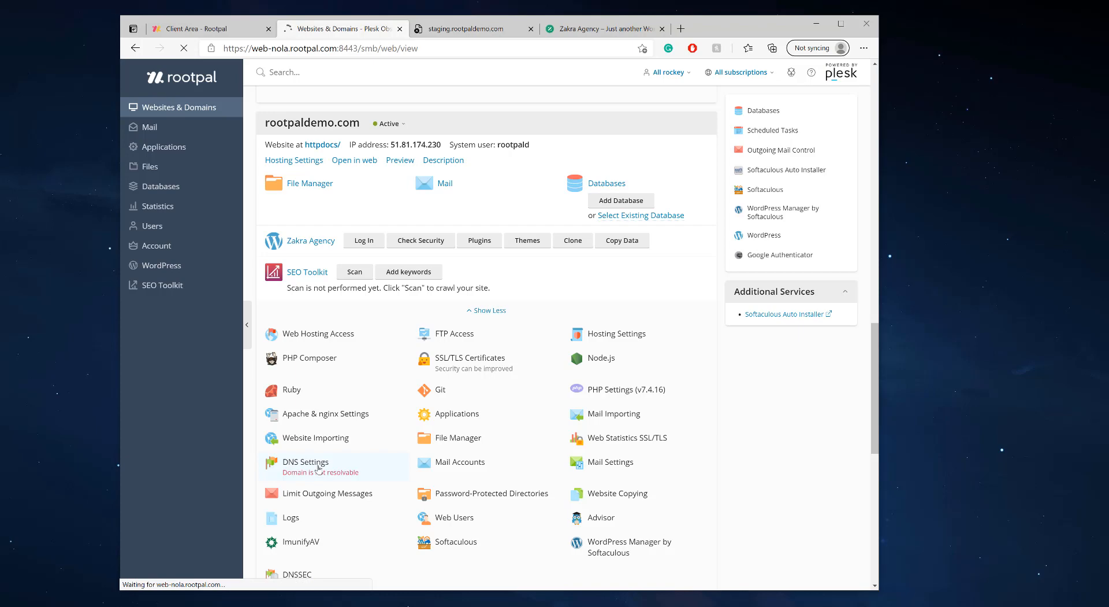
pyautogui.click(305, 461)
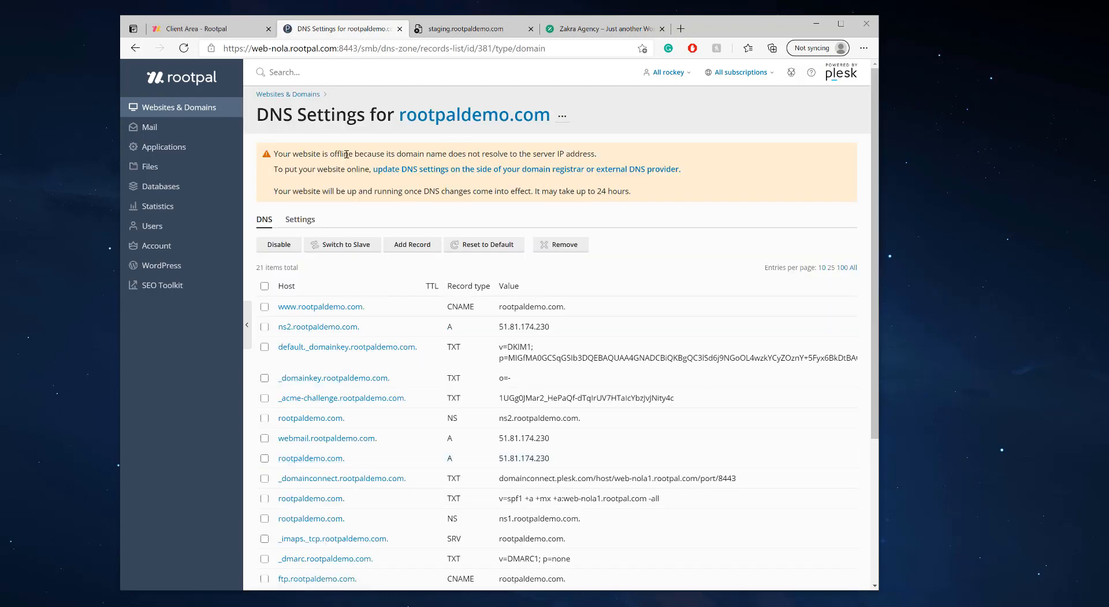
pyautogui.moveTo(273, 153); pyautogui.dragTo(540, 153)
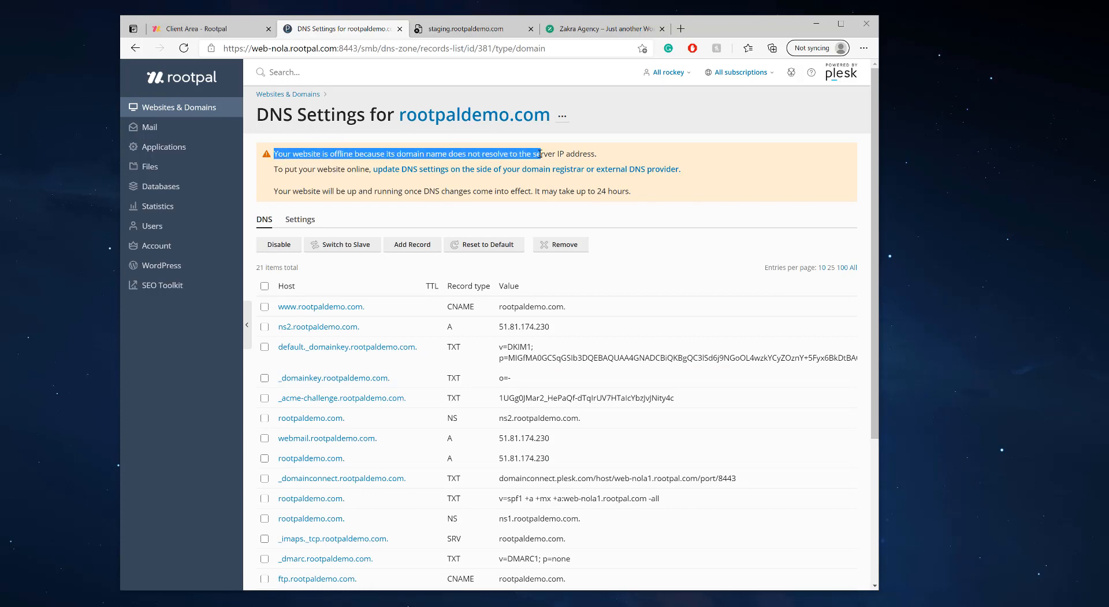
pyautogui.click(598, 154)
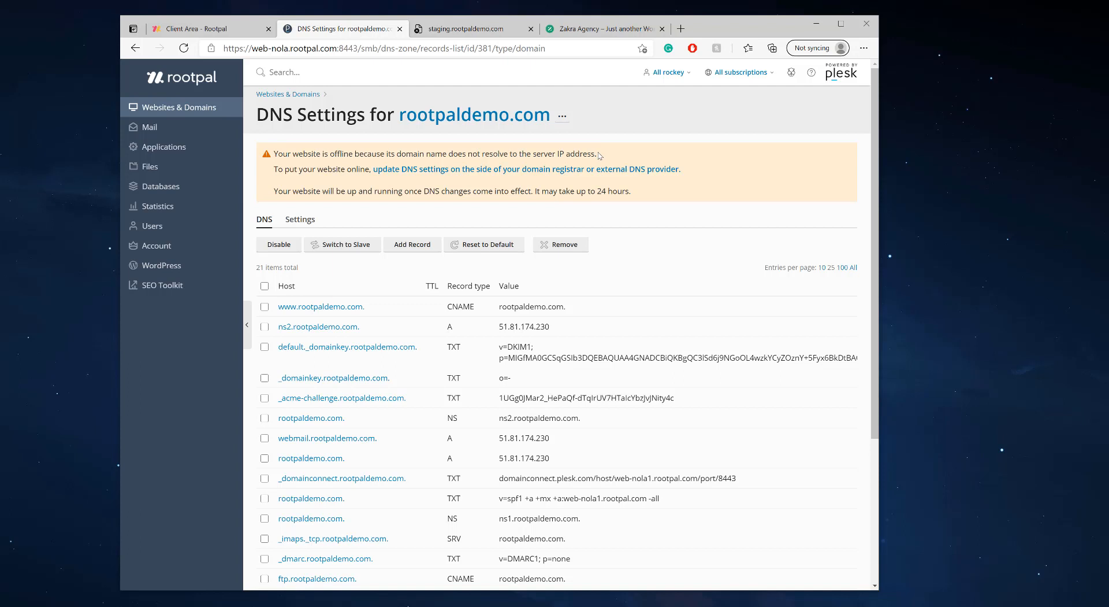
pyautogui.moveTo(612, 151)
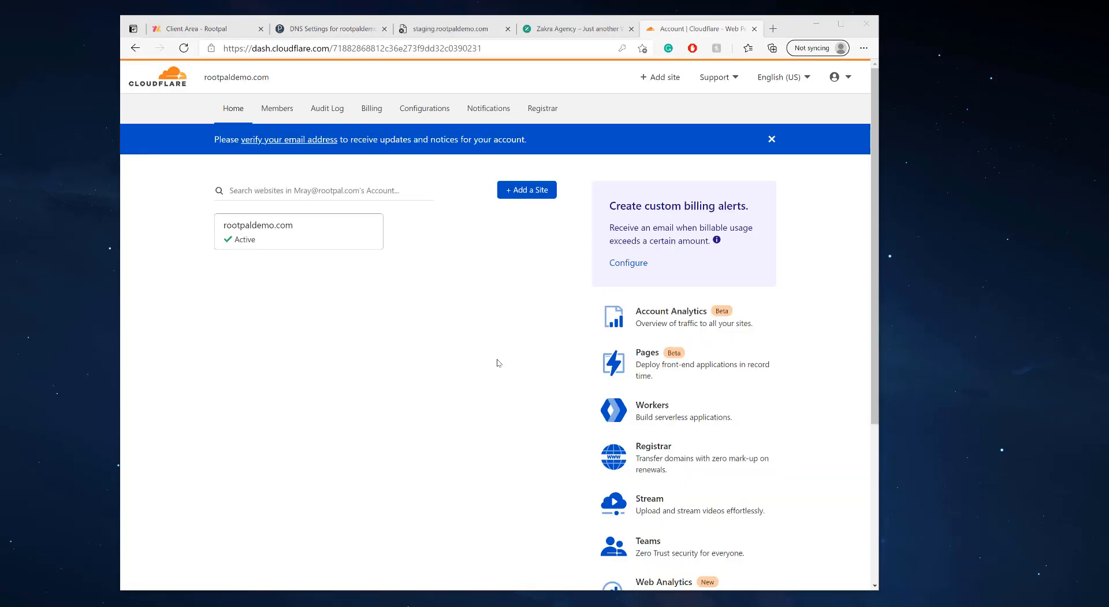
pyautogui.moveTo(306, 243)
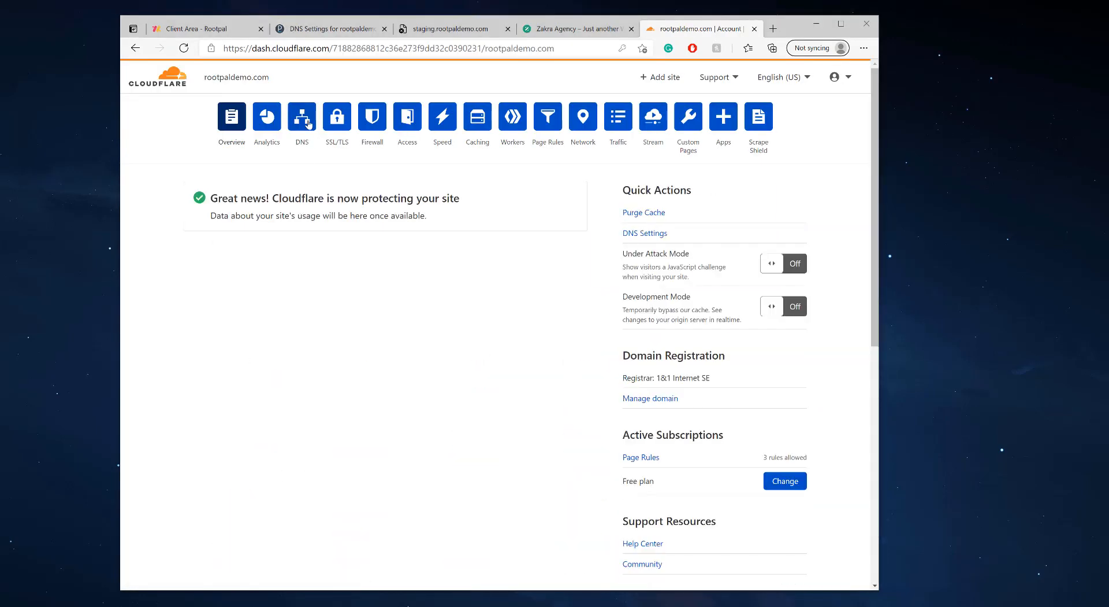
# Add a proxied Cloudflare A record named staging for rootpaldemo.com pointing to 51.81.174.230
pyautogui.click(302, 117)
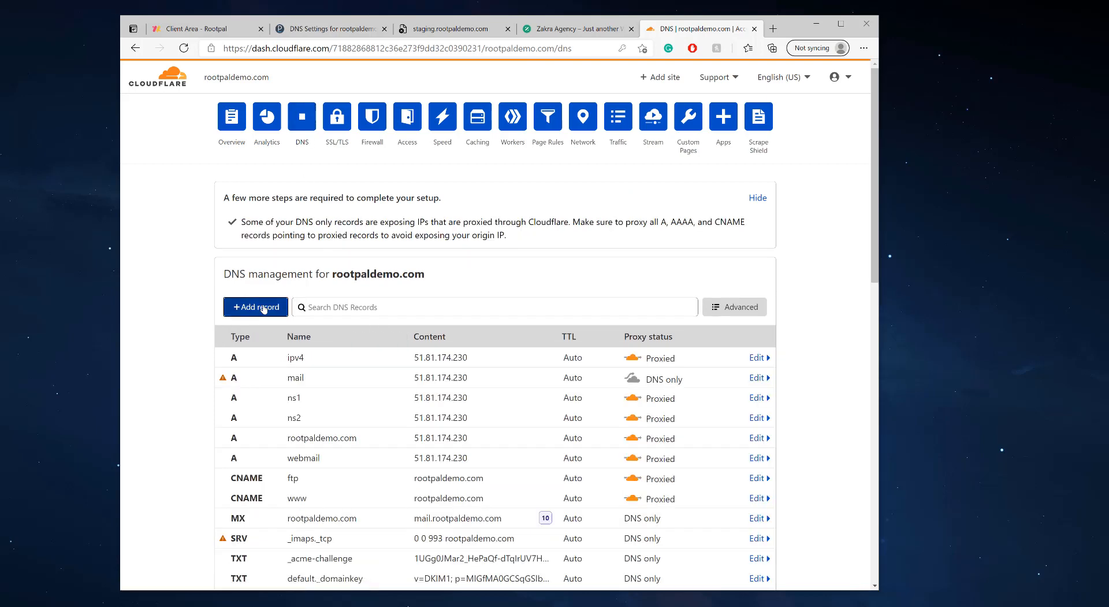
pyautogui.click(254, 307)
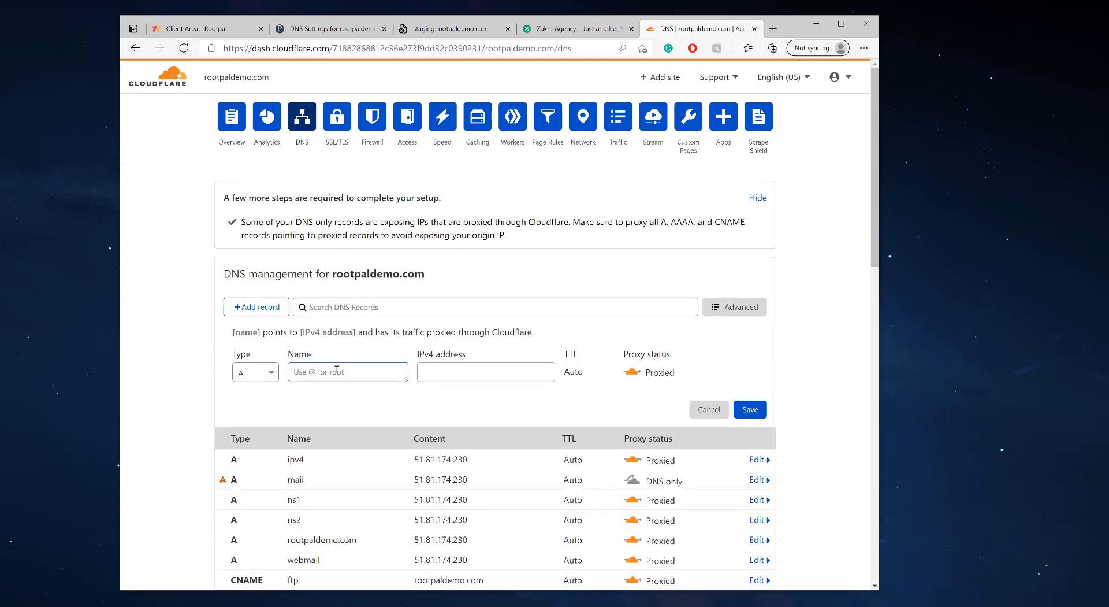
pyautogui.write('staging')
pyautogui.click(486, 371)
pyautogui.write('51.81.174.230')
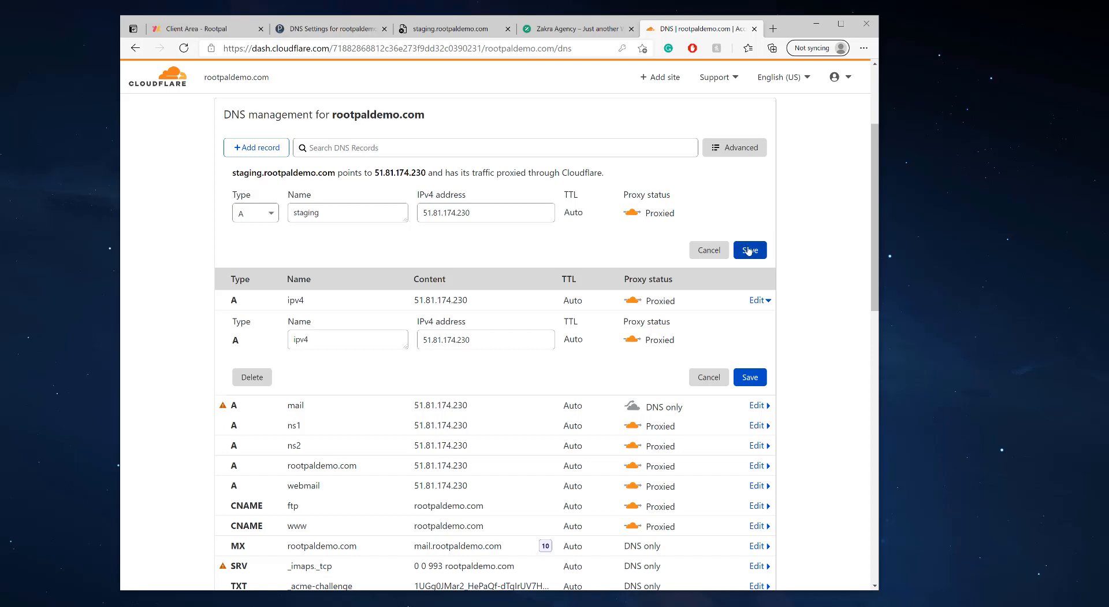
pyautogui.click(749, 250)
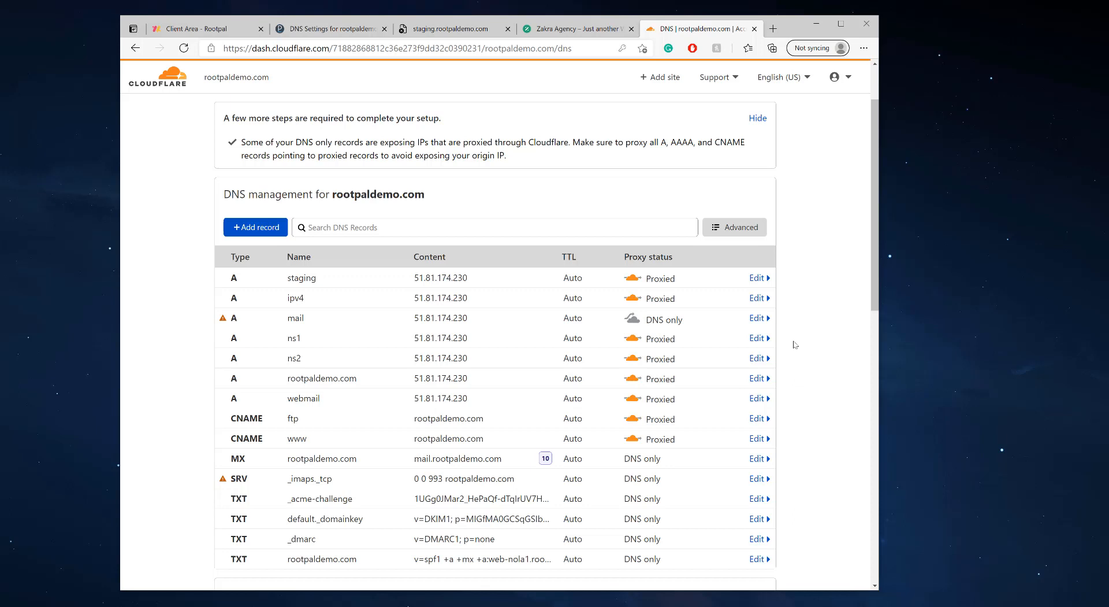
pyautogui.moveTo(494, 346)
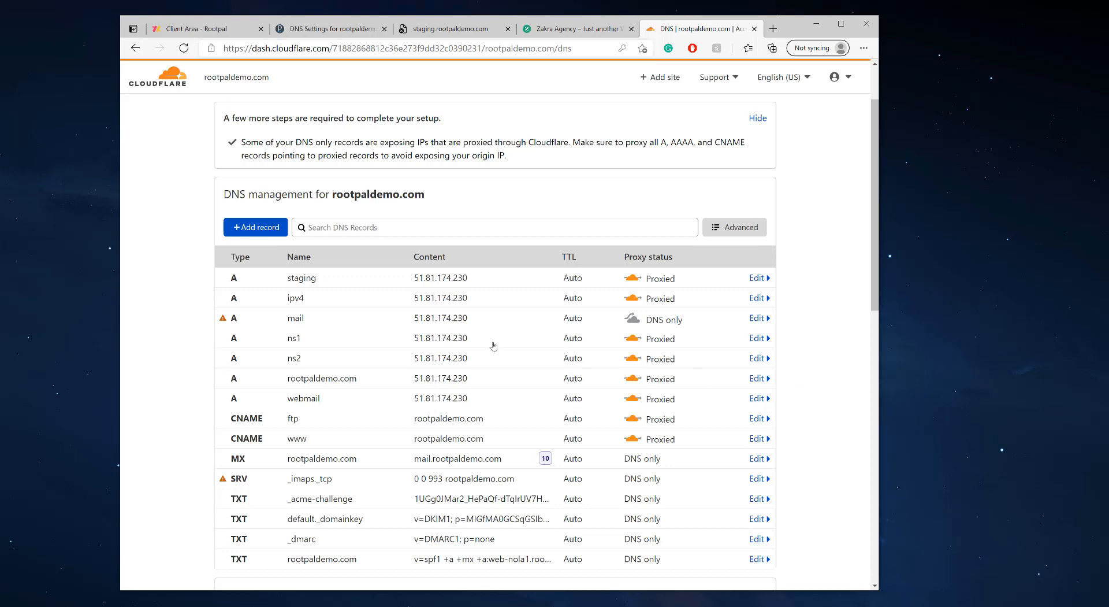
pyautogui.moveTo(471, 314)
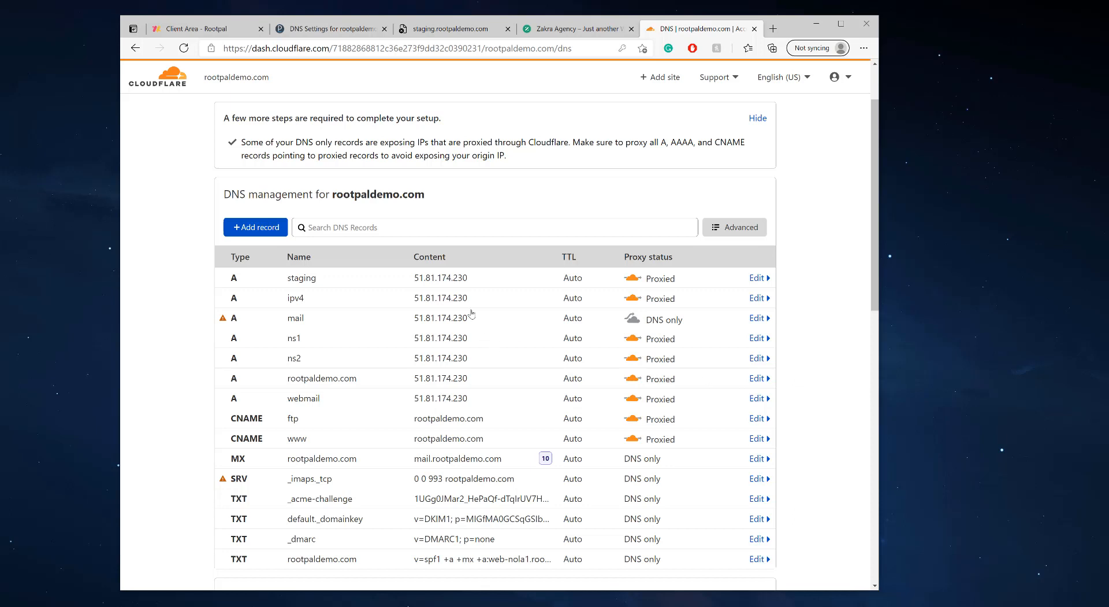
pyautogui.moveTo(461, 321)
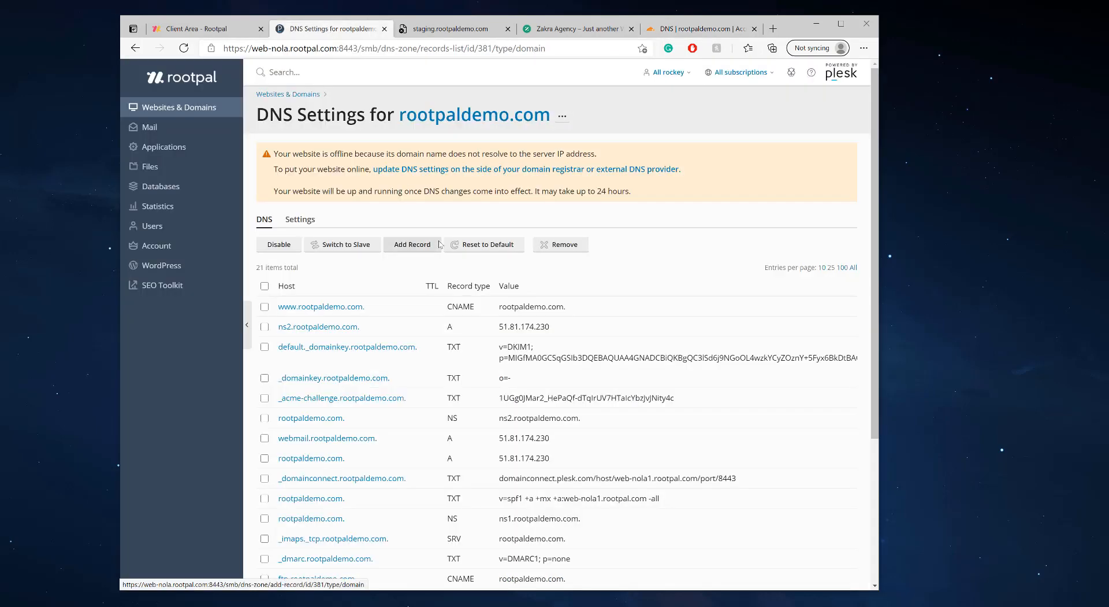
# Return to Plesk's domains overview and scroll to the staging.rootpaldemo.com entry
pyautogui.scroll(-3)
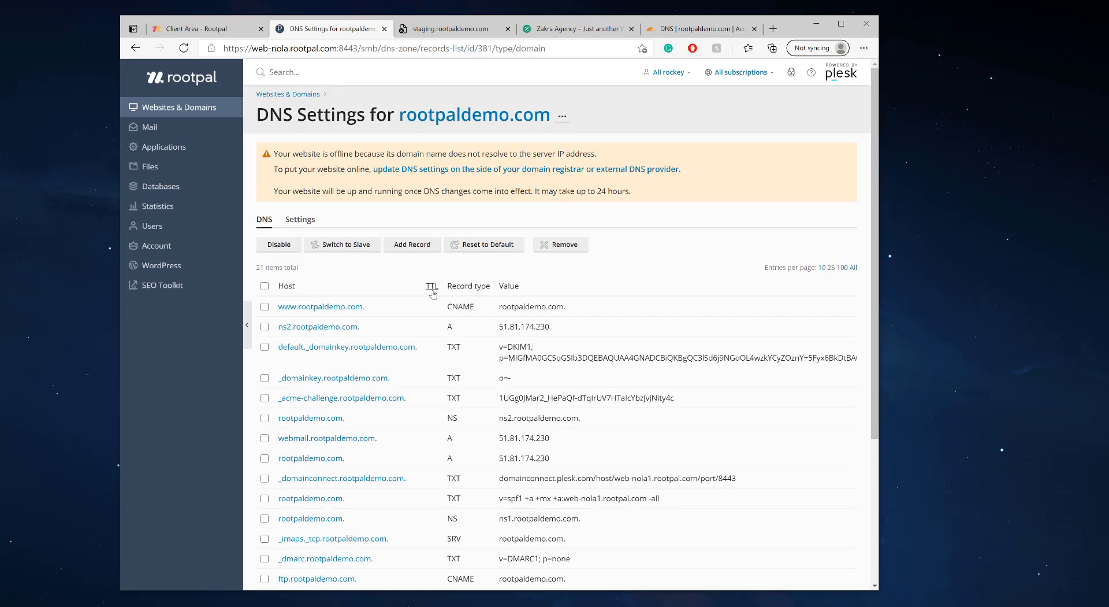
pyautogui.scroll(-3)
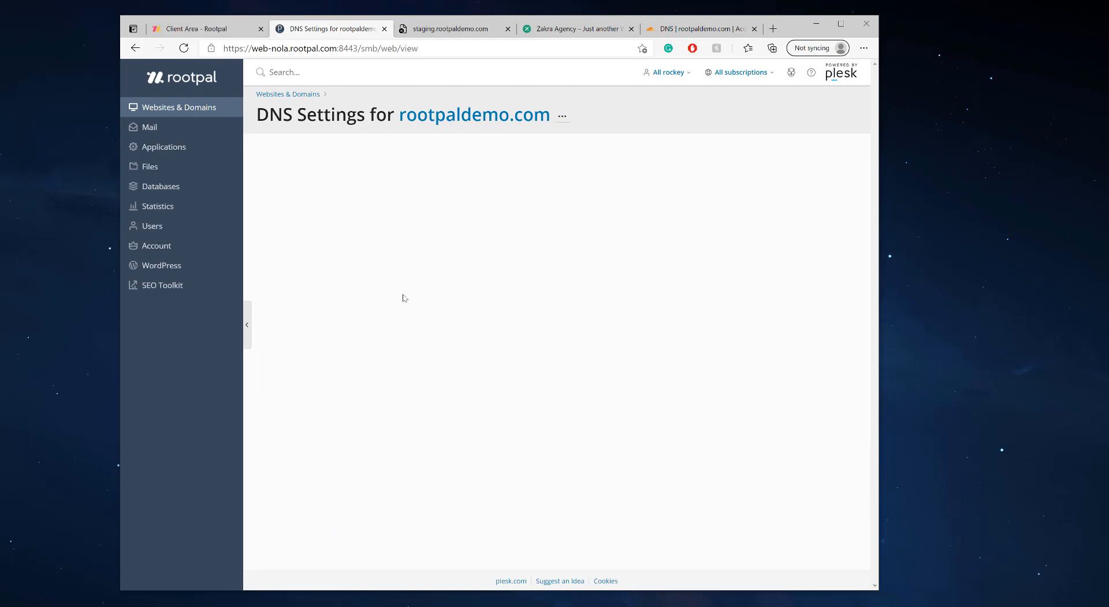
pyautogui.click(287, 93)
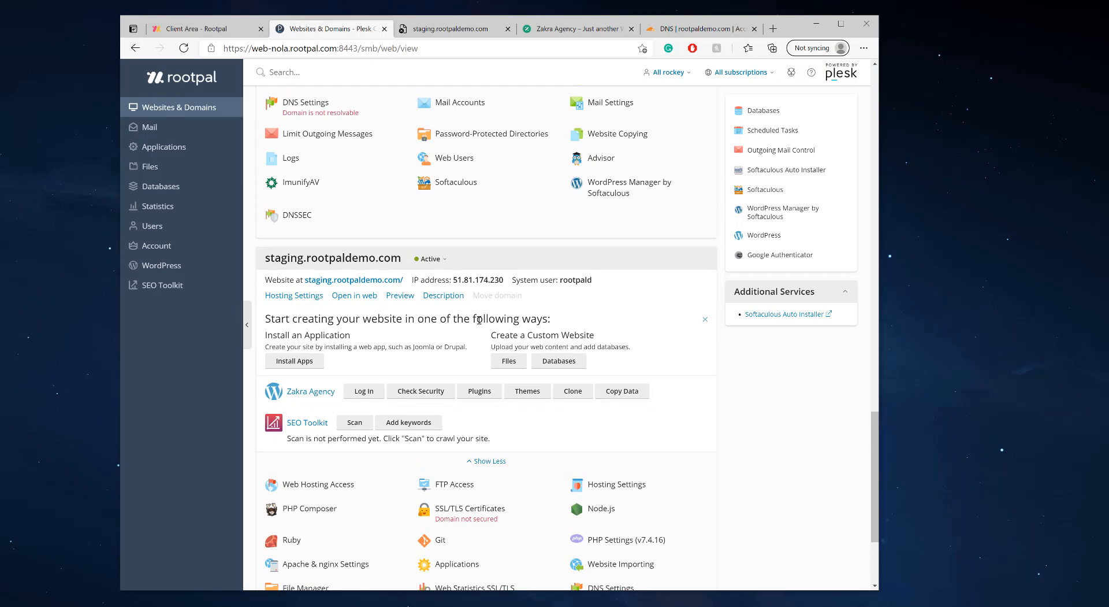
pyautogui.scroll(-3)
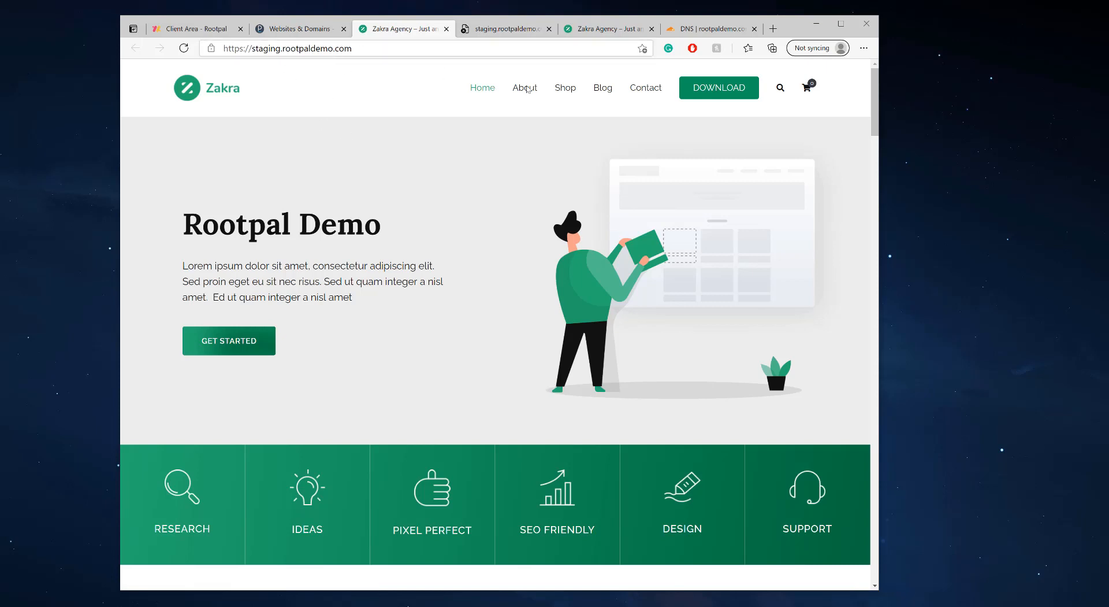
pyautogui.moveTo(477, 155)
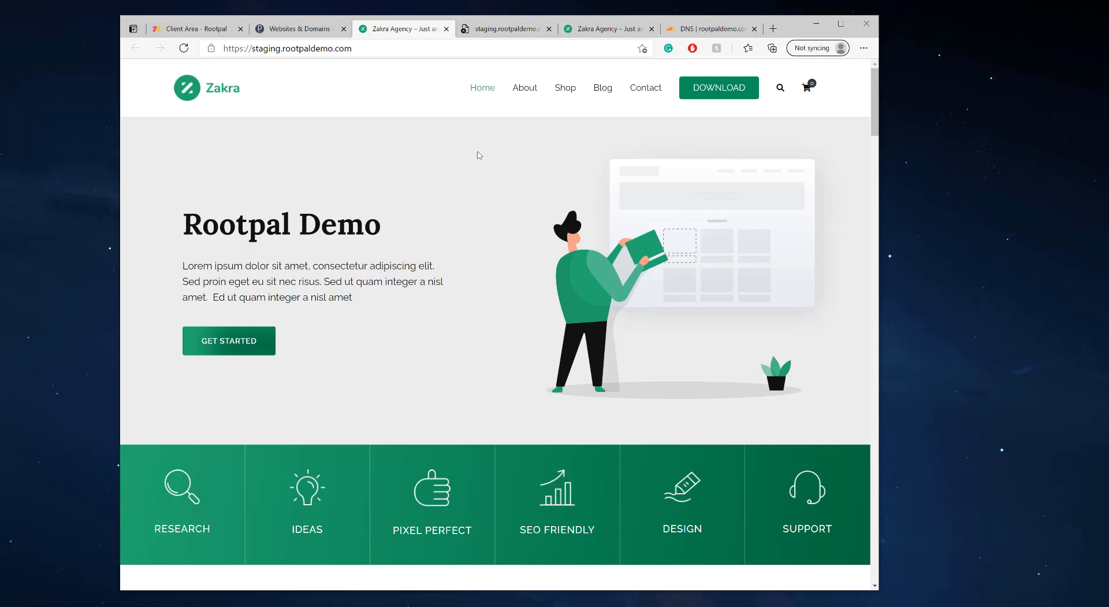
# Load staging.rootpaldemo.com in a new tab, showing the Rootpal Demo Zakra homepage
pyautogui.click(525, 88)
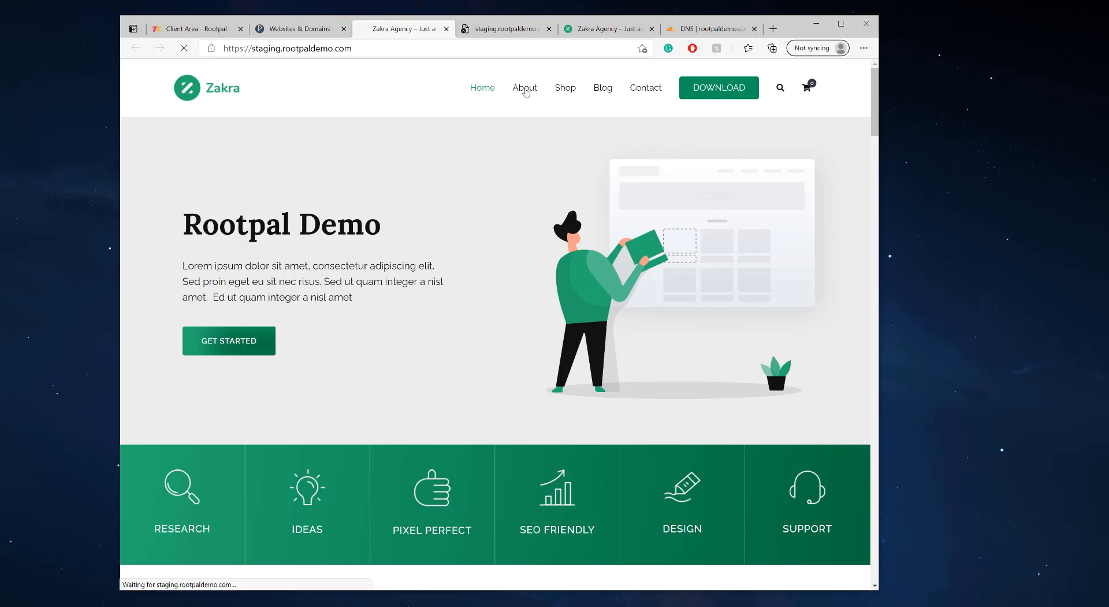
pyautogui.click(525, 88)
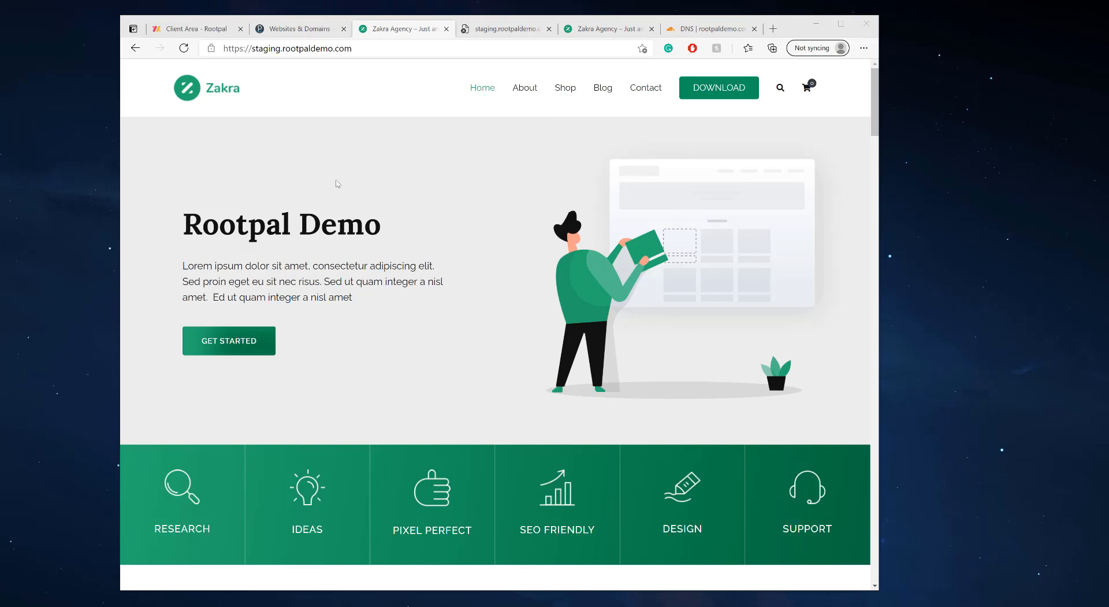
# Sign in to the staging site's WordPress admin from Plesk and visit its homepage as administrator
pyautogui.click(297, 28)
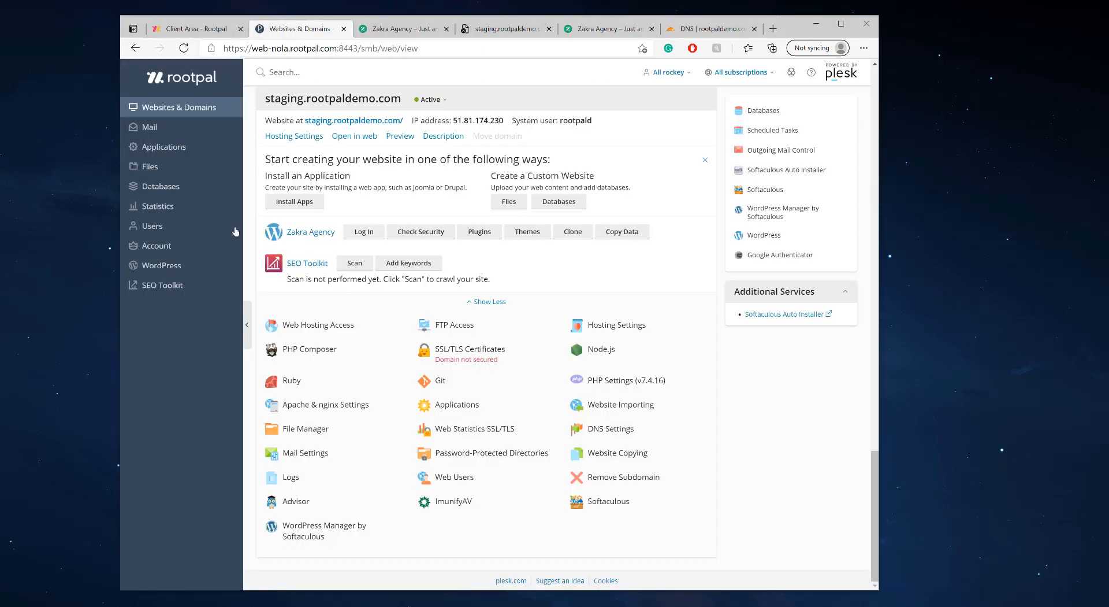
pyautogui.scroll(-3)
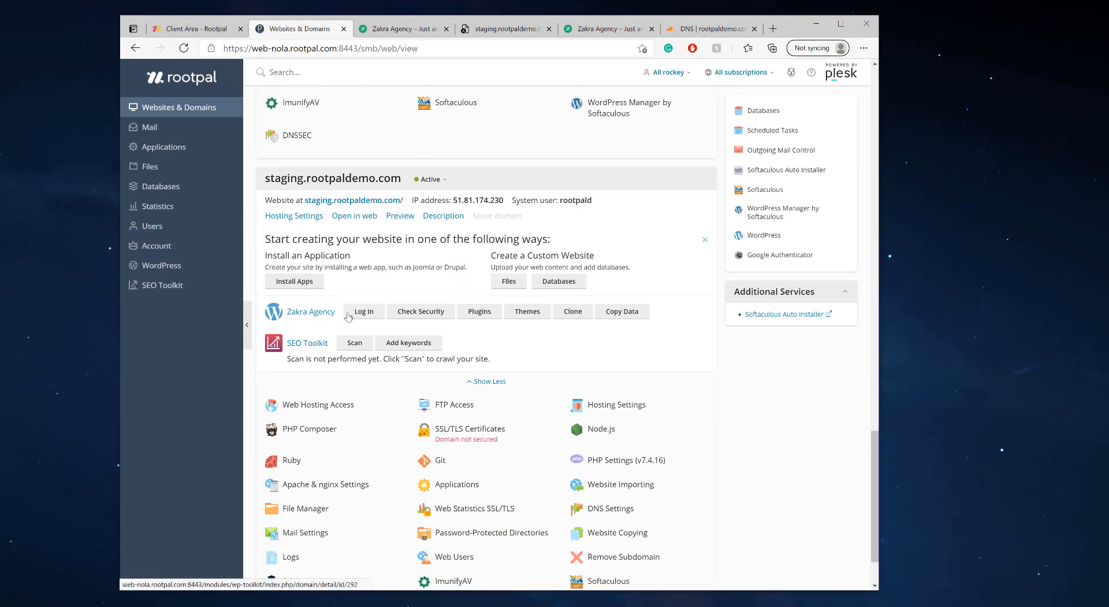
pyautogui.click(363, 311)
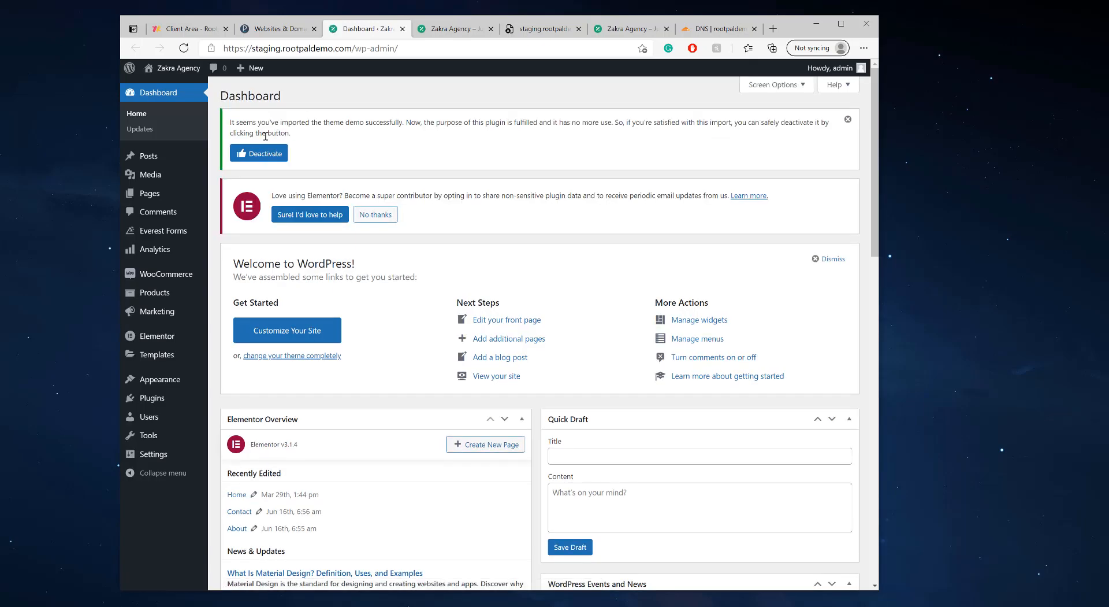
pyautogui.moveTo(172, 68)
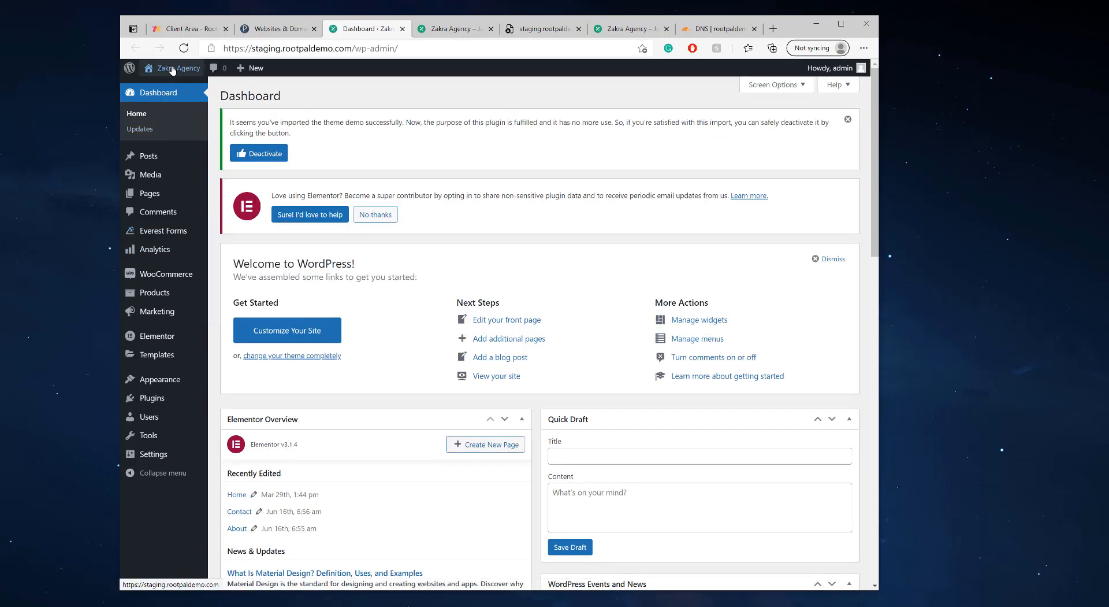
pyautogui.click(178, 68)
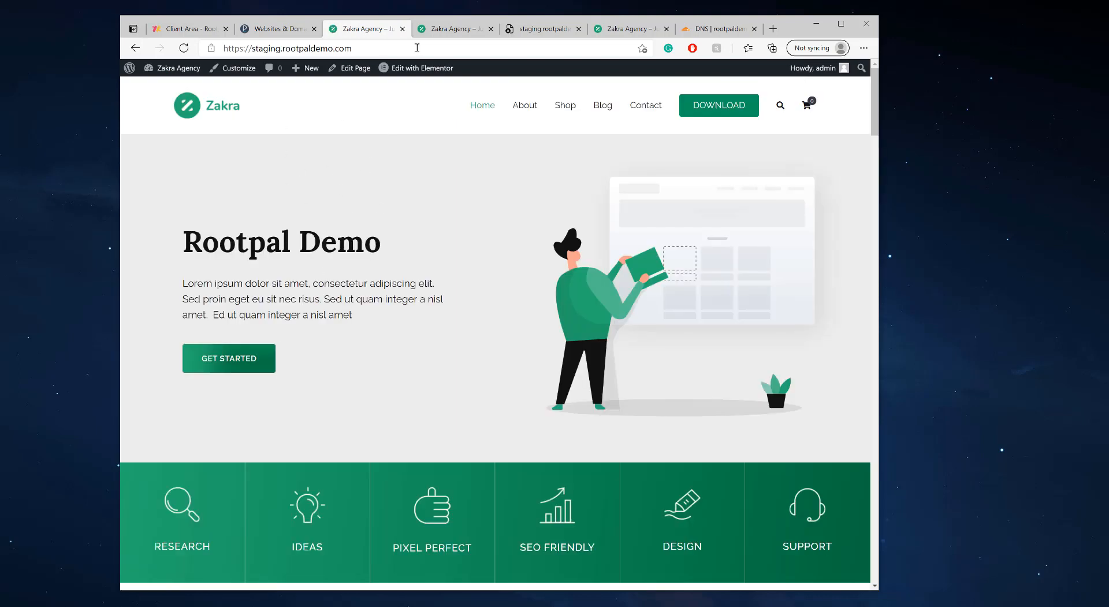
# Edit the staging homepage in Elementor to read 'Rootpal Live' with 'The site is now live.' below
pyautogui.click(422, 68)
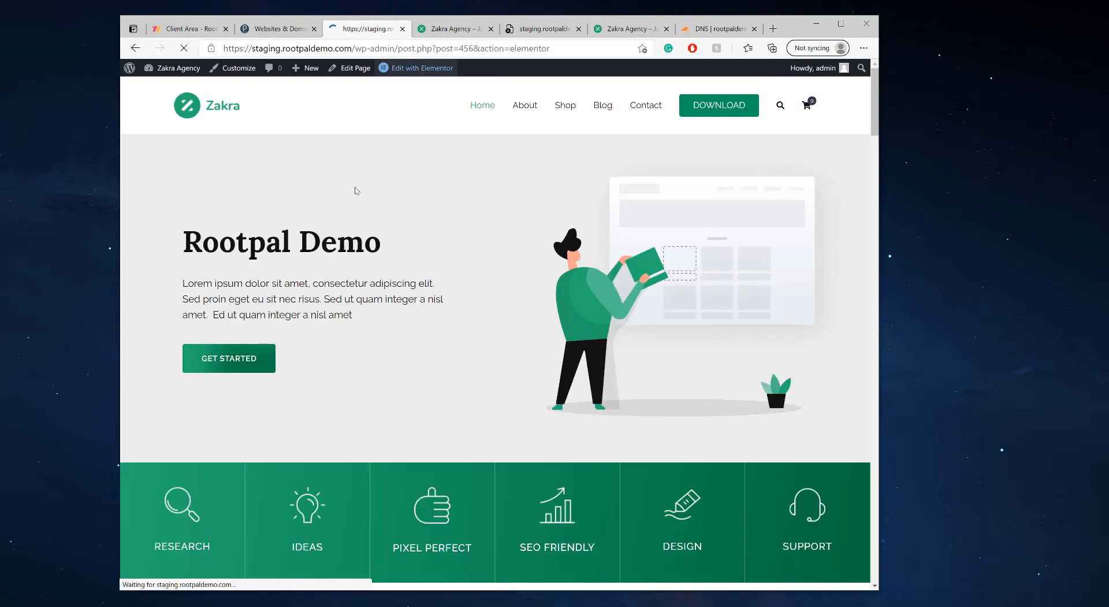
pyautogui.click(421, 68)
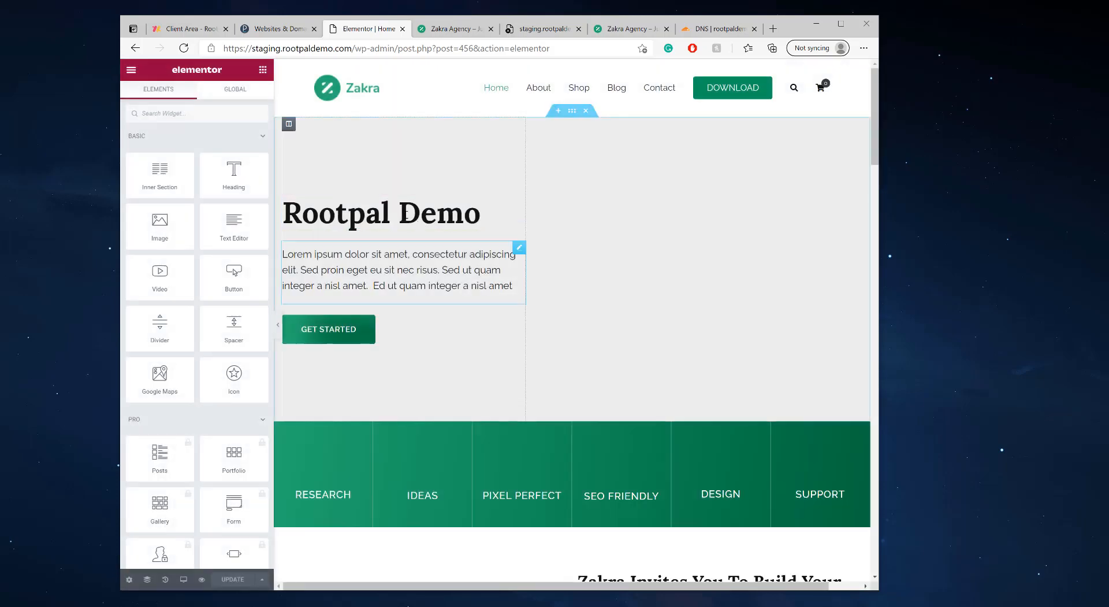
pyautogui.click(380, 212)
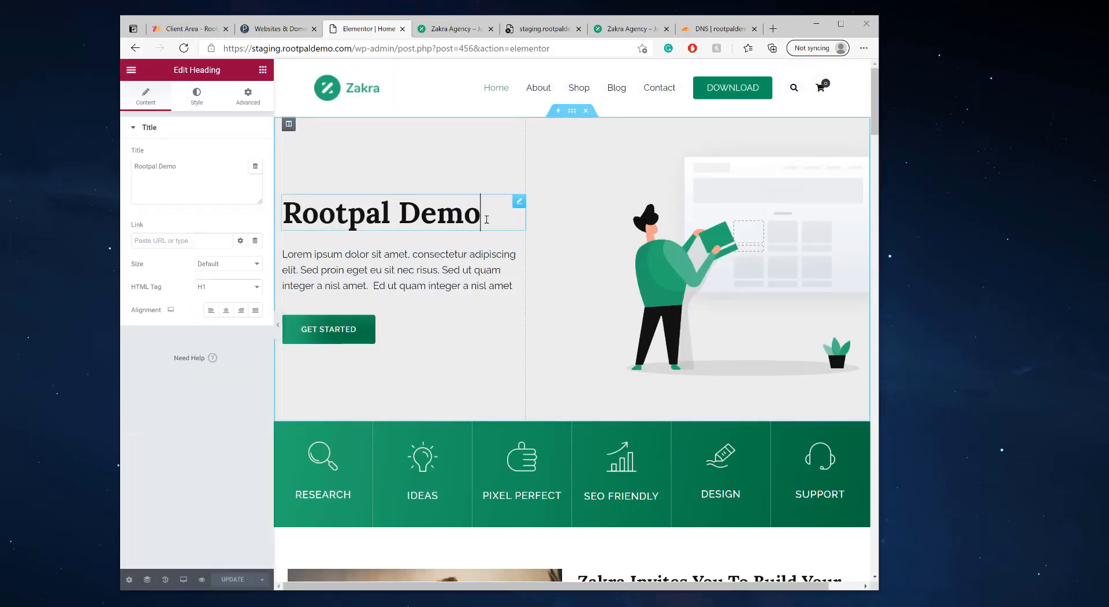
pyautogui.doubleClick(441, 213)
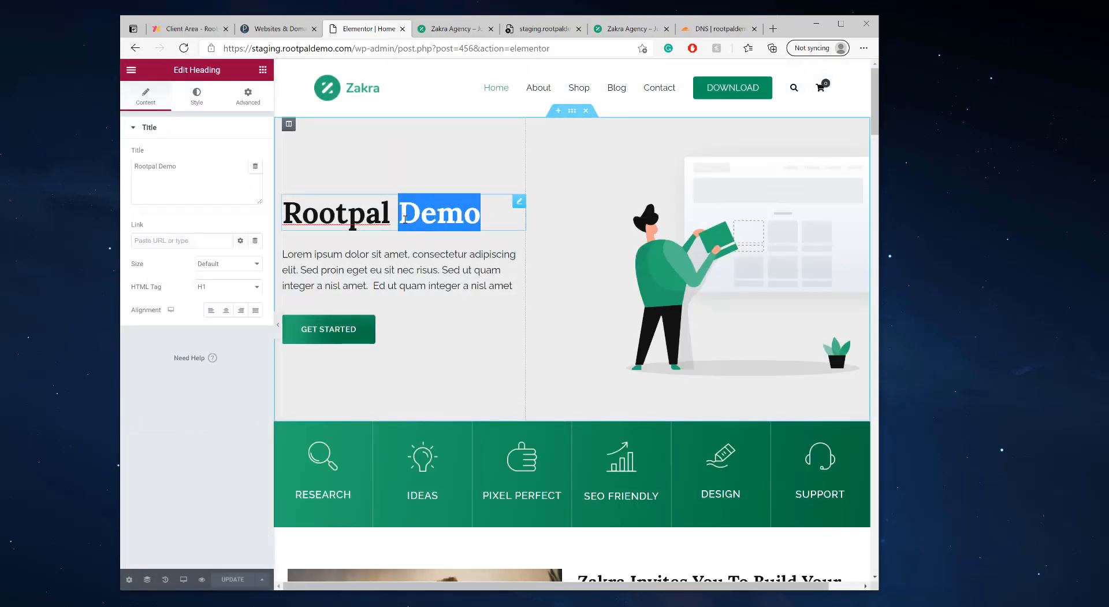
pyautogui.click(399, 270)
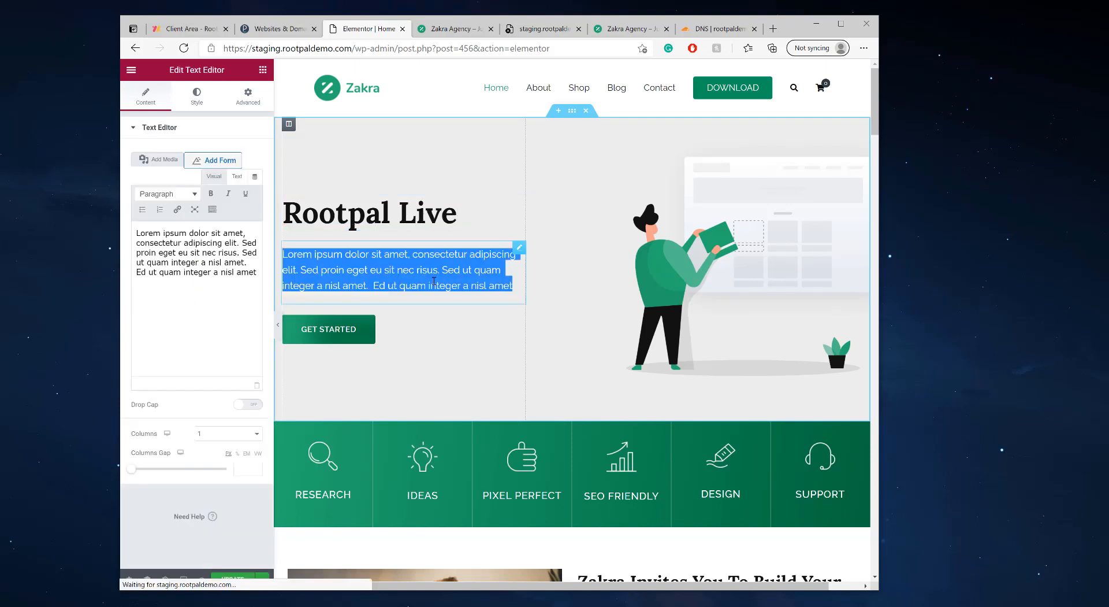
pyautogui.write('Thee')
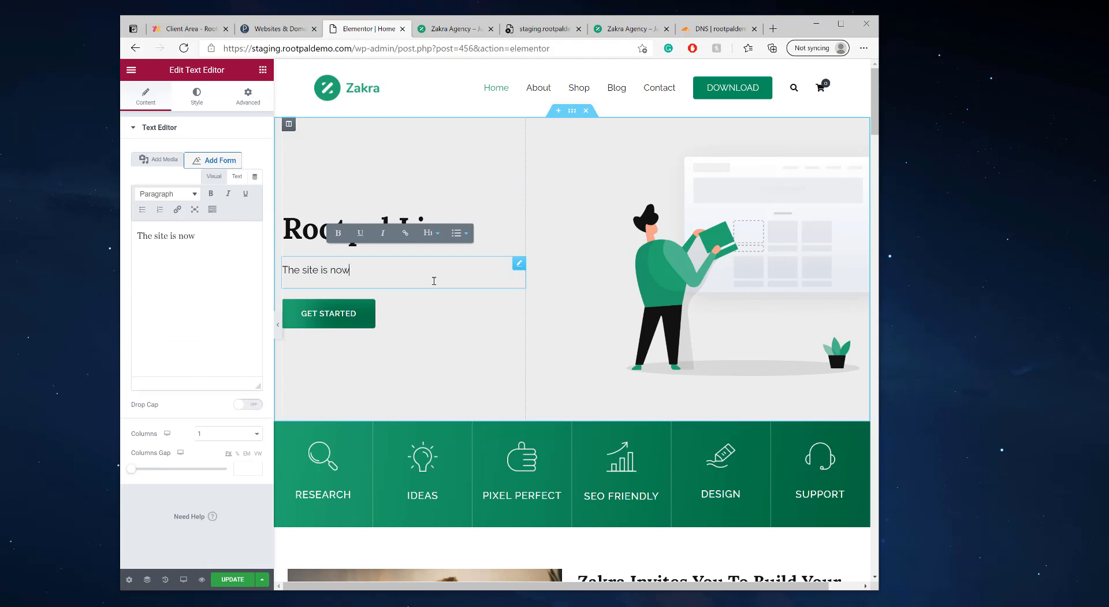
pyautogui.write('live.')
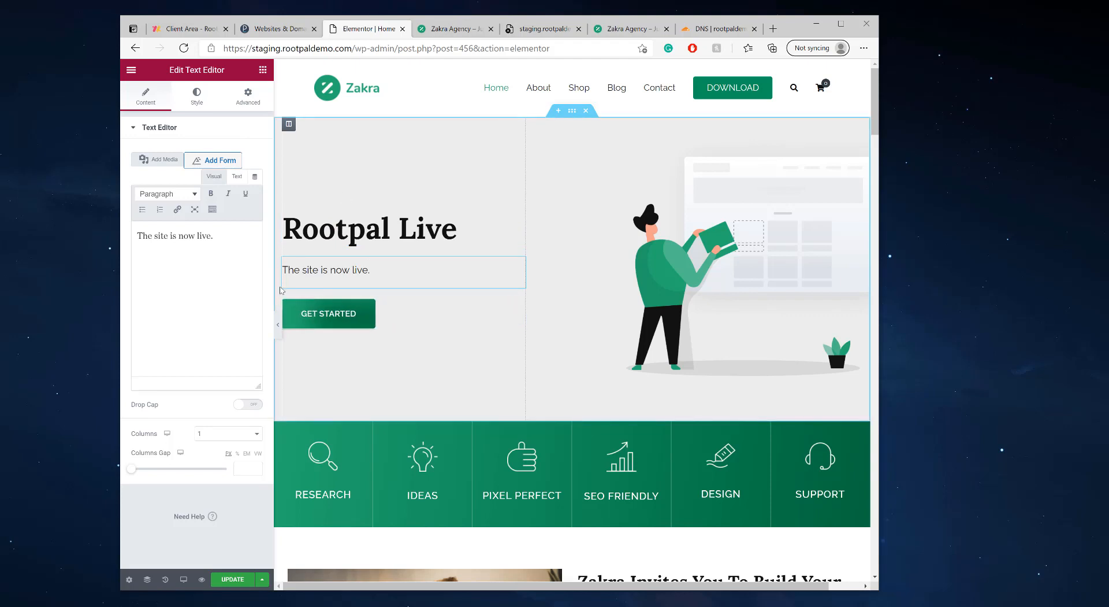
# Save the edited homepage and preview it without the editing panel
pyautogui.click(231, 579)
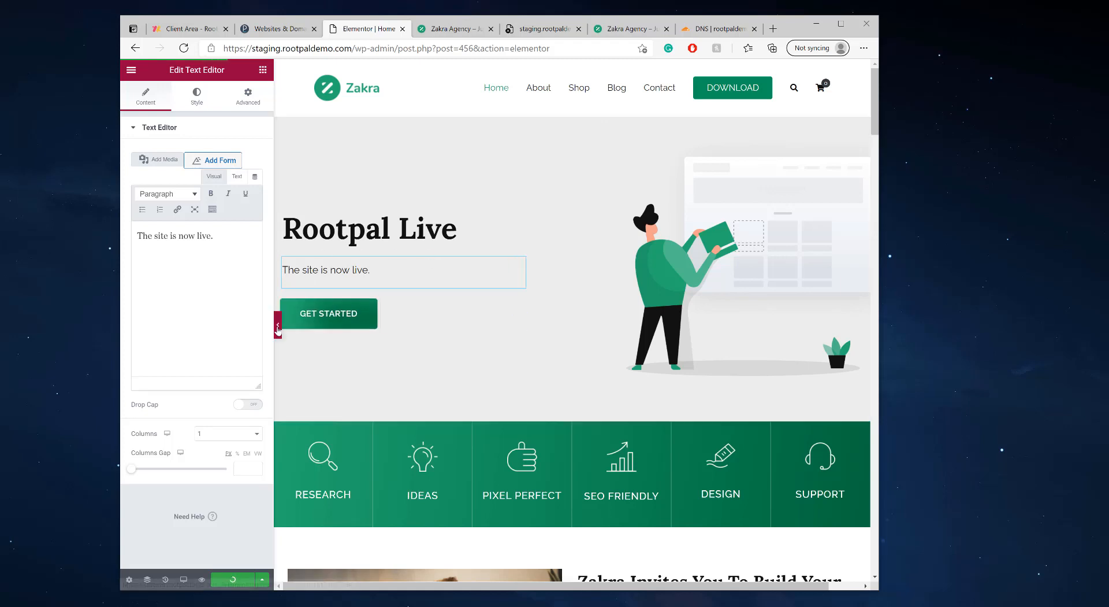
pyautogui.click(278, 323)
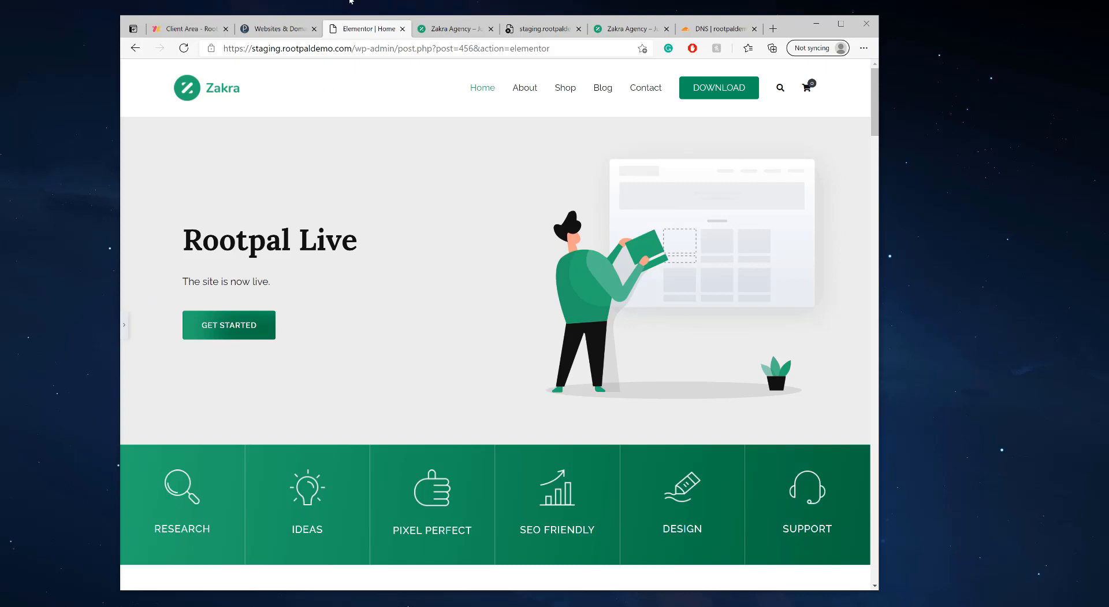
pyautogui.moveTo(153, 309)
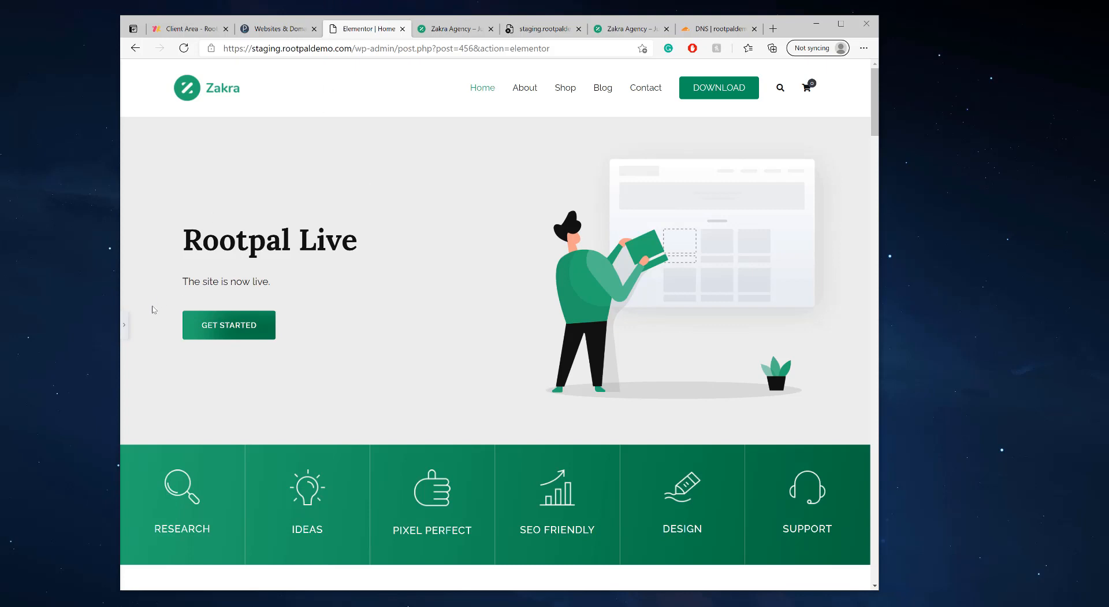
pyautogui.click(225, 282)
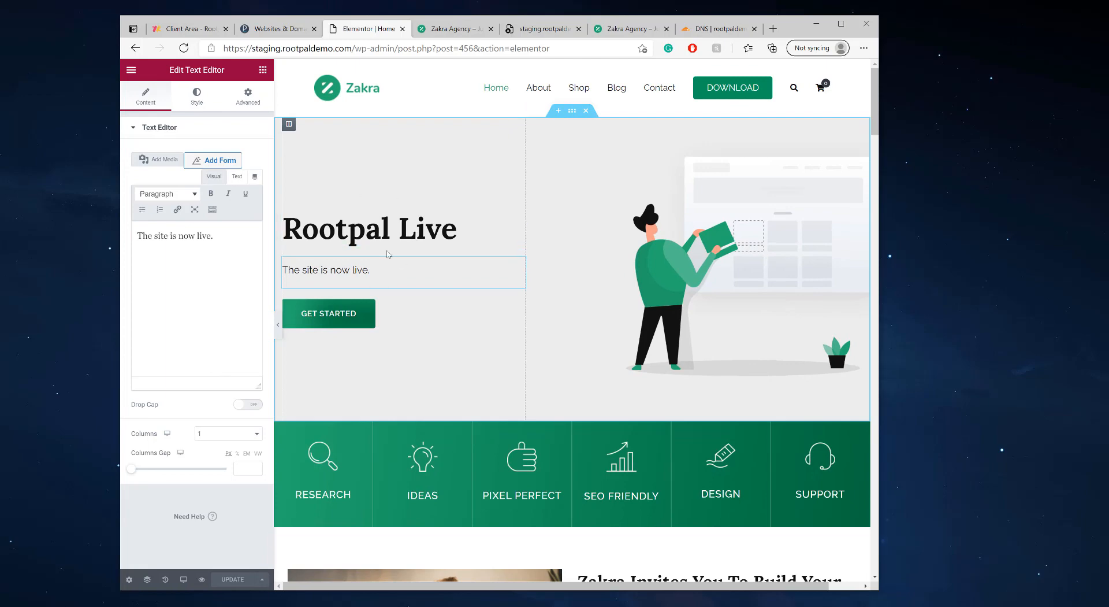
pyautogui.scroll(-3)
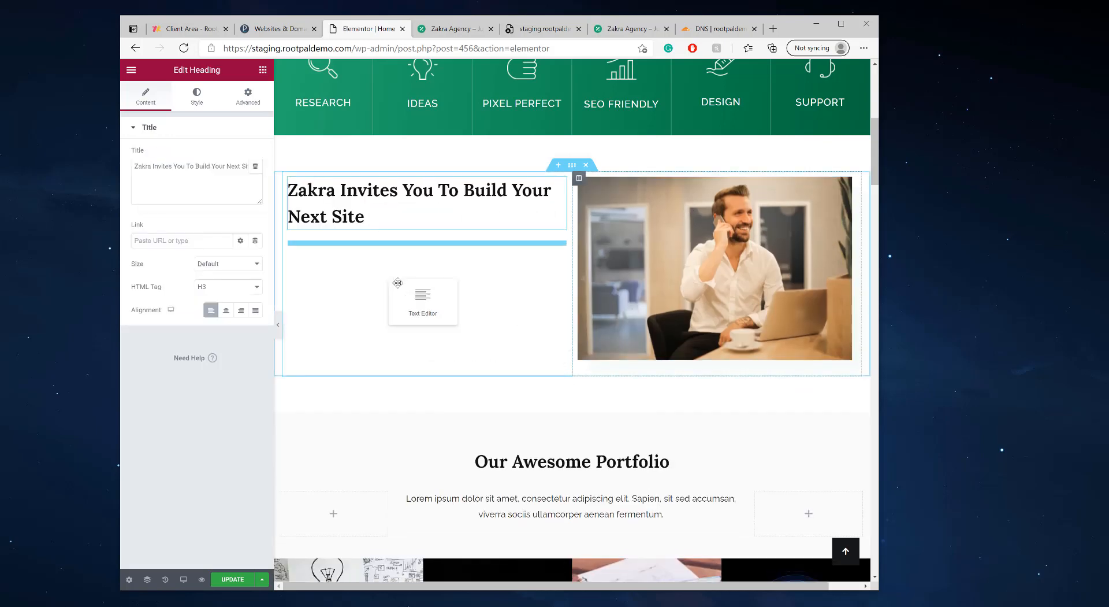
pyautogui.click(423, 300)
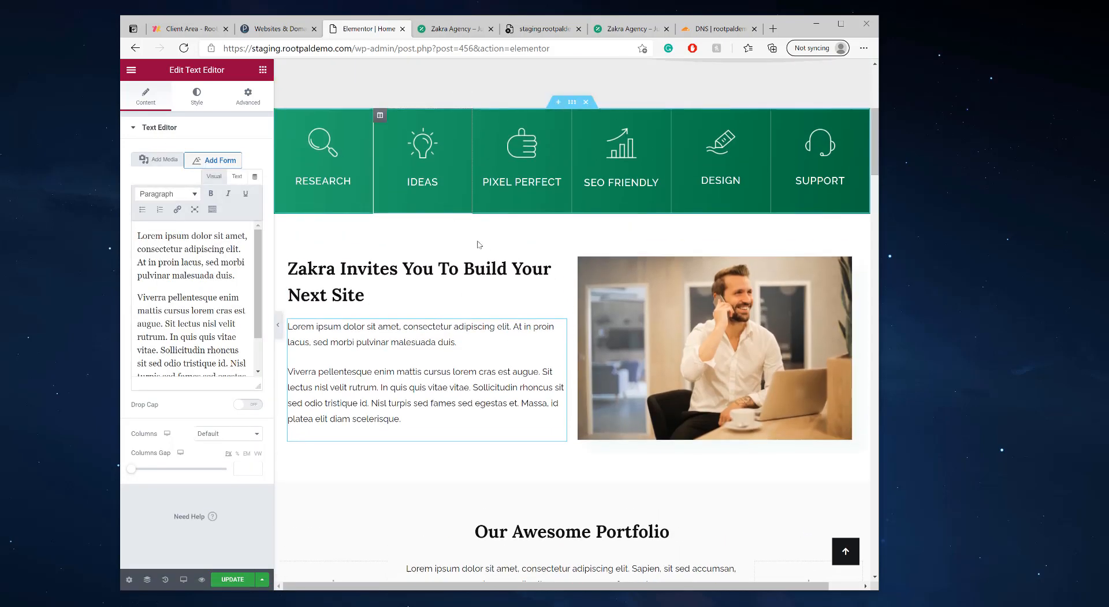
pyautogui.click(714, 346)
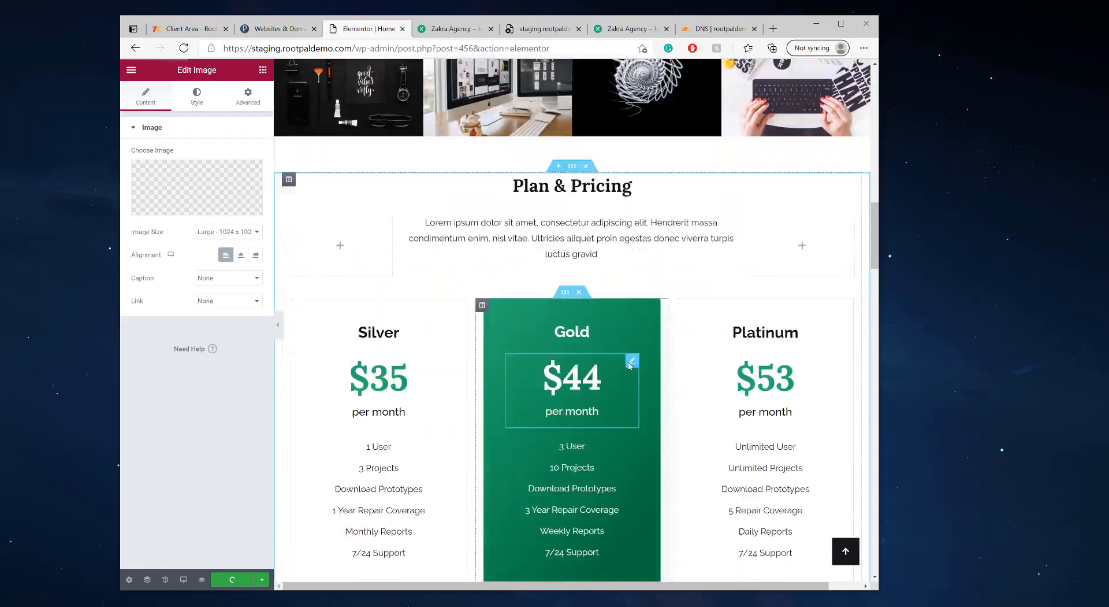
pyautogui.scroll(-3)
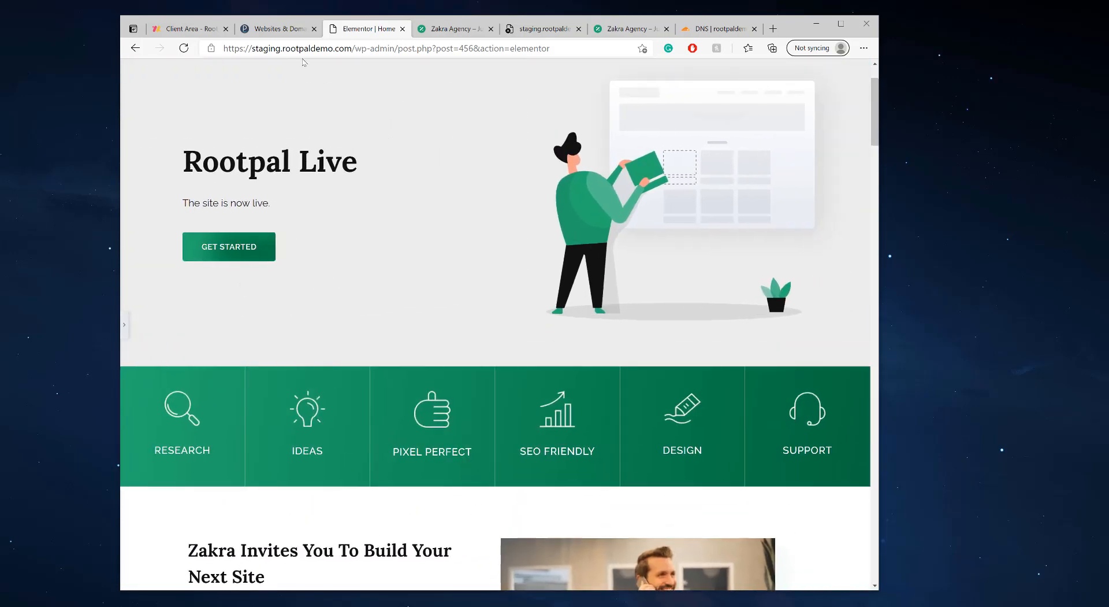
# Bring up Copy Data for the staging.rootpaldemo.com Zakra Agency installation in WordPress Toolkit
pyautogui.click(277, 28)
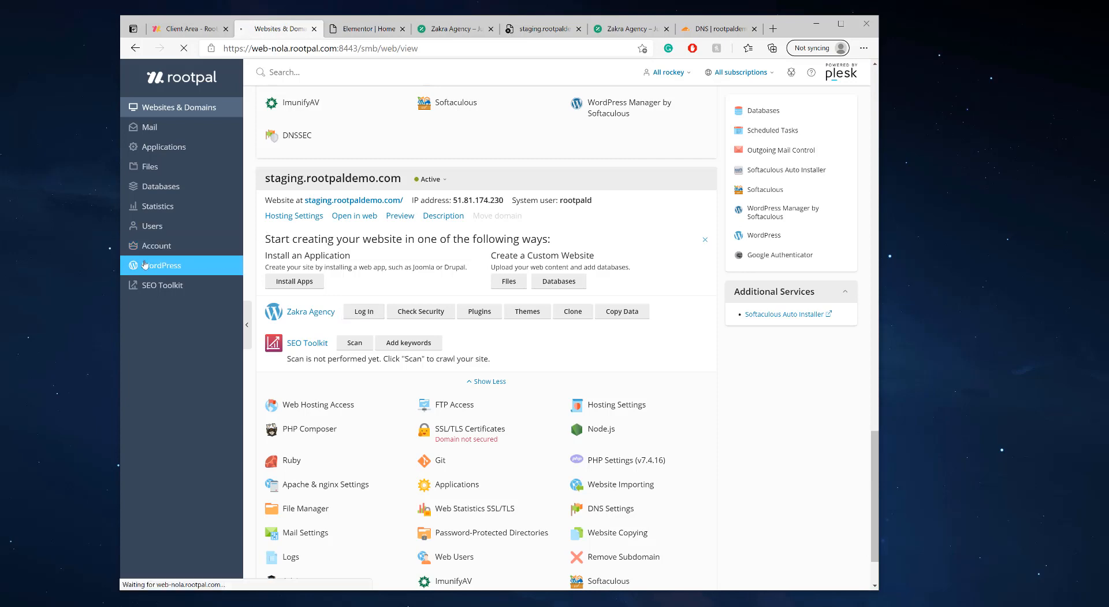
pyautogui.click(163, 265)
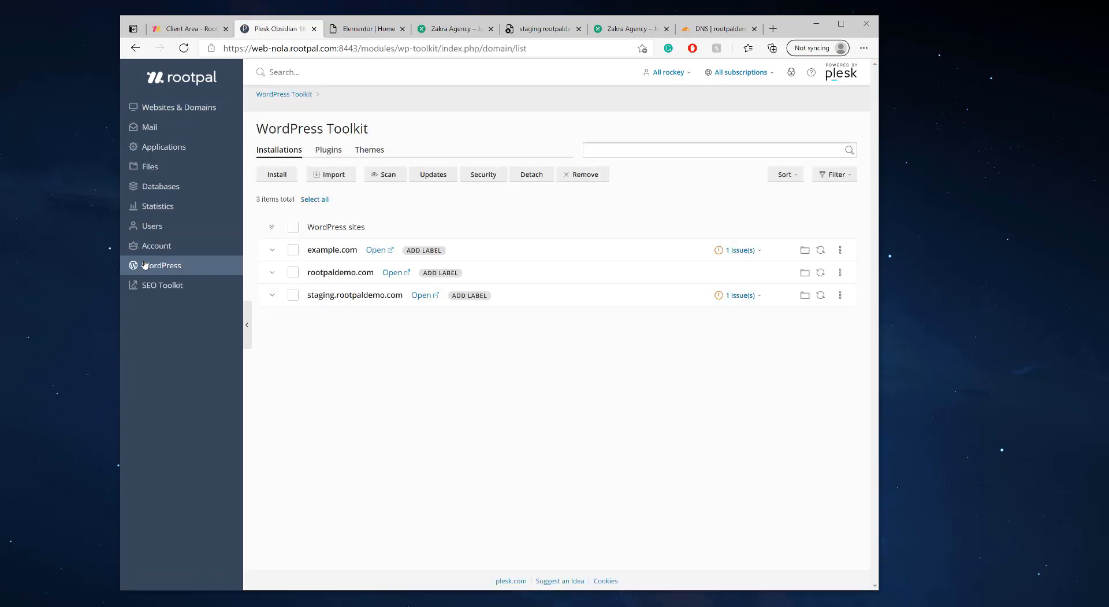
pyautogui.click(270, 295)
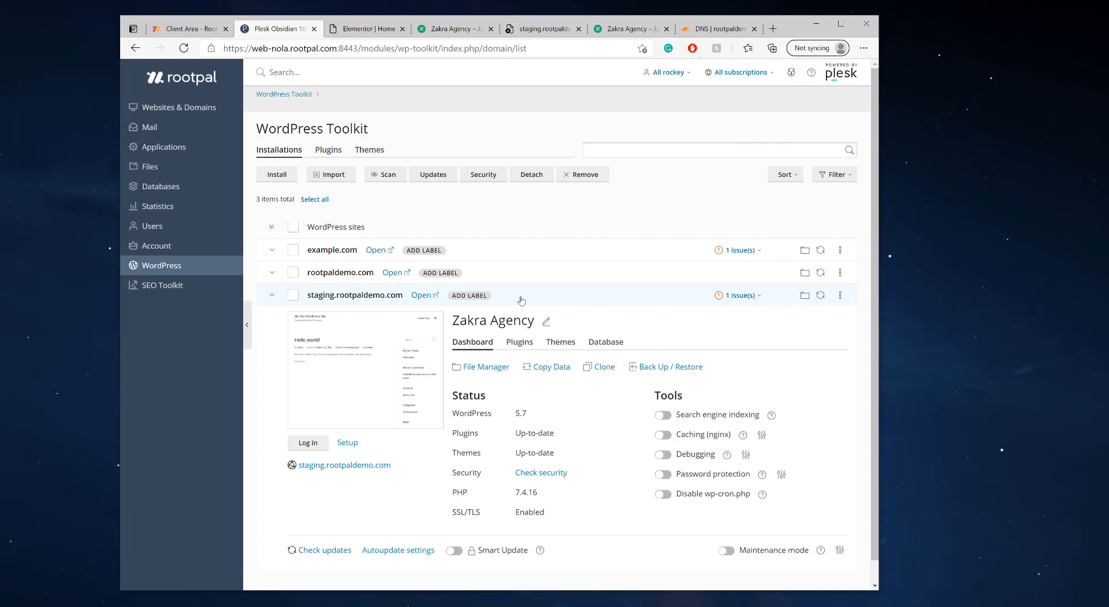
pyautogui.moveTo(551, 367)
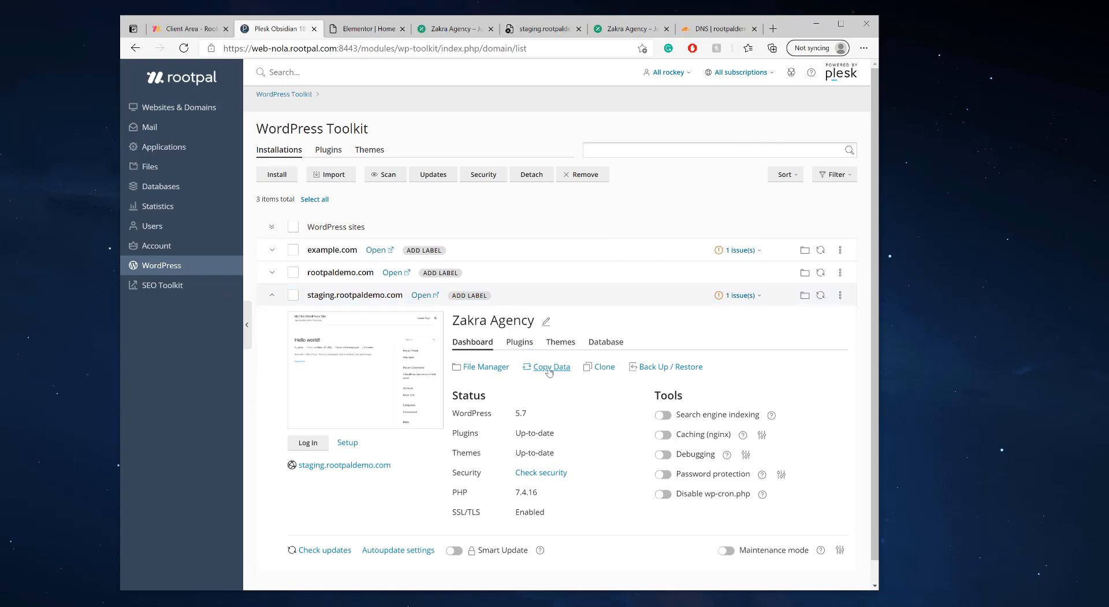
pyautogui.click(551, 366)
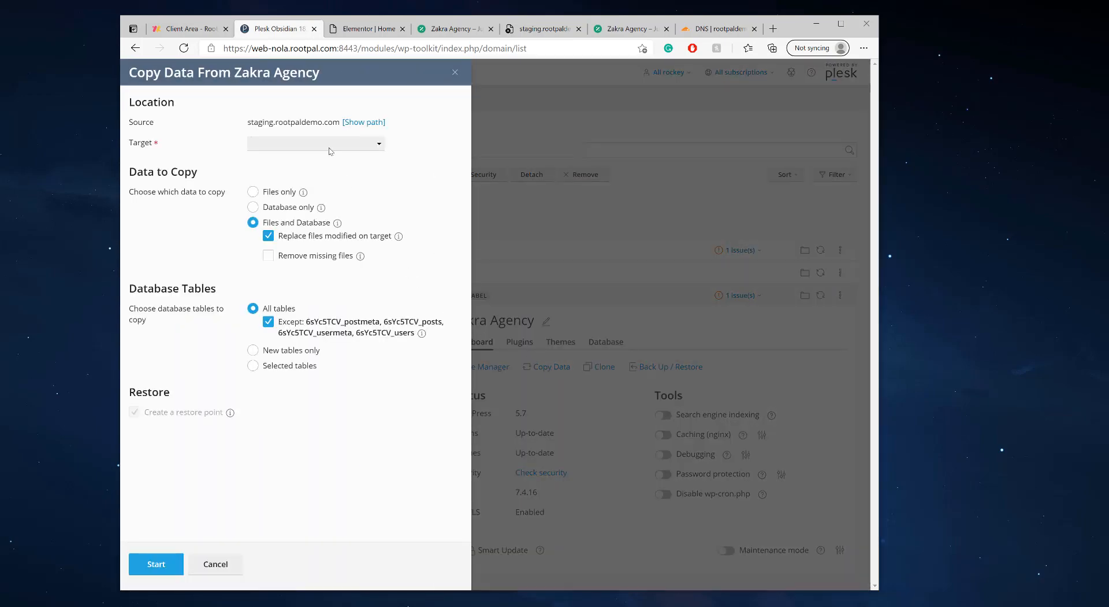
# Target the live rootpaldemo.com site and copy both files and database
pyautogui.click(315, 143)
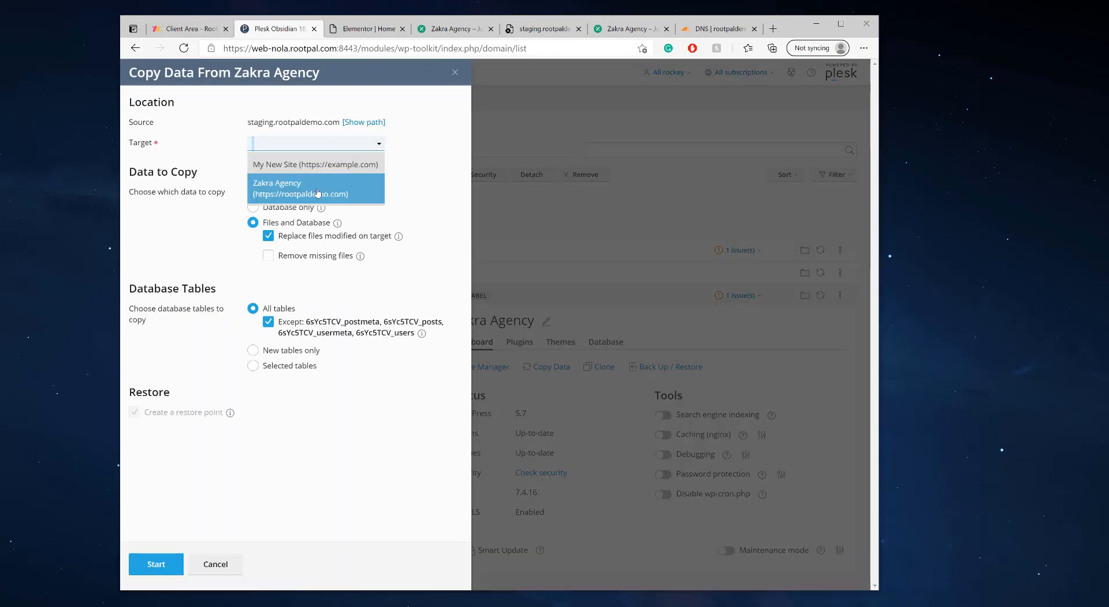
pyautogui.click(317, 188)
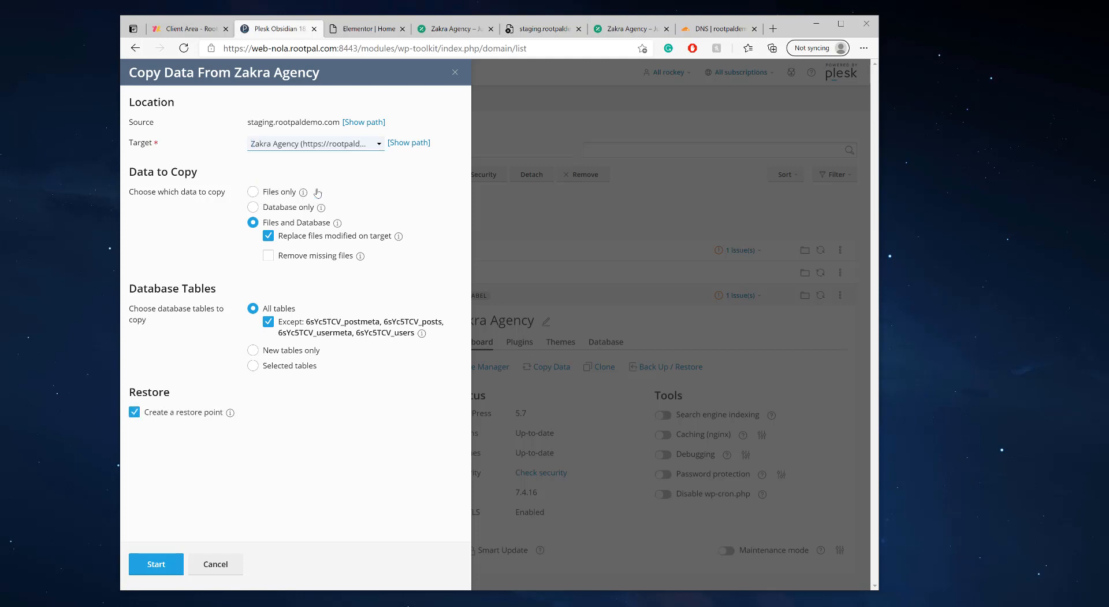
pyautogui.moveTo(196, 179)
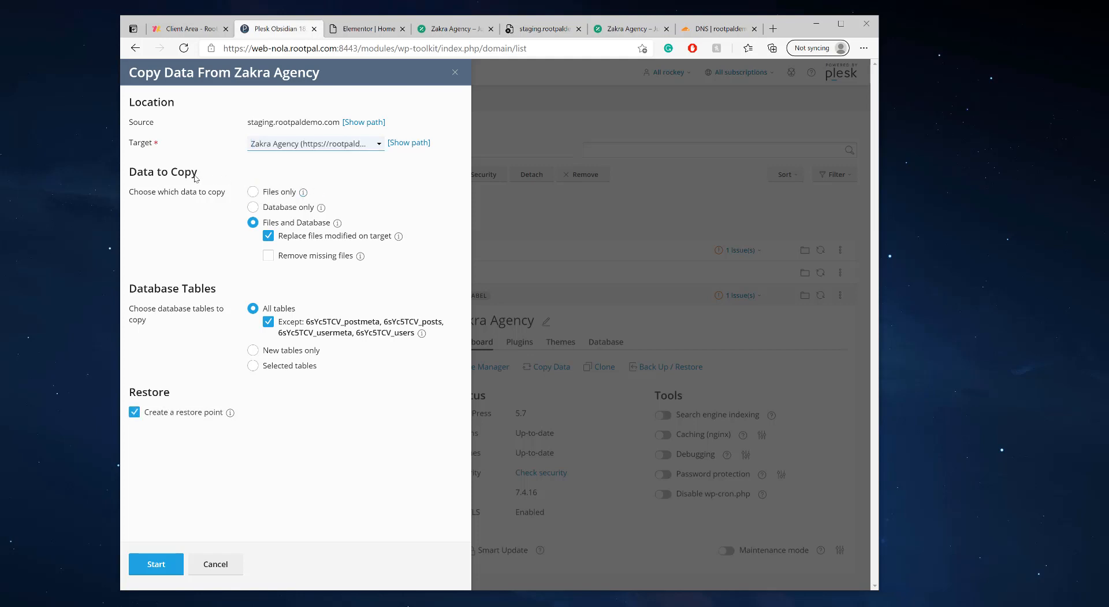
pyautogui.moveTo(254, 230)
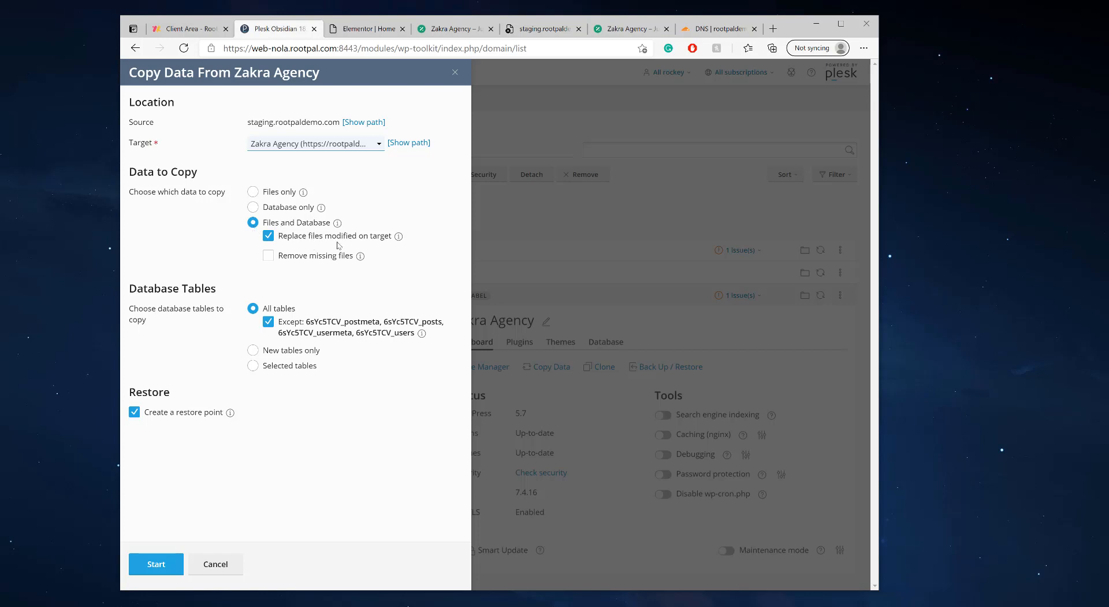
pyautogui.moveTo(409, 243)
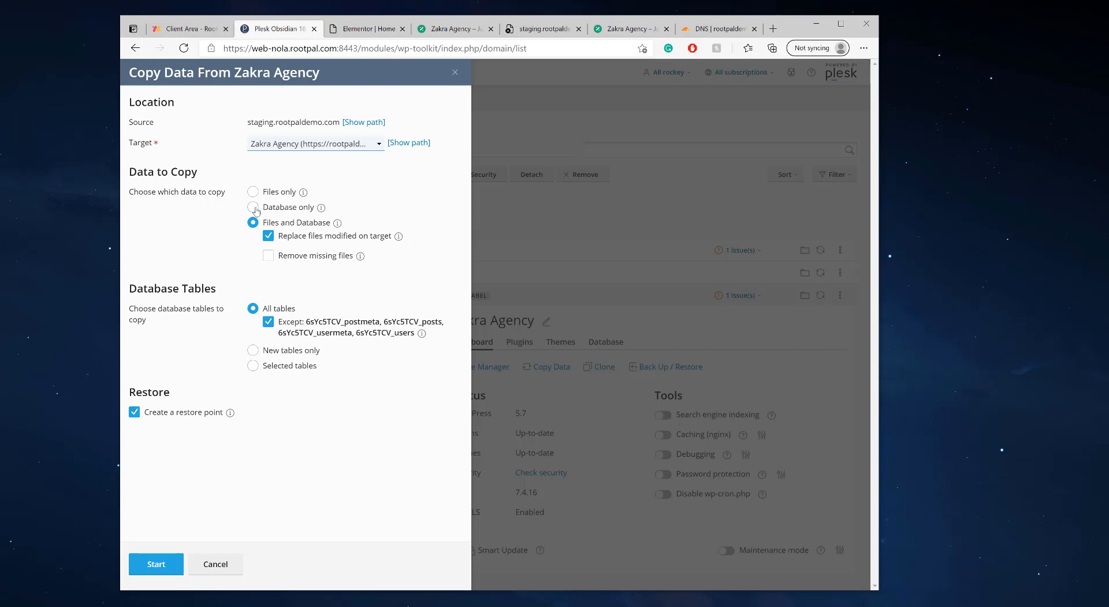
pyautogui.click(253, 206)
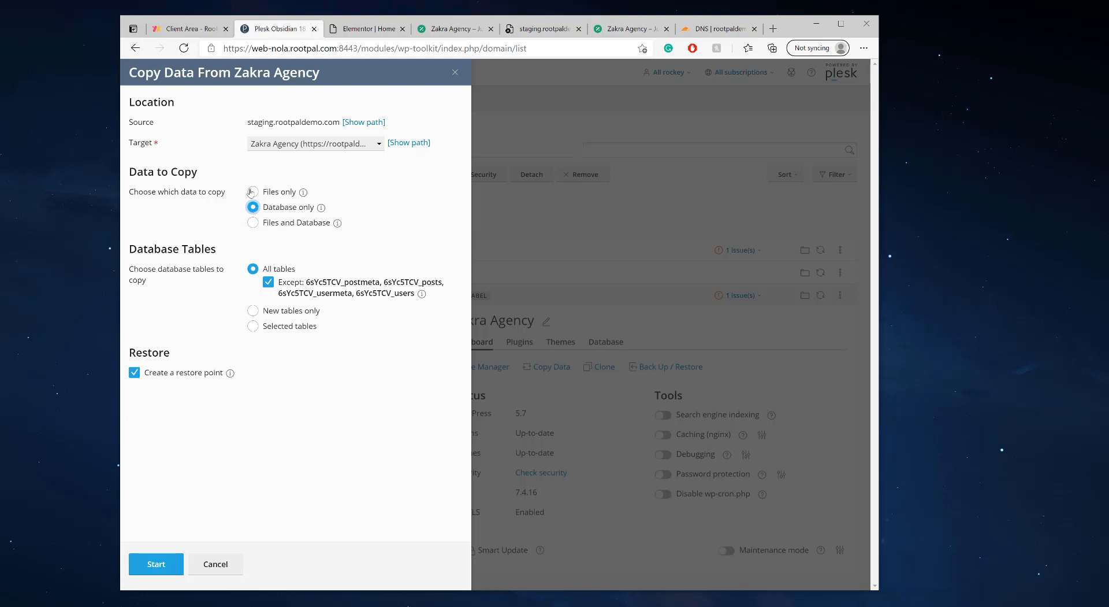
pyautogui.click(253, 192)
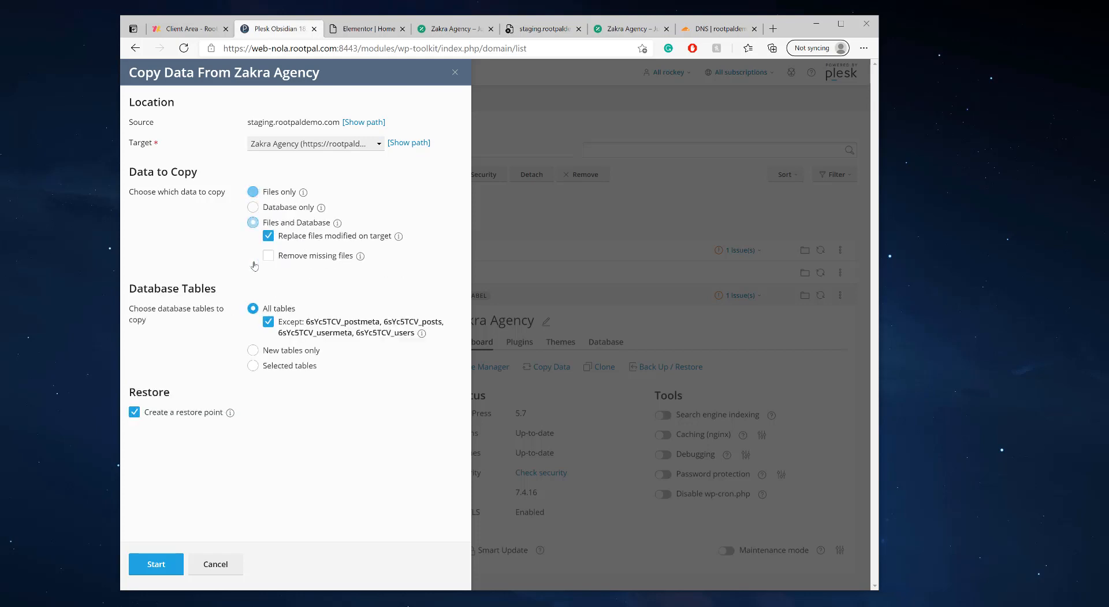
pyautogui.click(253, 222)
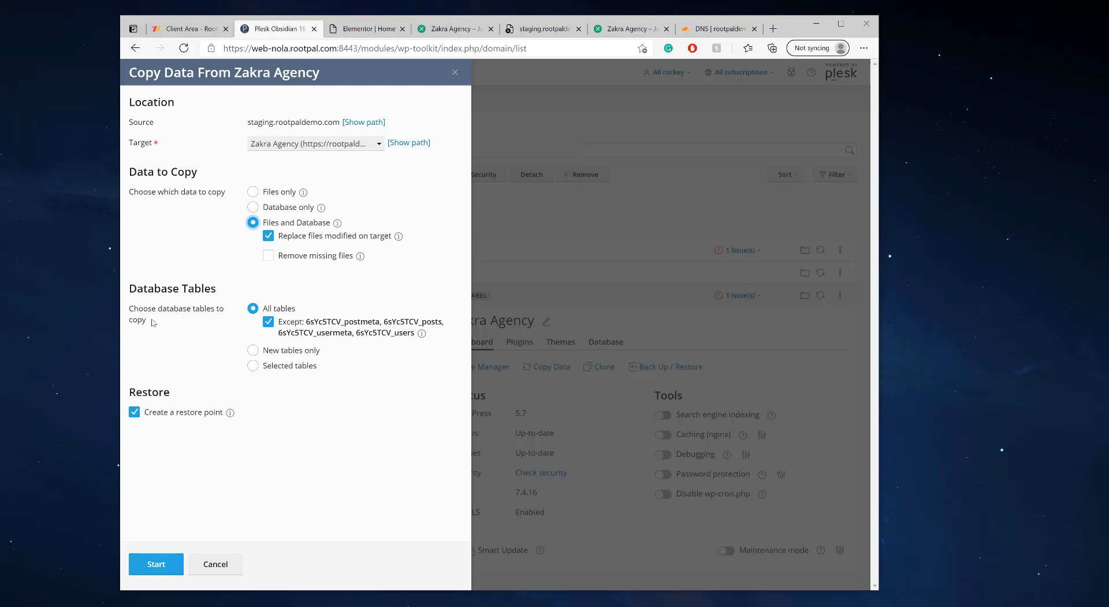
pyautogui.moveTo(301, 324)
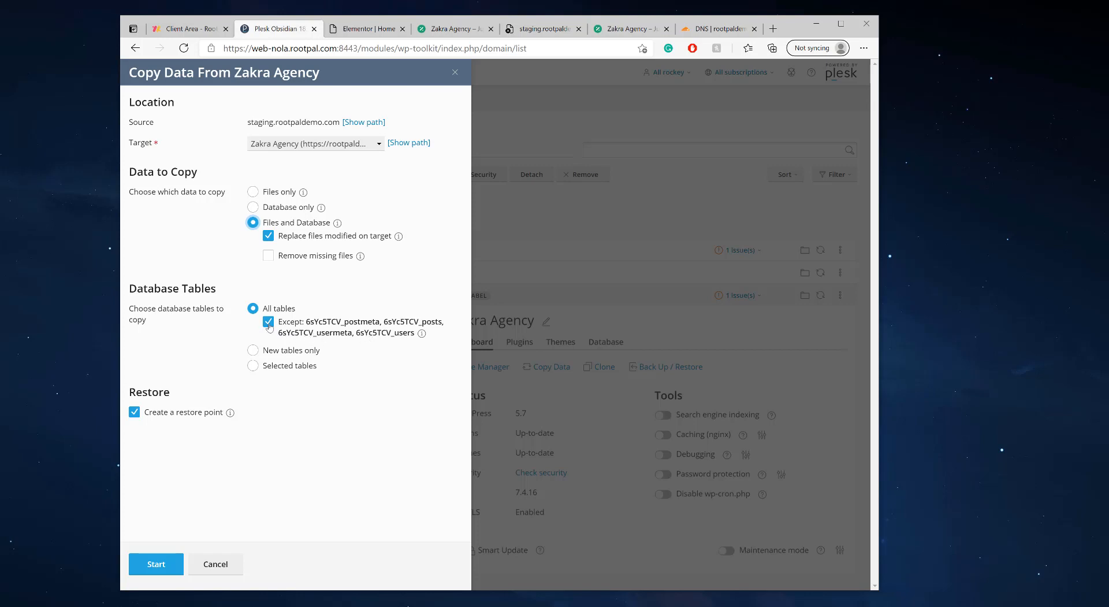
# Toggle the Except post and user tables option, ending with all database tables included
pyautogui.click(268, 321)
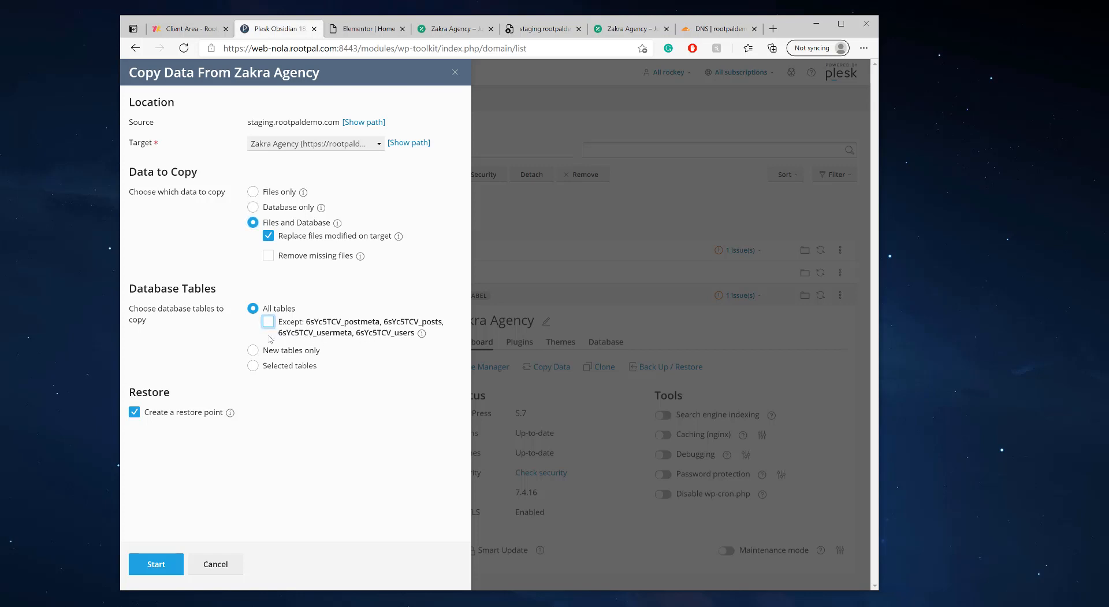
pyautogui.click(268, 321)
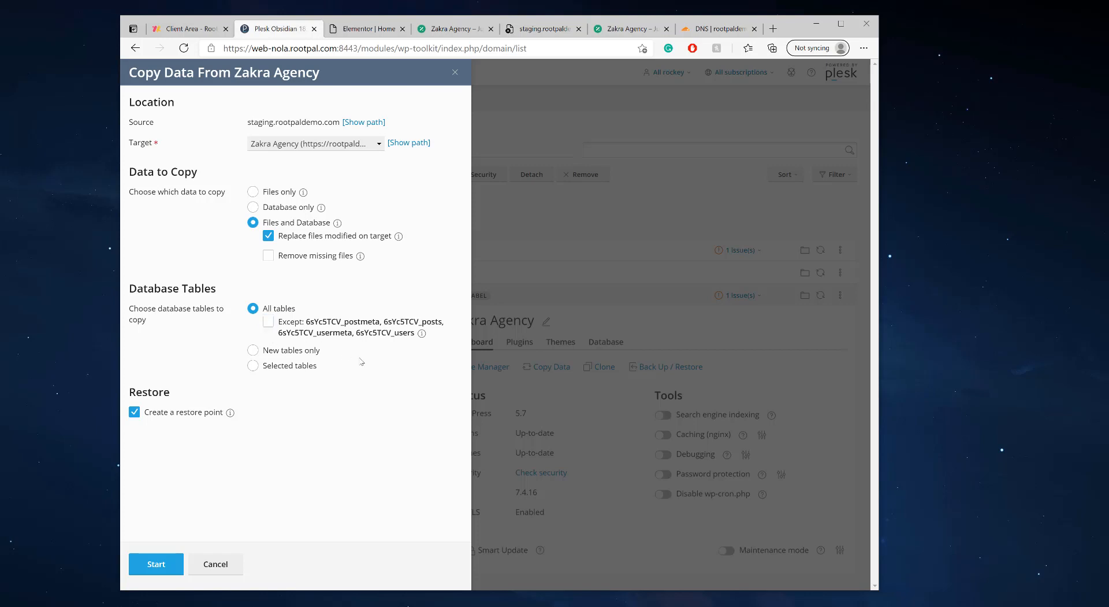
pyautogui.moveTo(286, 331)
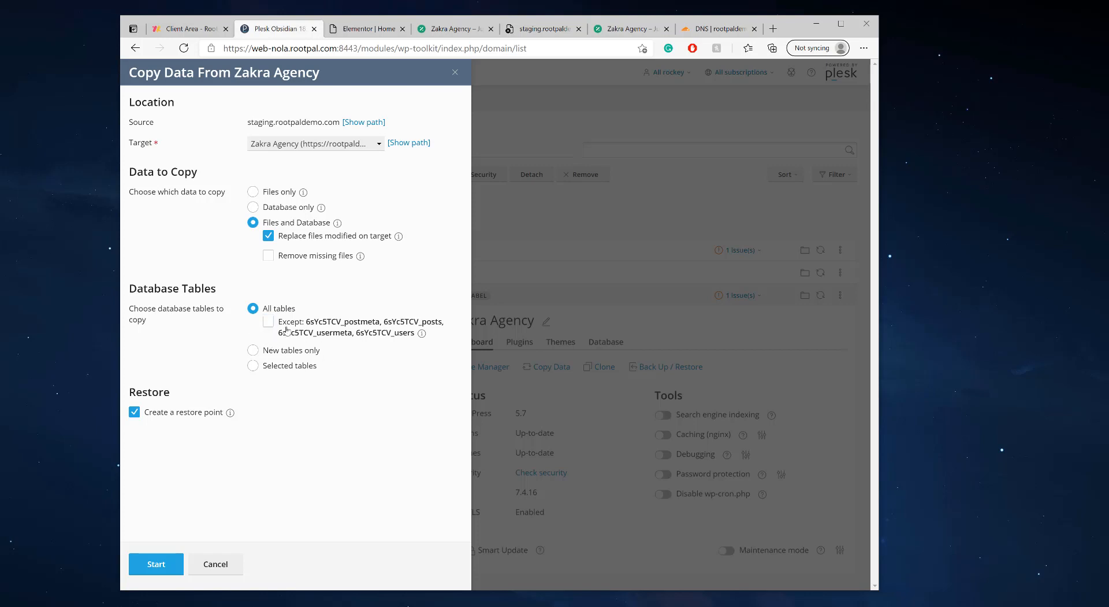
pyautogui.click(268, 321)
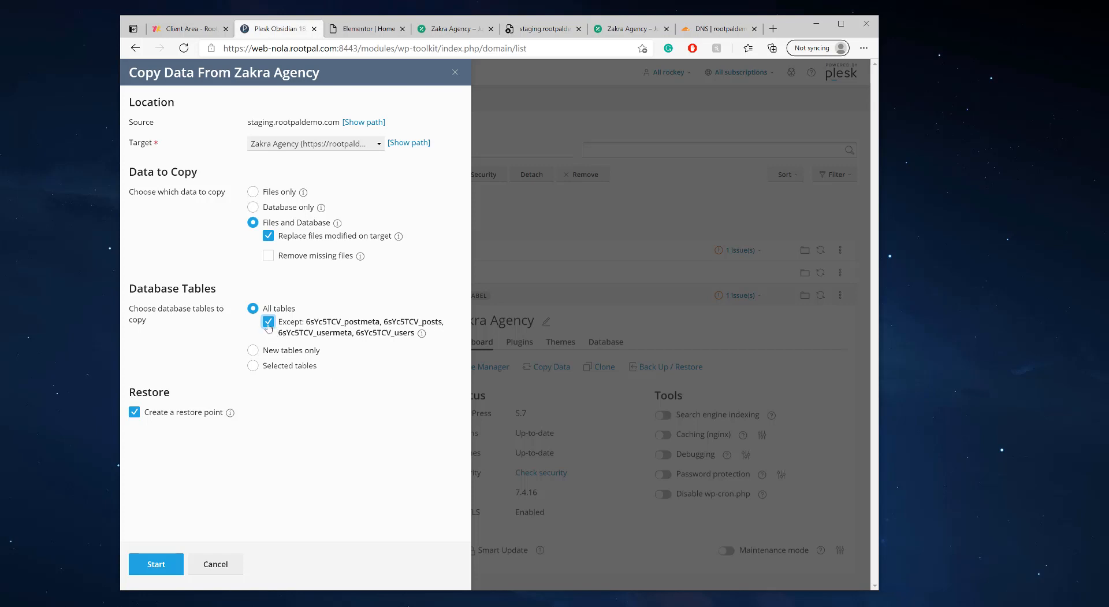
pyautogui.click(268, 321)
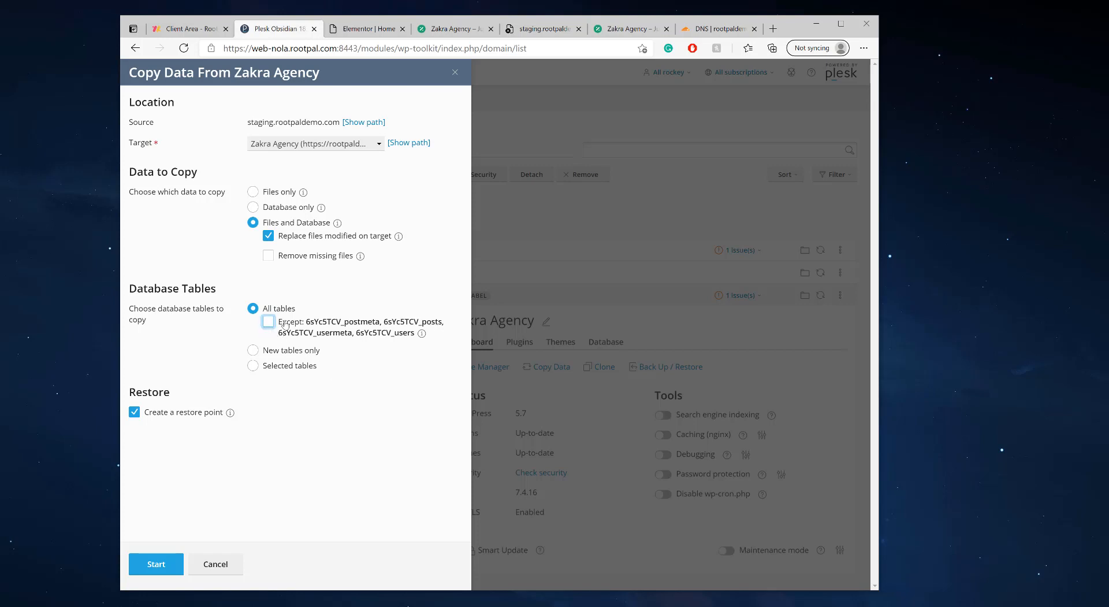
pyautogui.moveTo(332, 330)
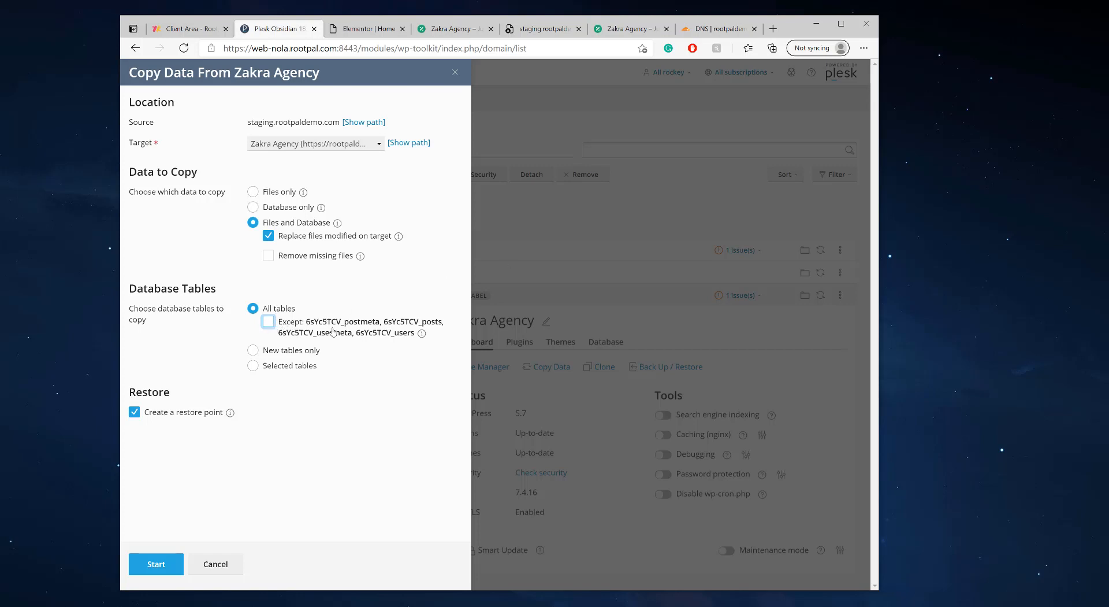
pyautogui.moveTo(430, 331)
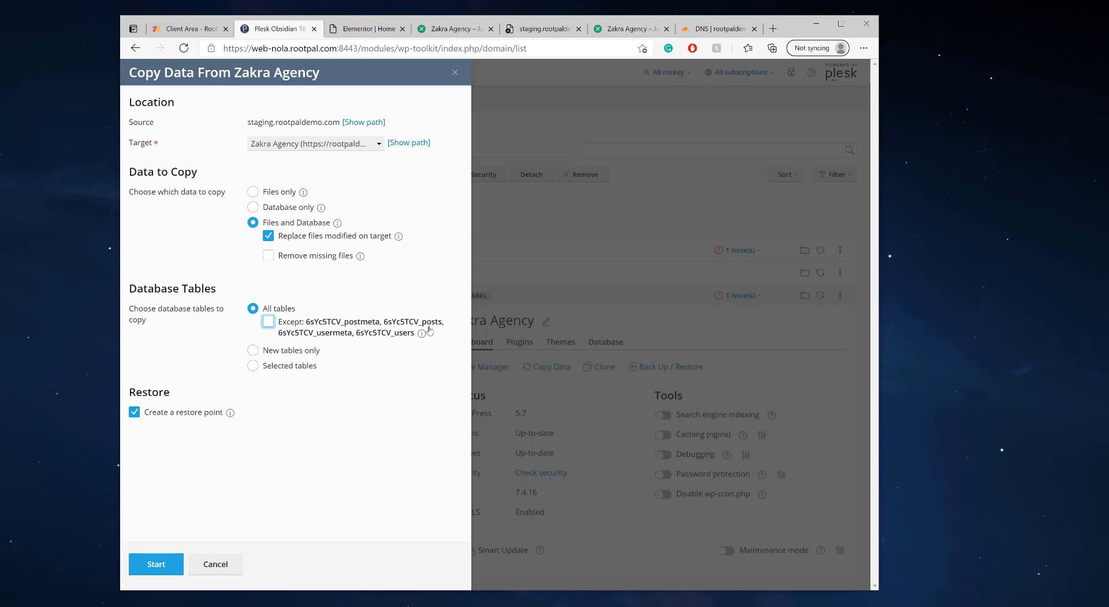
pyautogui.moveTo(370, 335)
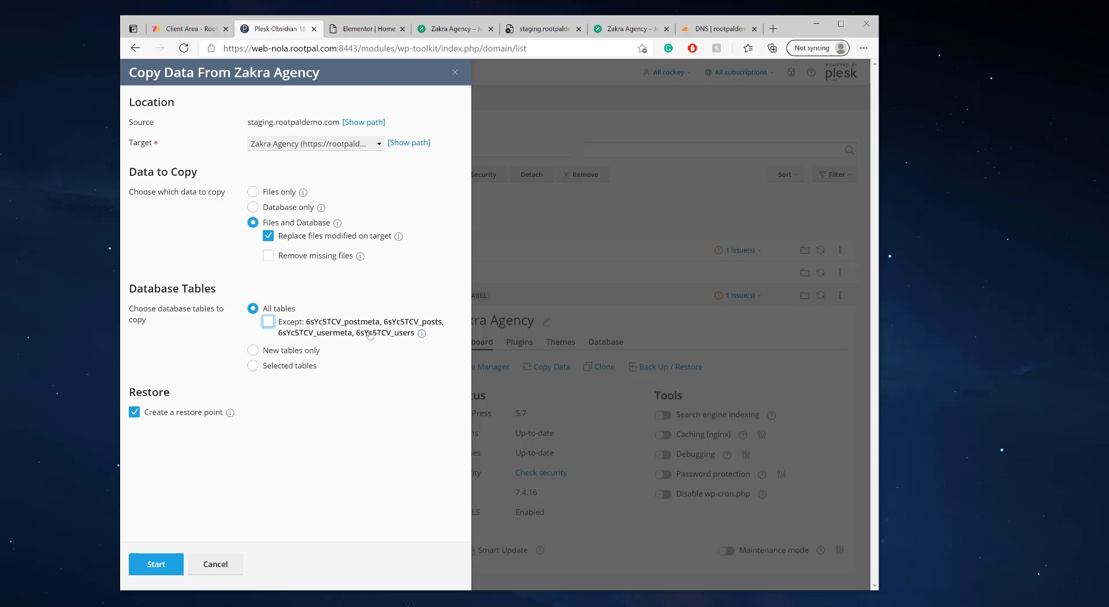
pyautogui.doubleClick(385, 333)
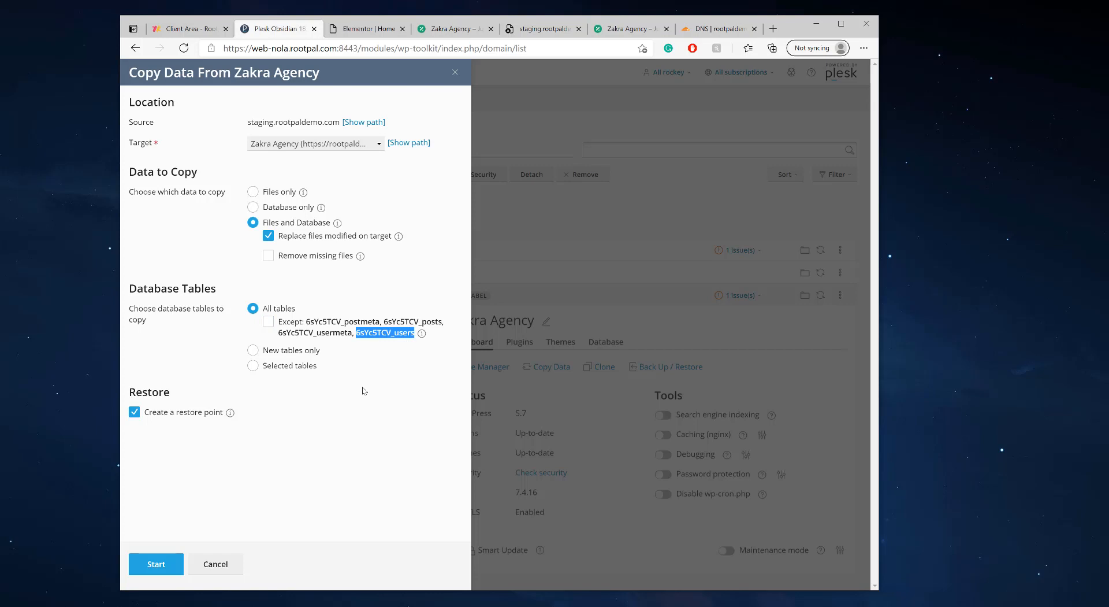
pyautogui.moveTo(366, 387)
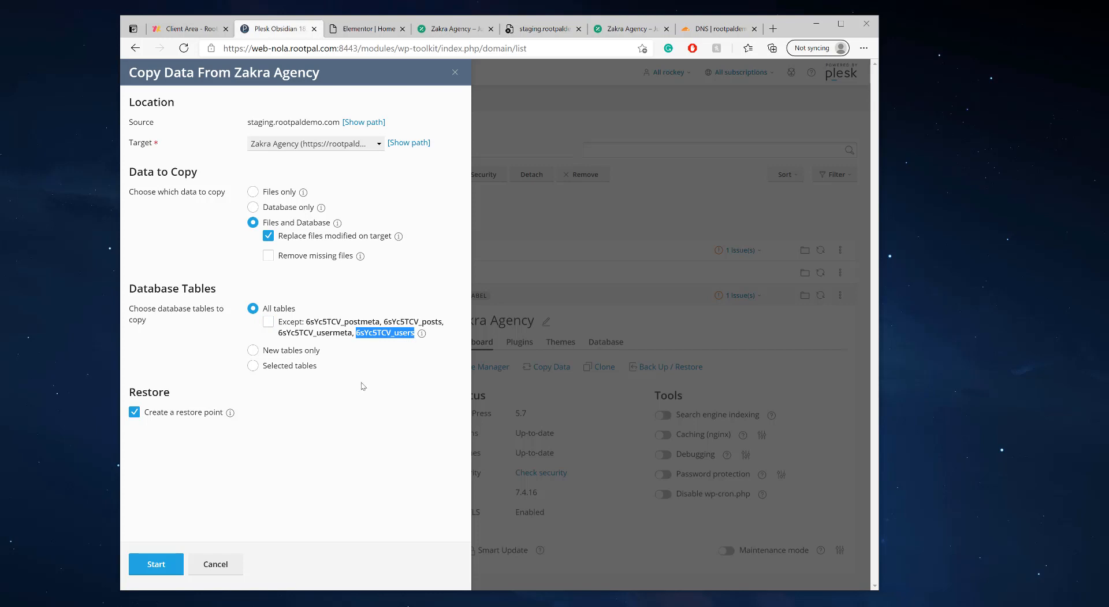
pyautogui.moveTo(347, 386)
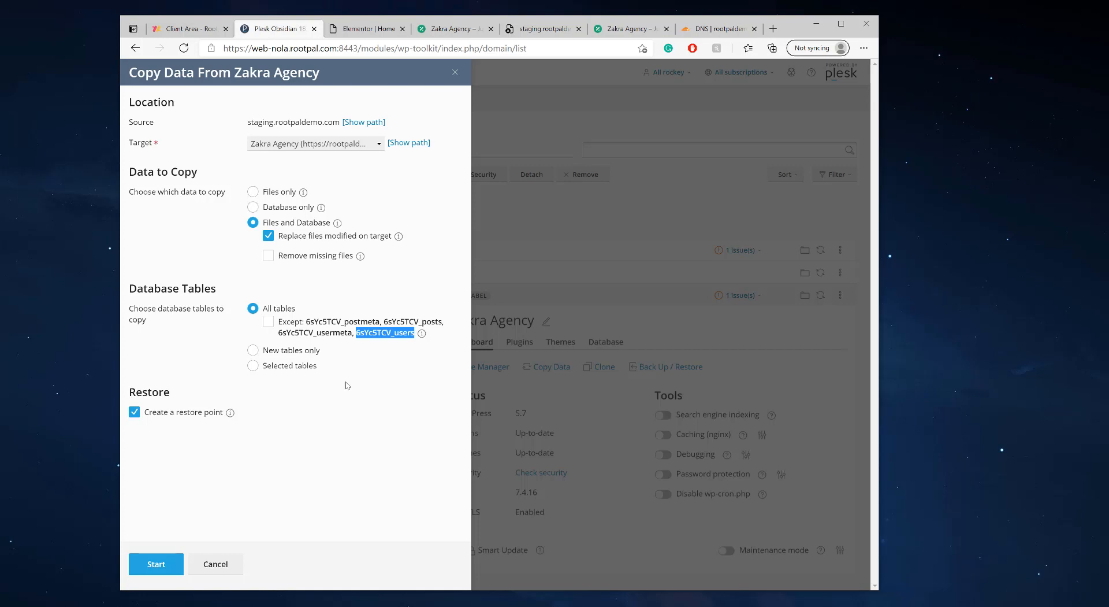
pyautogui.click(268, 323)
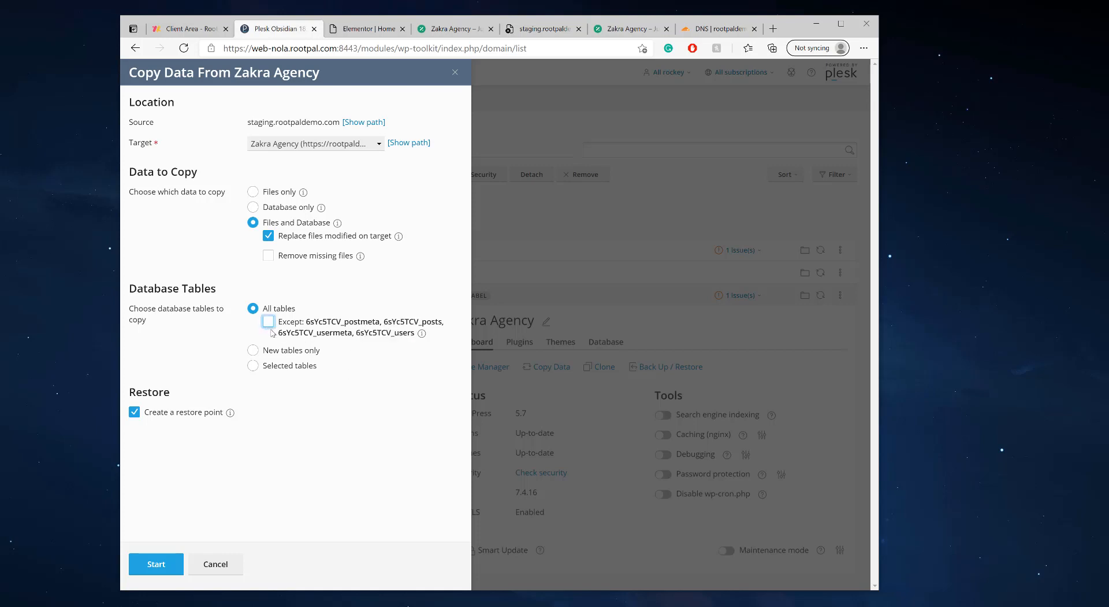
pyautogui.click(268, 322)
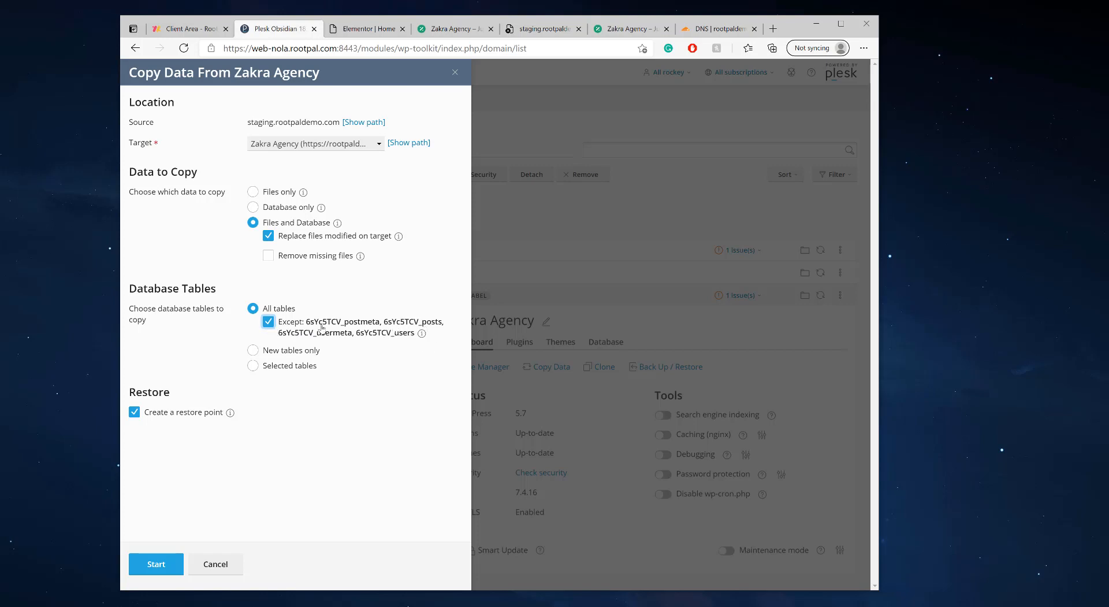
pyautogui.click(269, 321)
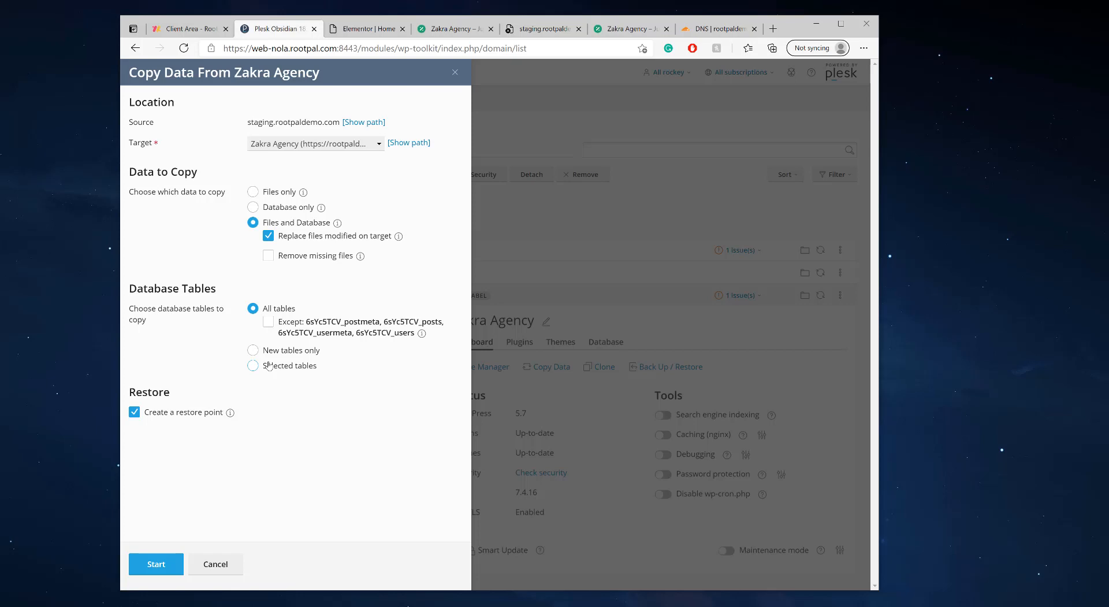
pyautogui.moveTo(271, 368)
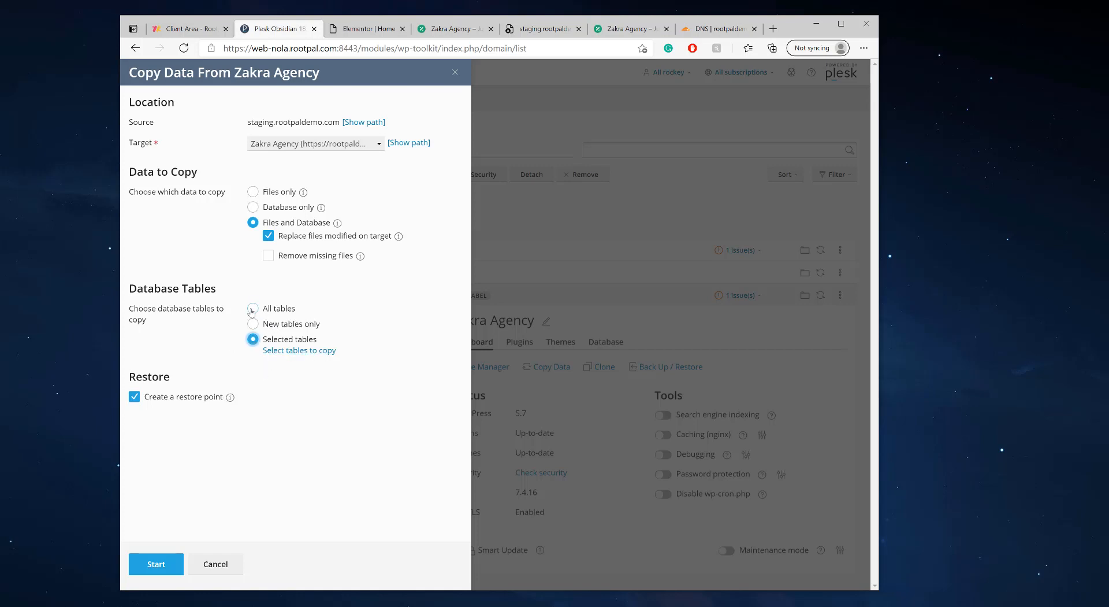
# Copy all database tables and leave Create a restore point unchecked
pyautogui.click(253, 309)
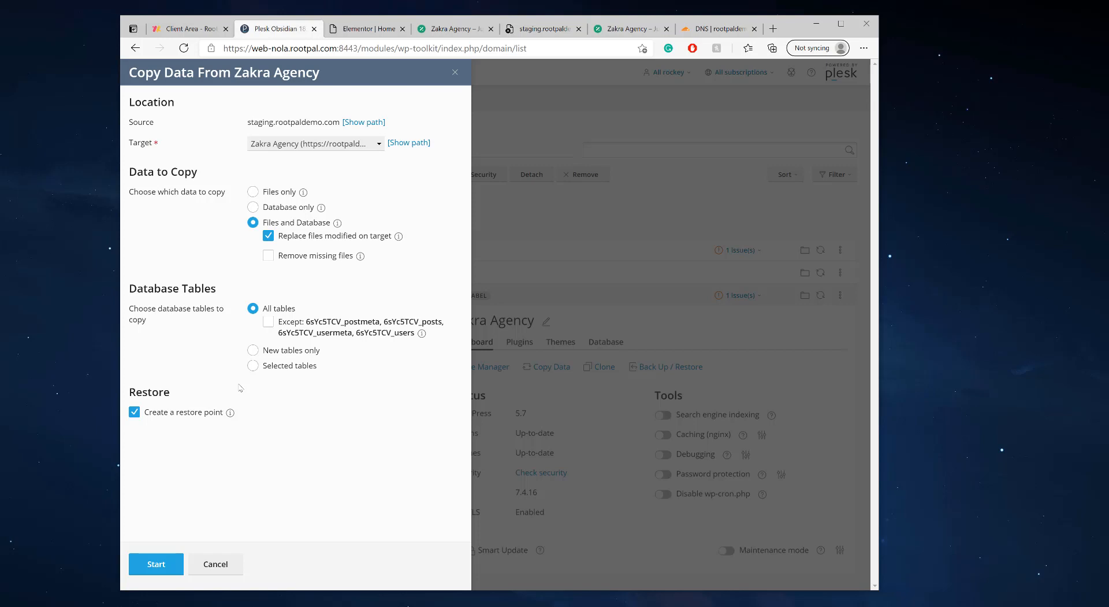
pyautogui.moveTo(197, 459)
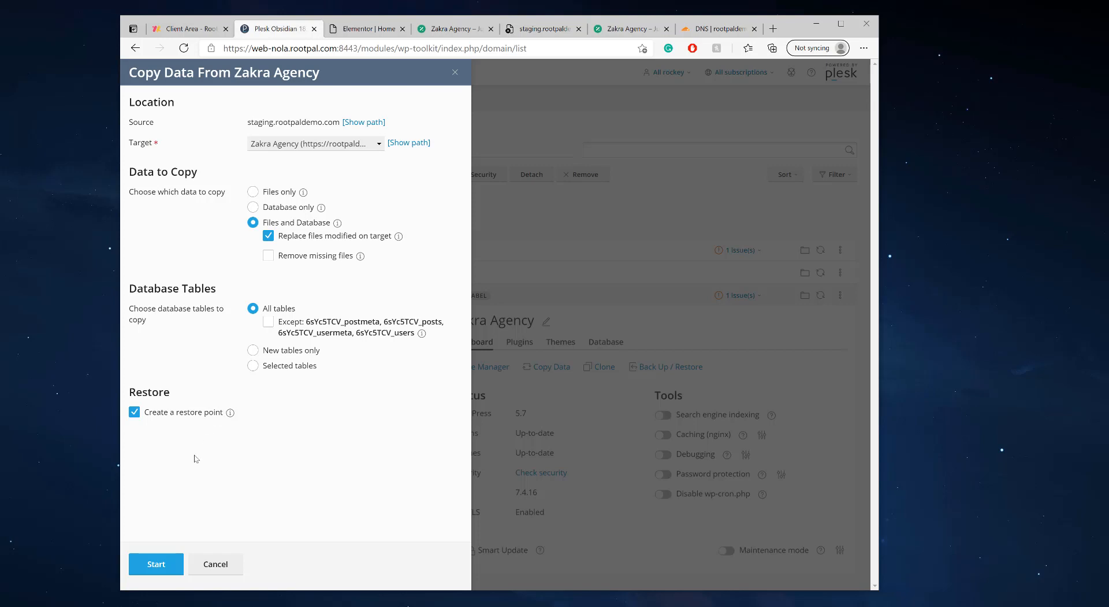
pyautogui.click(134, 411)
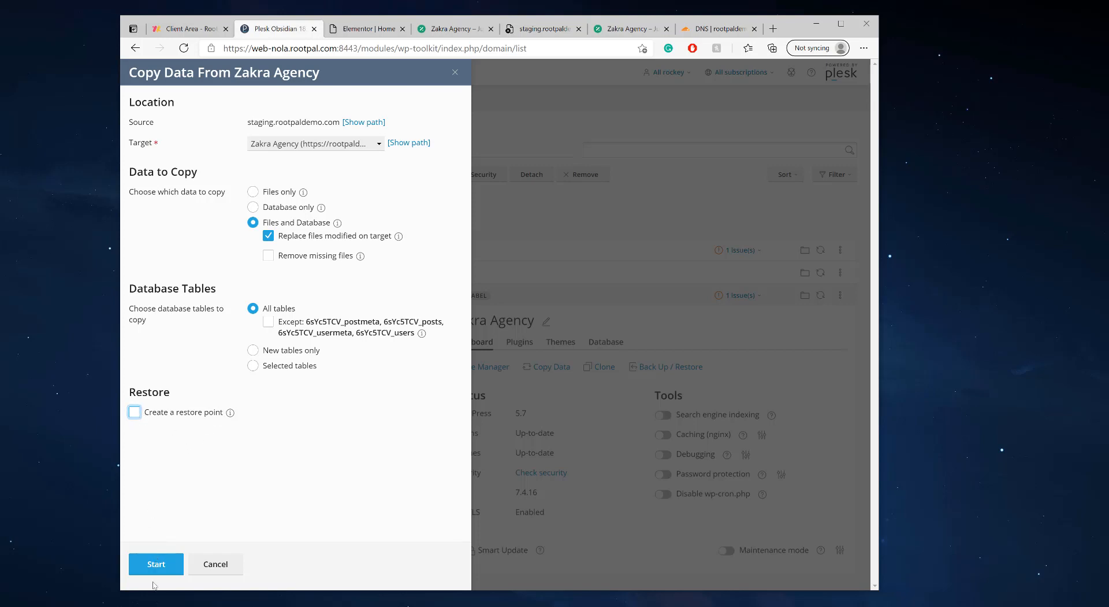
pyautogui.click(134, 411)
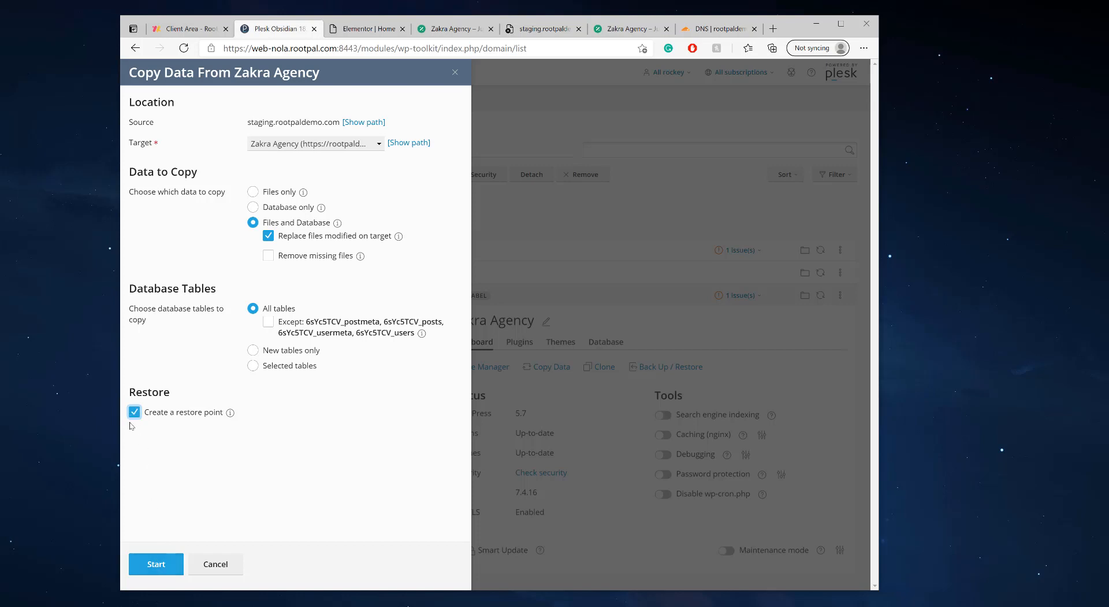
pyautogui.click(135, 411)
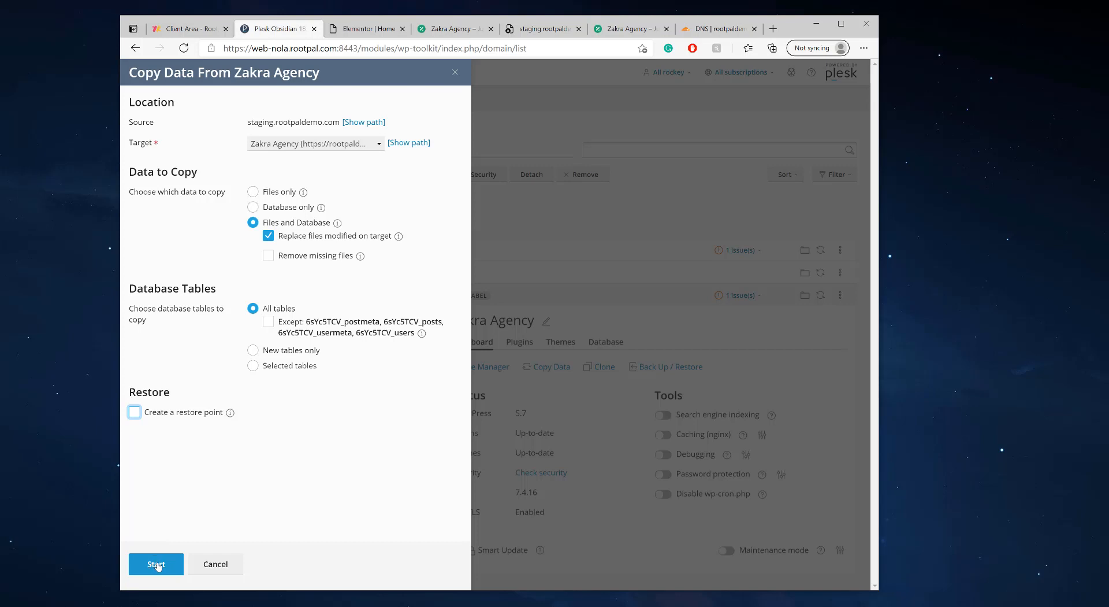
# Run the copy to the live Zakra Agency site and close the completion report
pyautogui.click(156, 564)
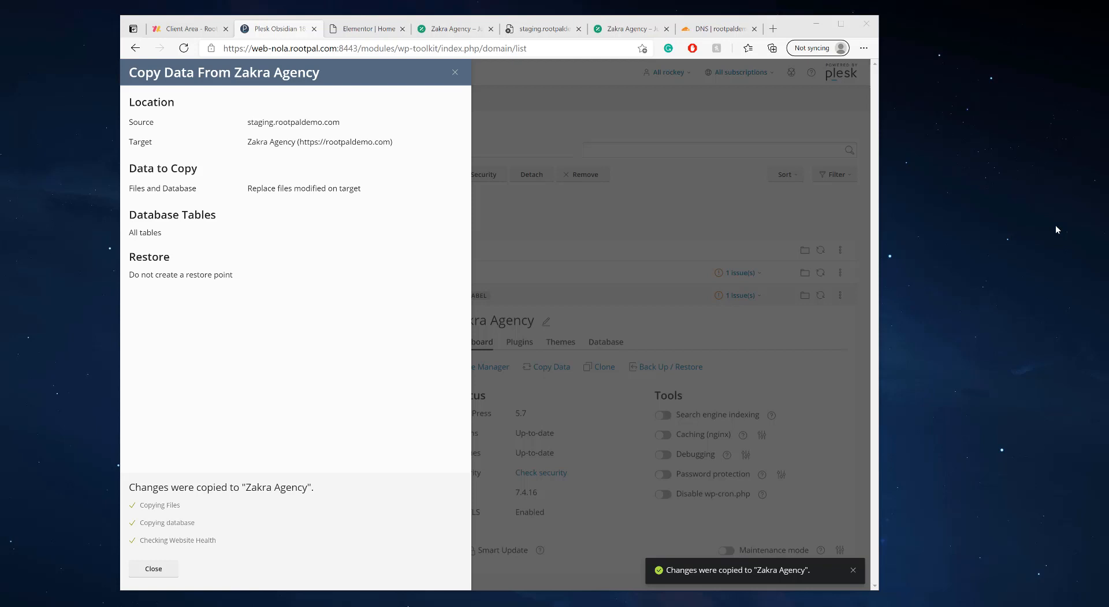
pyautogui.moveTo(275, 349)
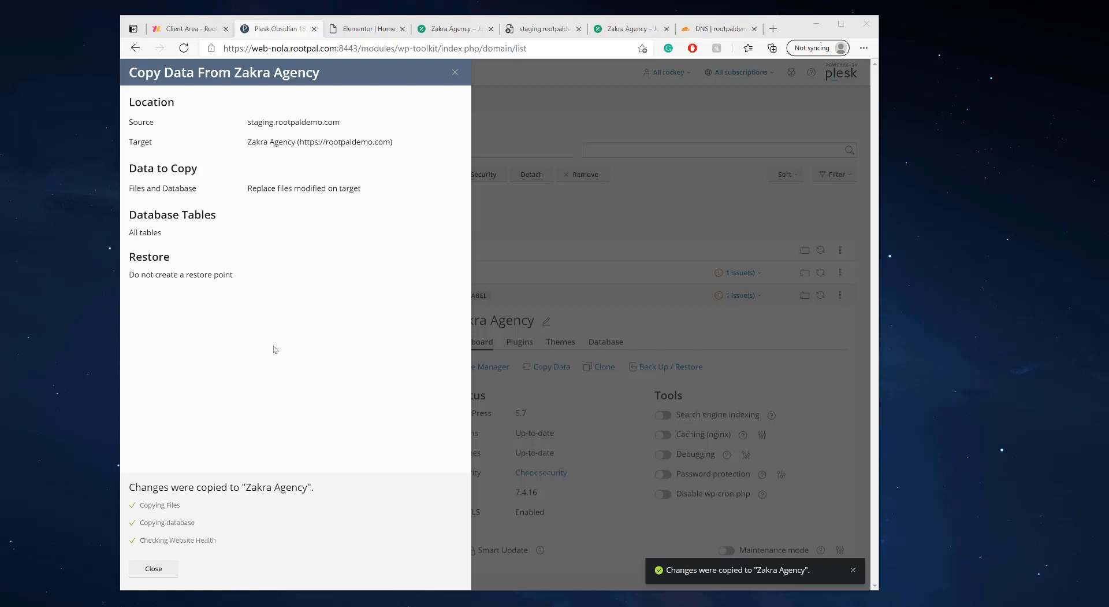
pyautogui.click(152, 567)
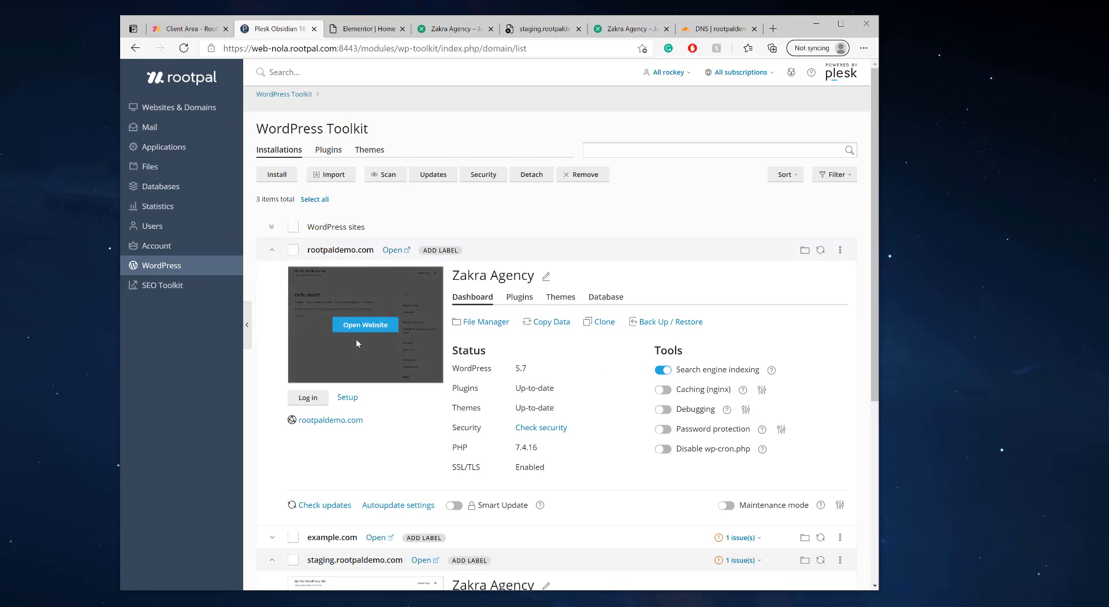
# View live rootpaldemo.com showing the Rootpal Live heading and 'The site is now live.'
pyautogui.click(455, 27)
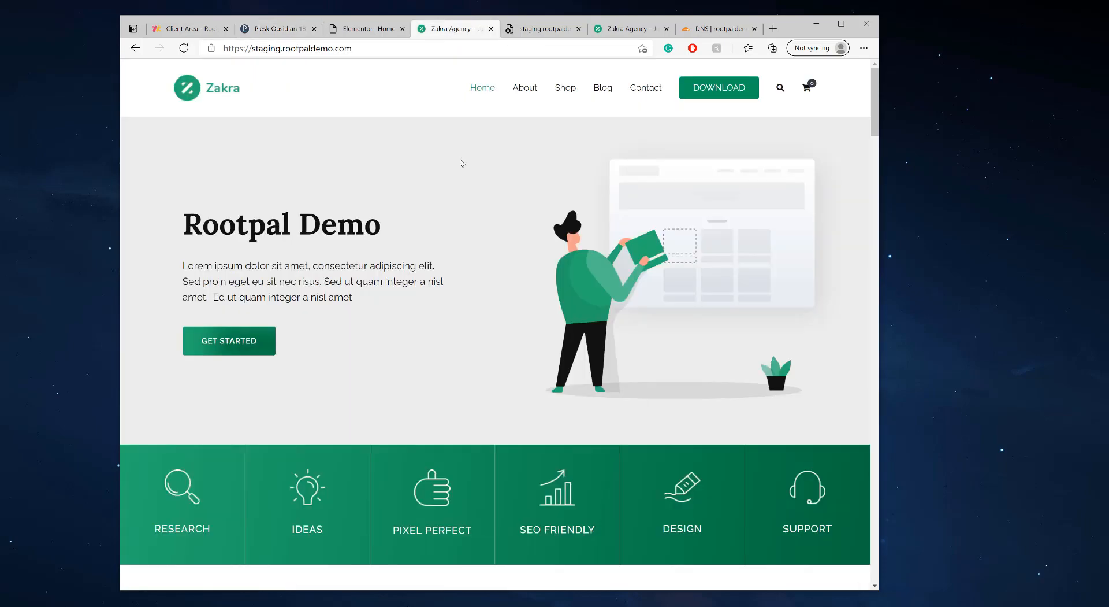
pyautogui.moveTo(286, 256)
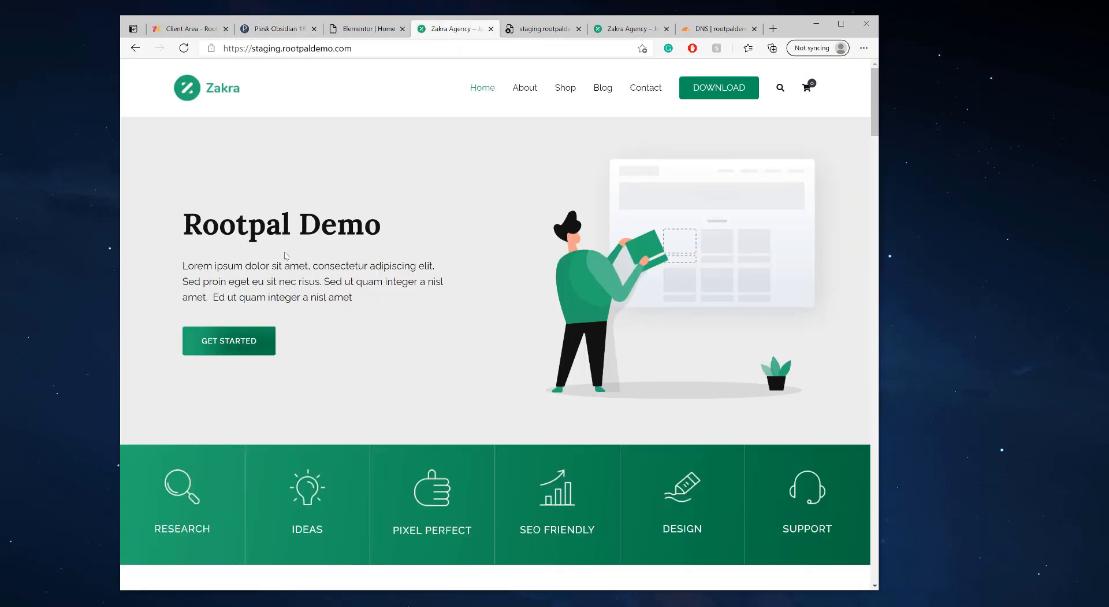
pyautogui.click(277, 27)
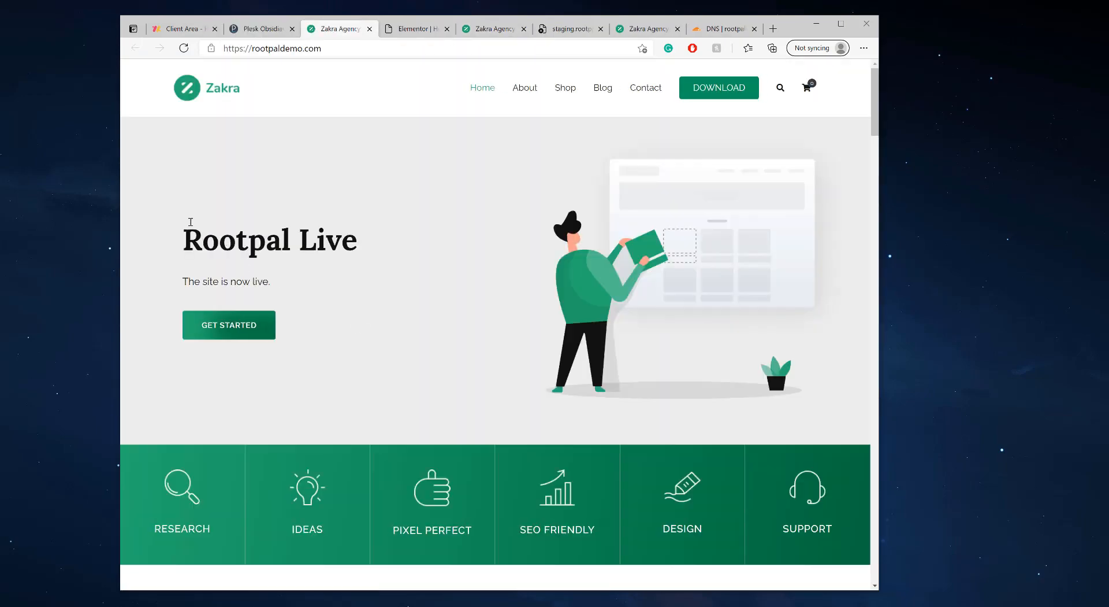
pyautogui.moveTo(220, 239); pyautogui.dragTo(270, 282)
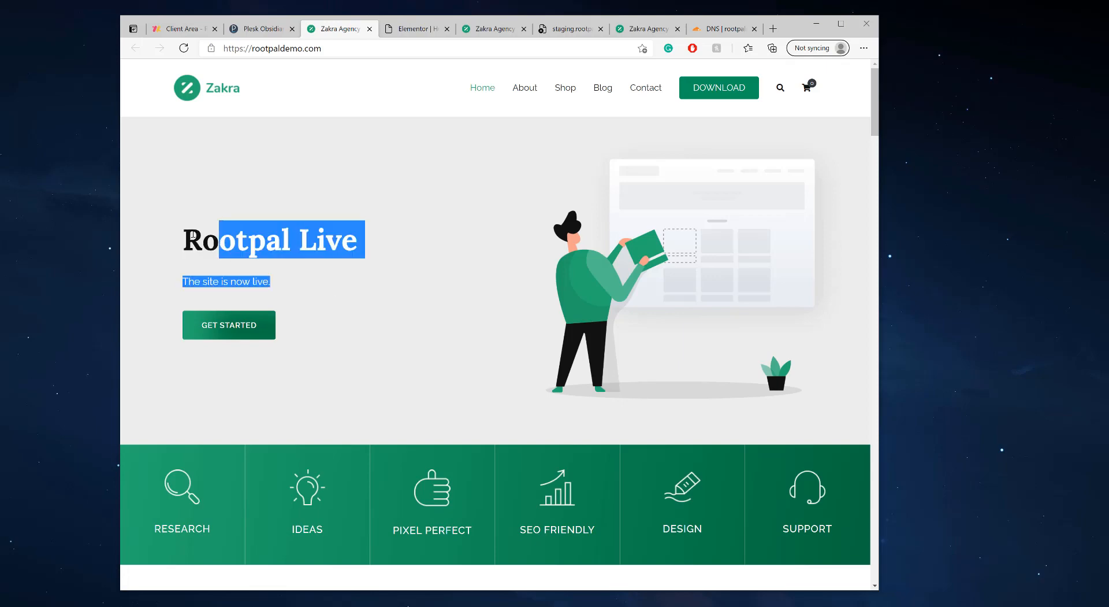
pyautogui.scroll(-3)
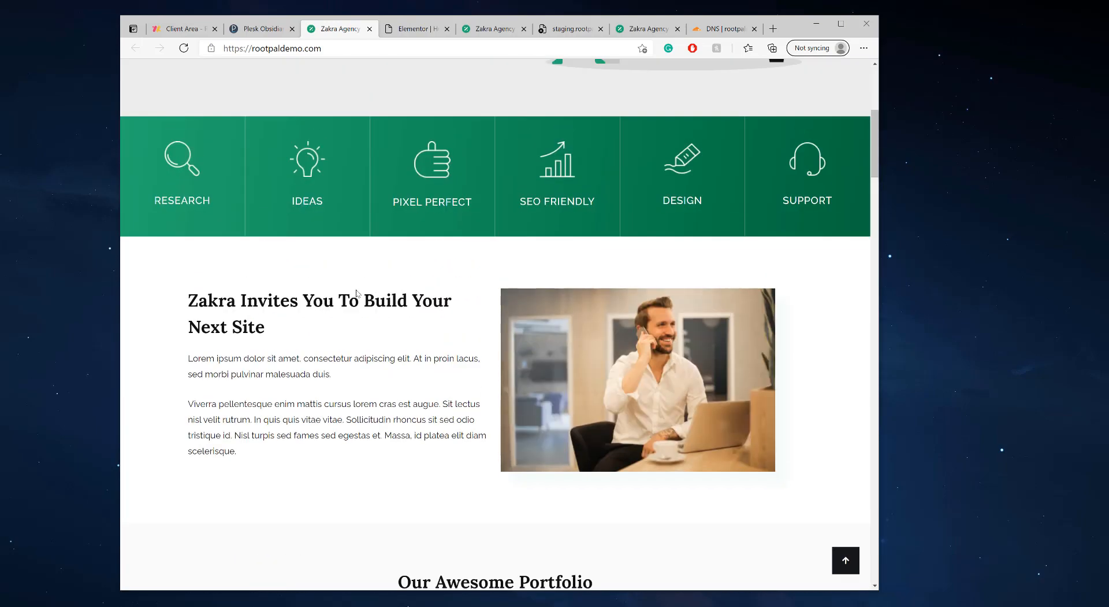
pyautogui.scroll(3)
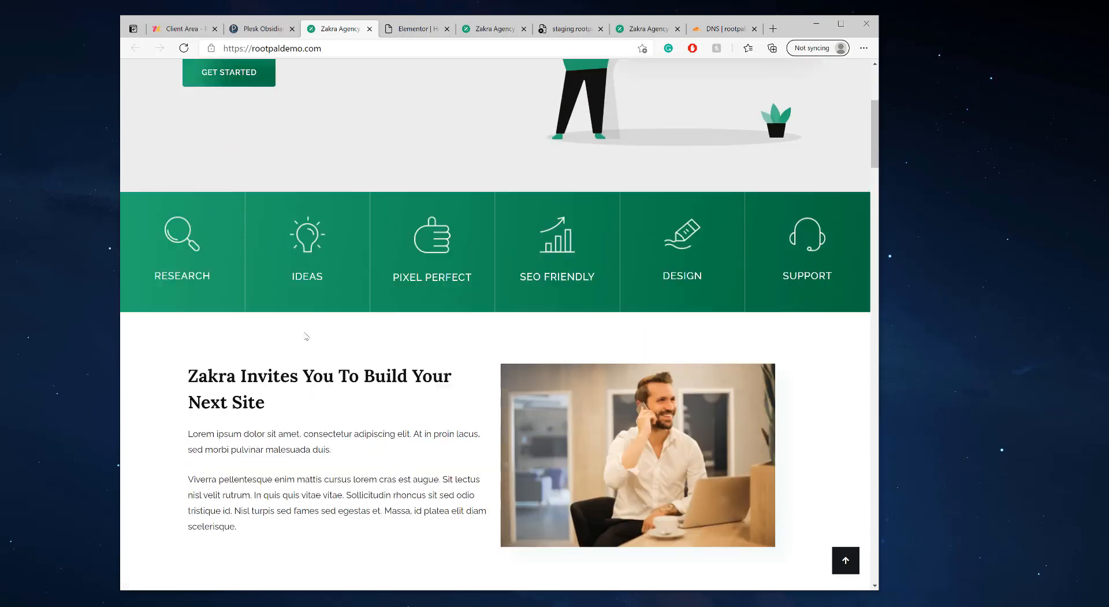
pyautogui.scroll(3)
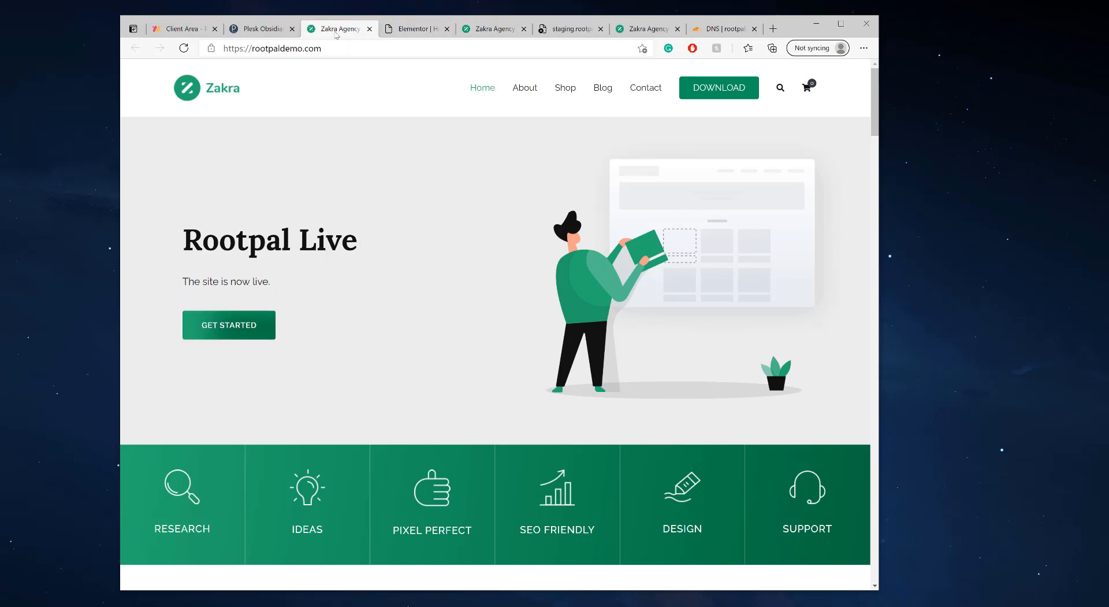
# Close the unreachable staging tab, compare staging and live sites, and return to WordPress Toolkit
pyautogui.click(570, 29)
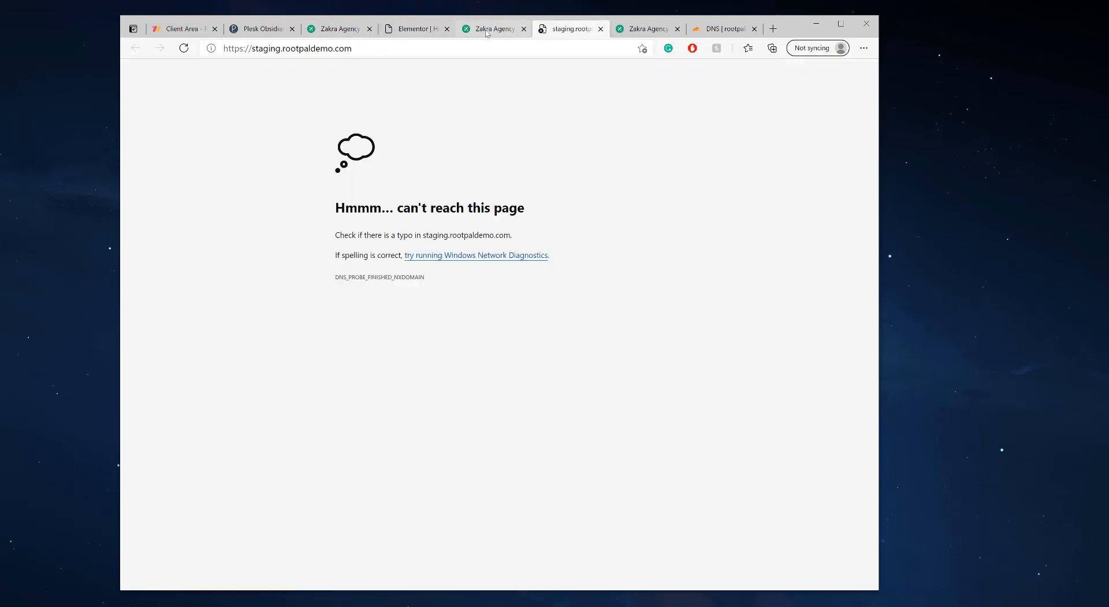
pyautogui.click(494, 28)
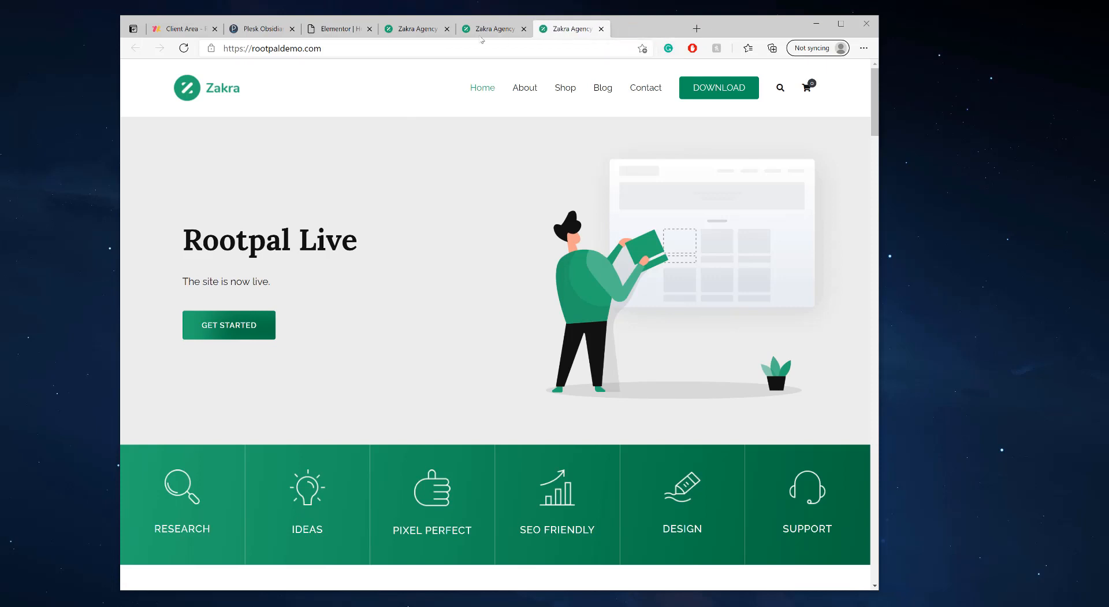
pyautogui.click(493, 29)
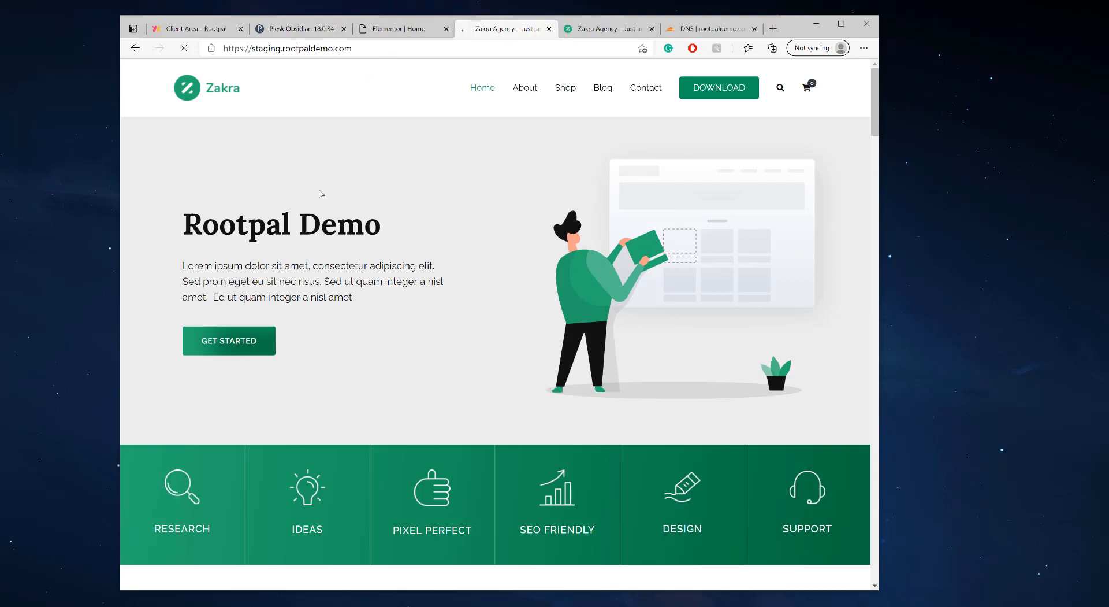
pyautogui.moveTo(585, 60)
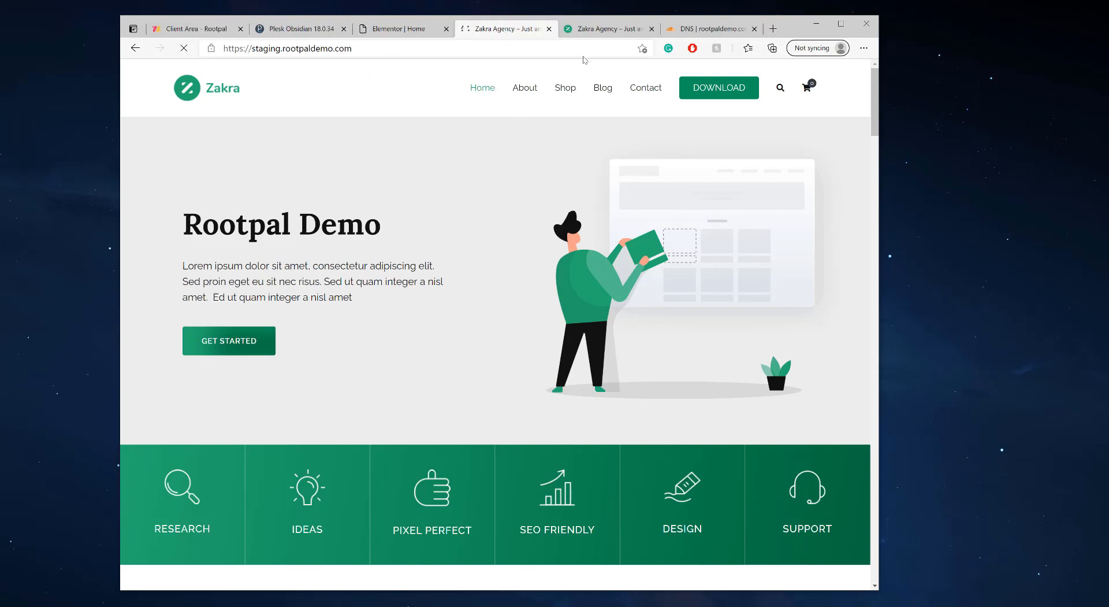
pyautogui.click(609, 28)
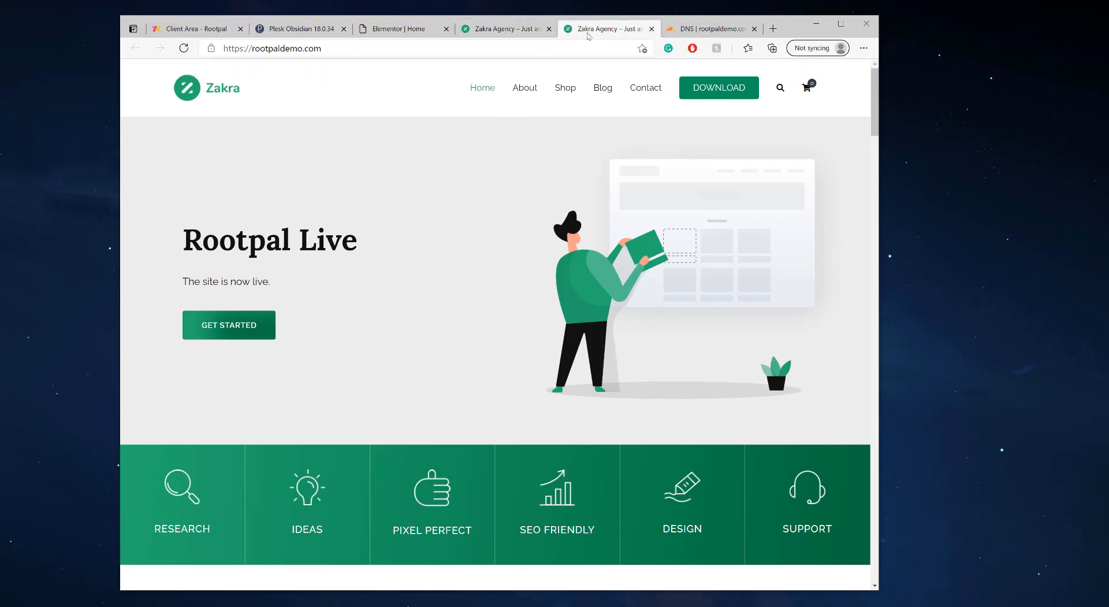
pyautogui.click(297, 29)
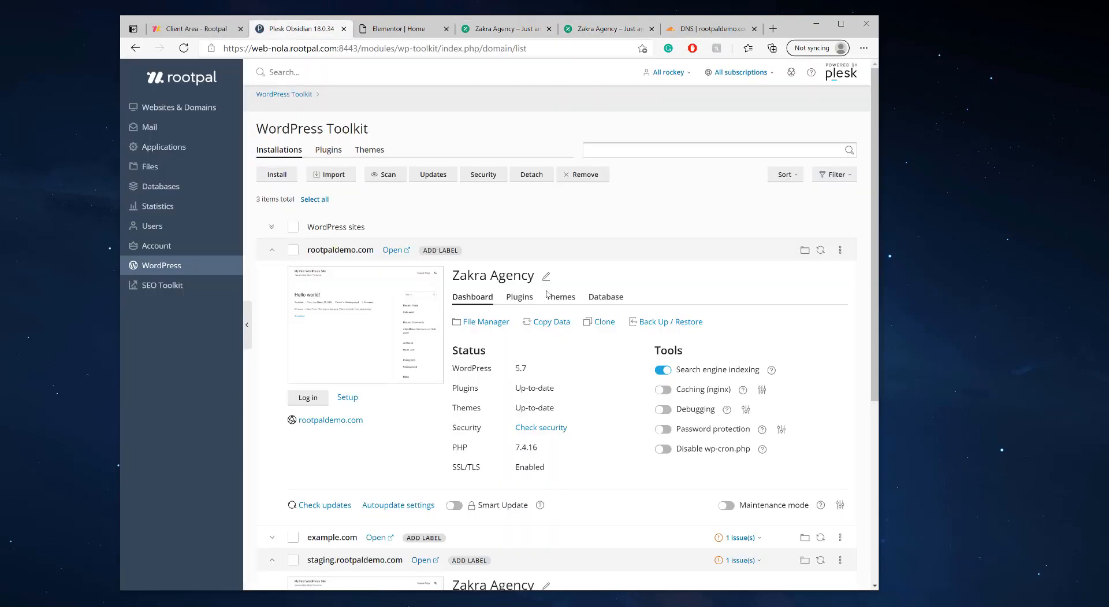